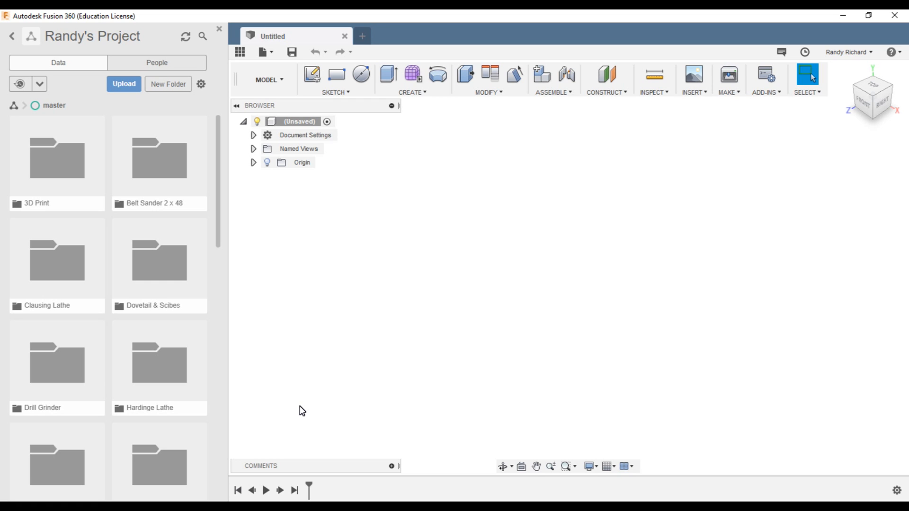
mouse_move(340, 356)
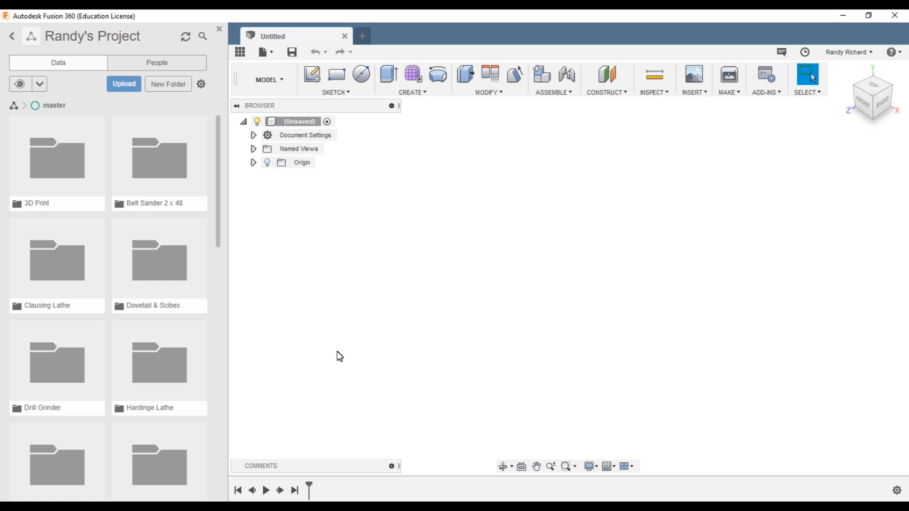
mouse_move(317, 307)
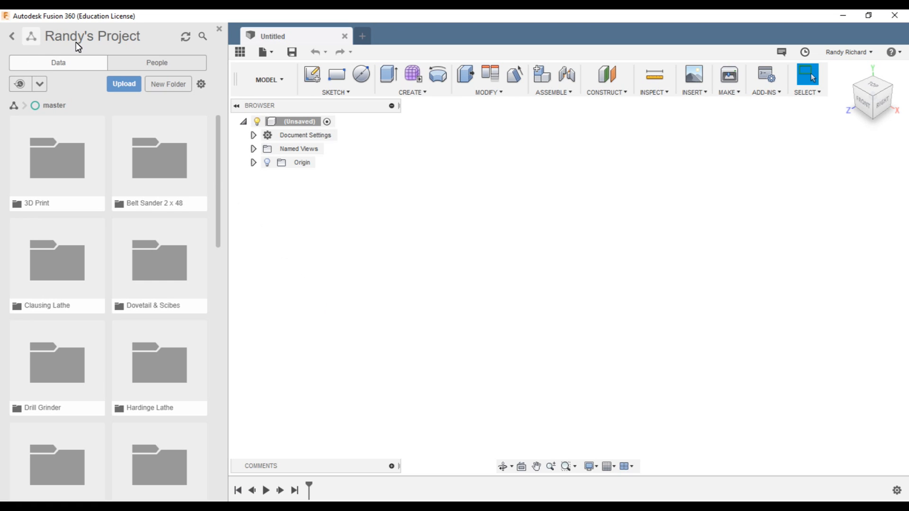
mouse_move(364, 239)
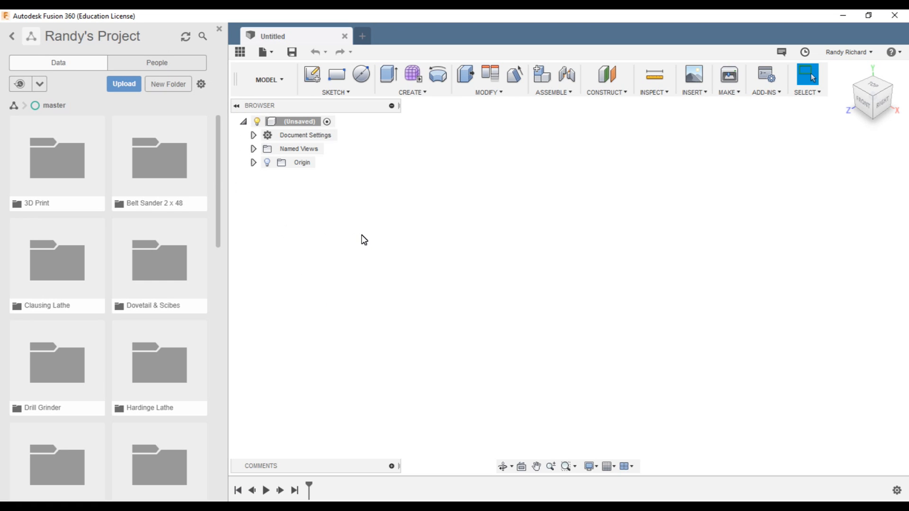
mouse_move(316, 242)
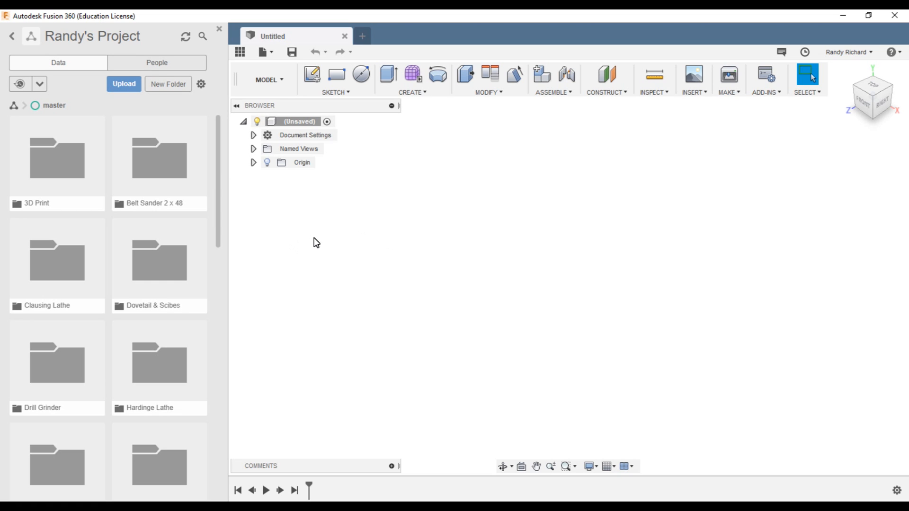
mouse_move(372, 268)
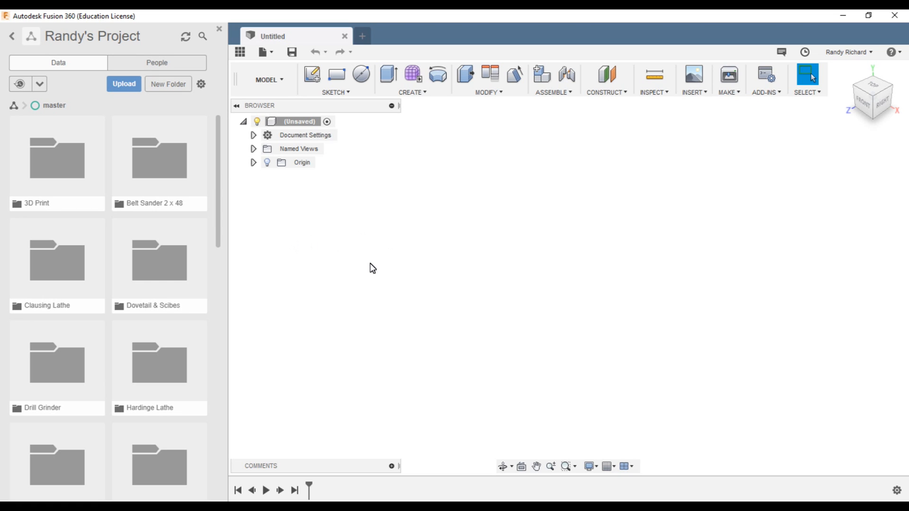
mouse_move(397, 282)
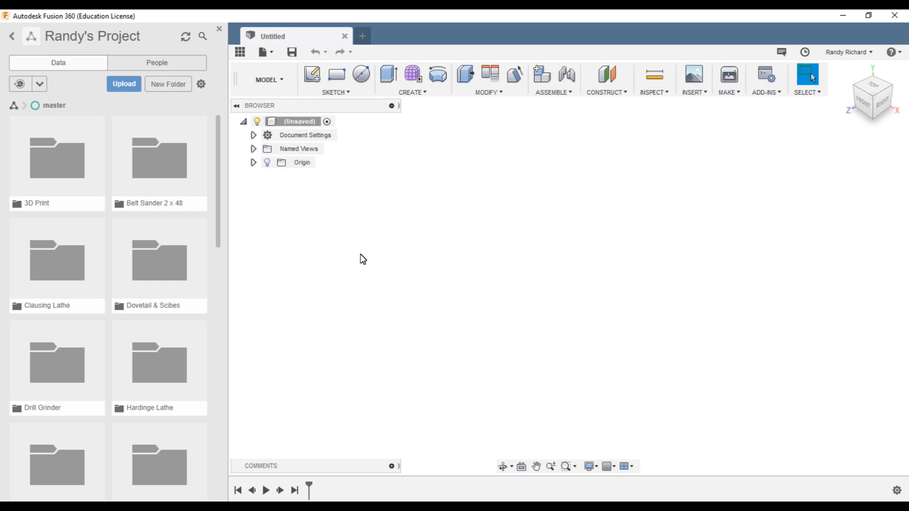
mouse_move(369, 259)
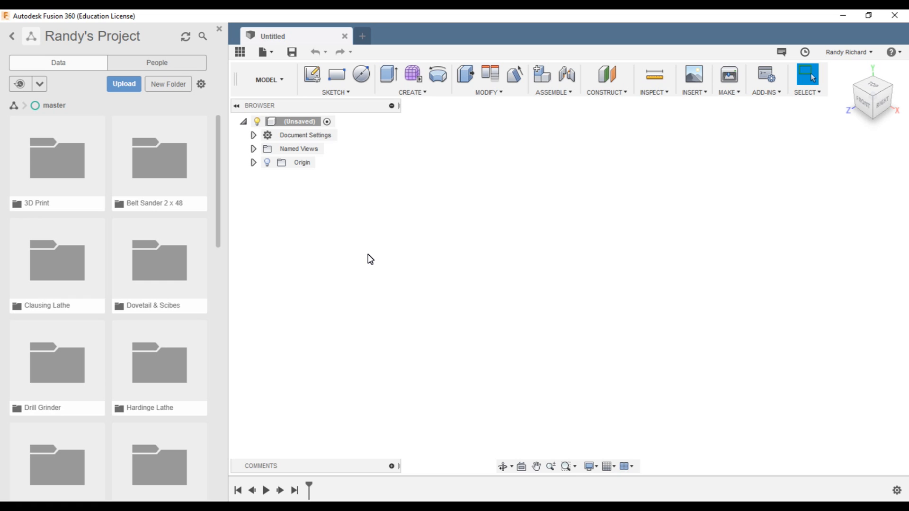
mouse_move(385, 260)
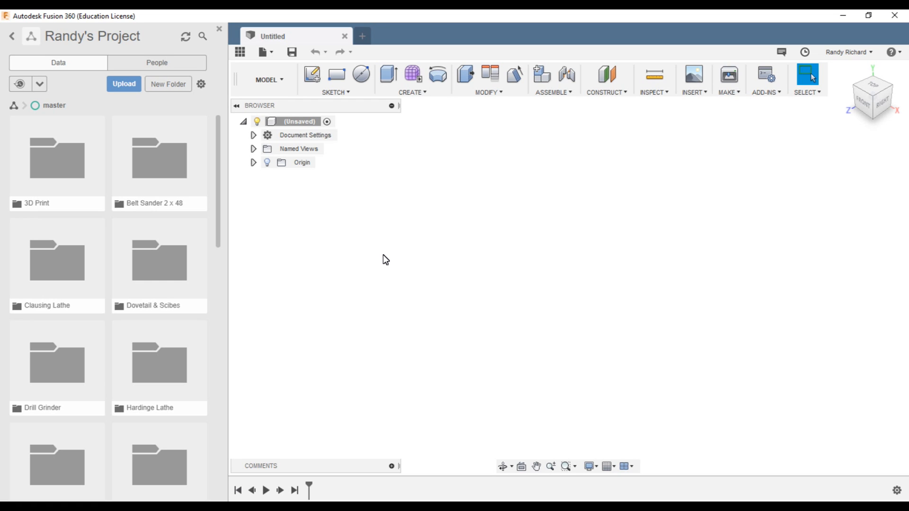
mouse_move(397, 266)
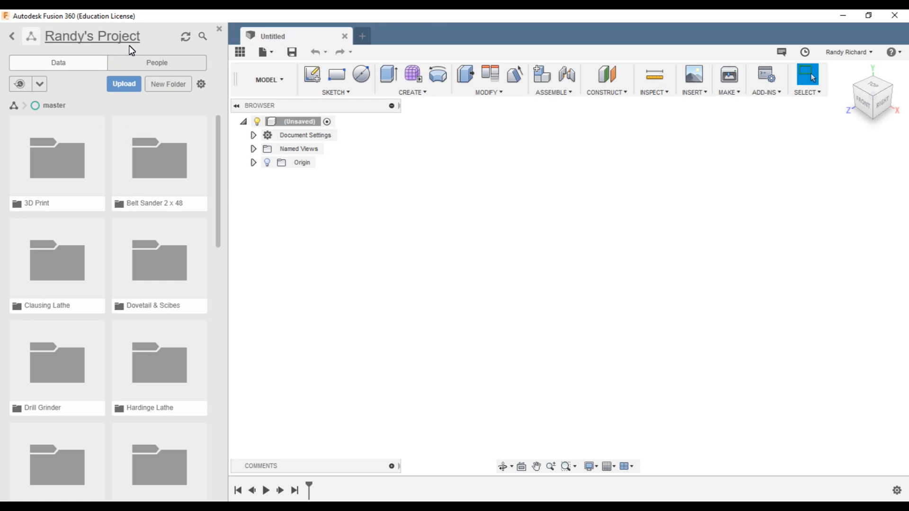
mouse_move(468, 227)
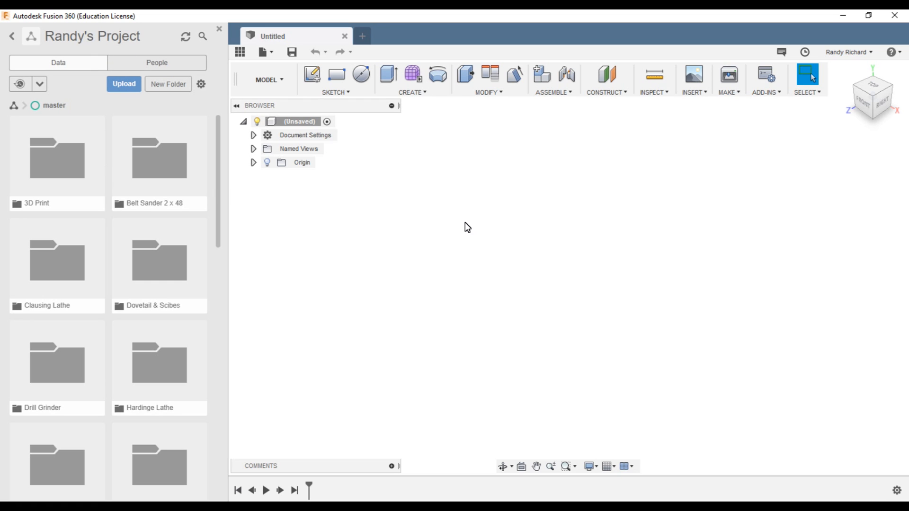
mouse_move(377, 249)
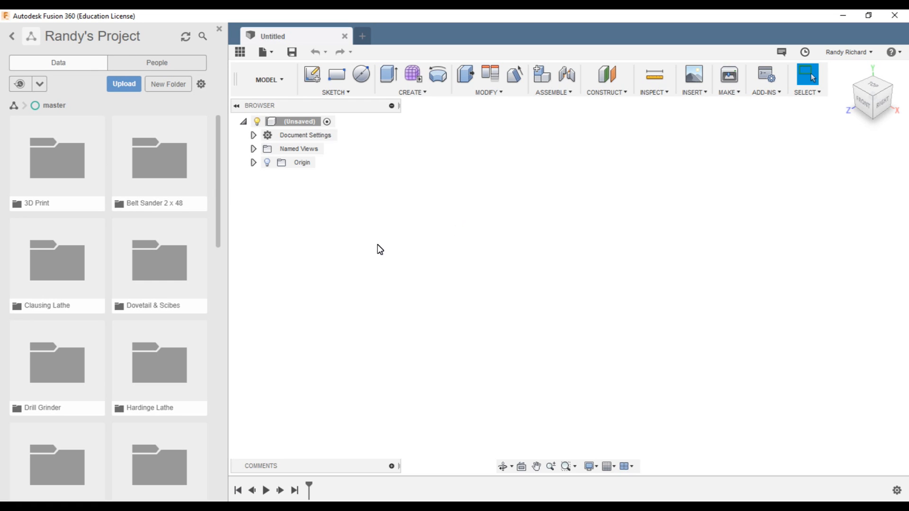
mouse_move(386, 243)
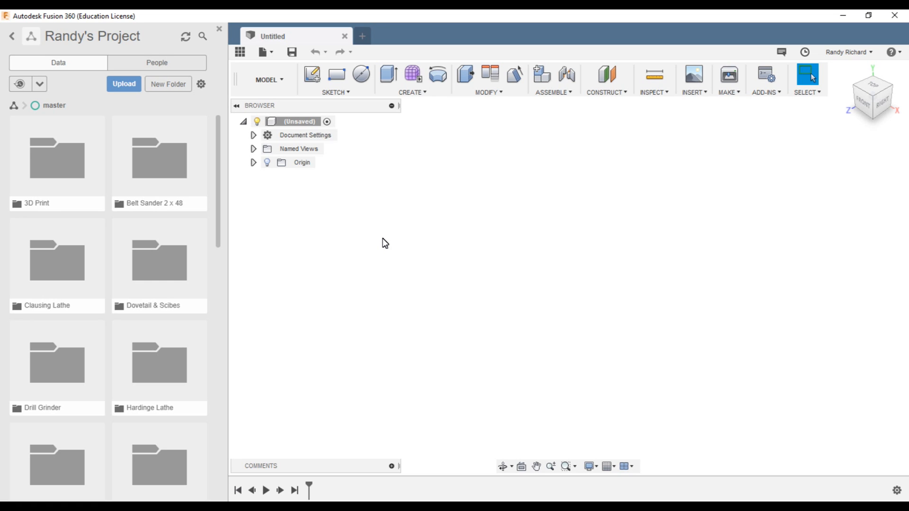
mouse_move(338, 184)
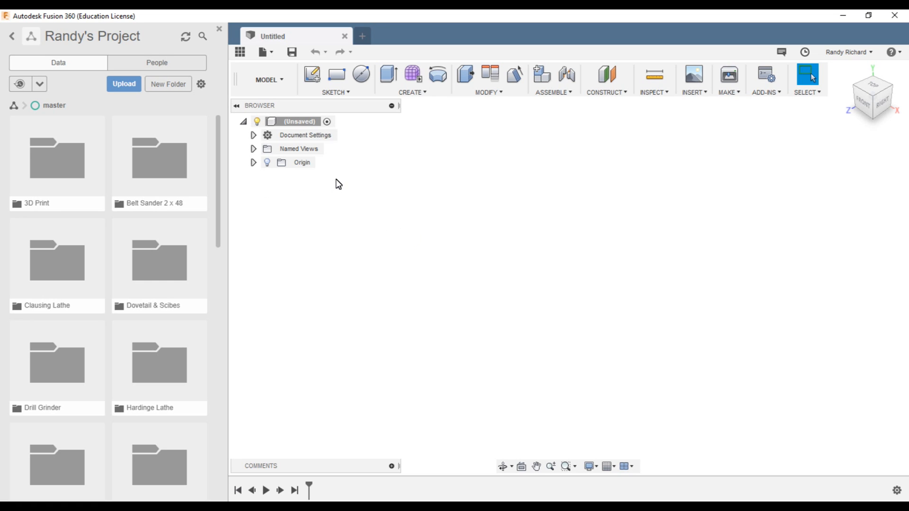
mouse_move(630, 210)
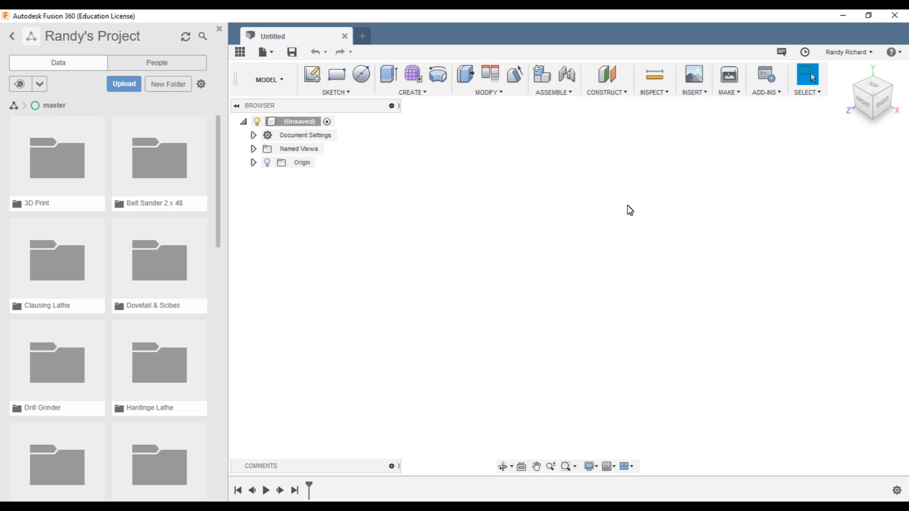
mouse_move(659, 216)
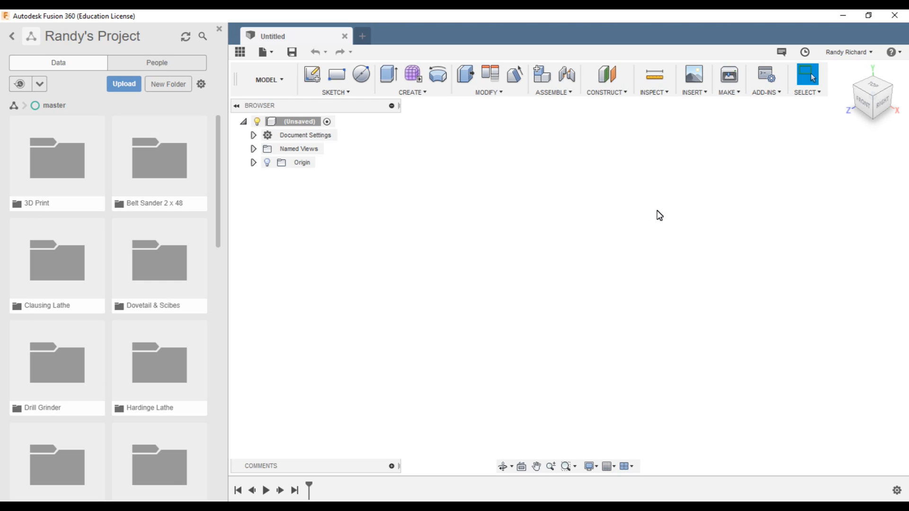
mouse_move(838, 15)
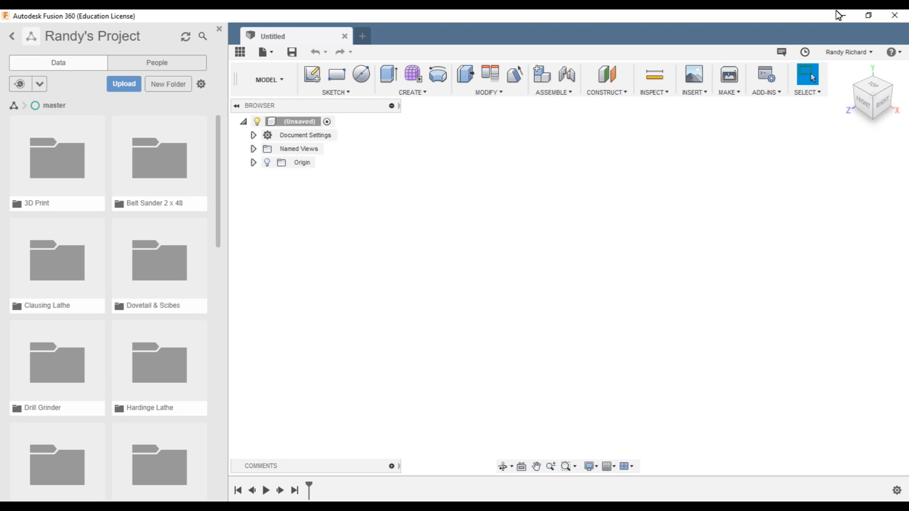
mouse_move(805, 52)
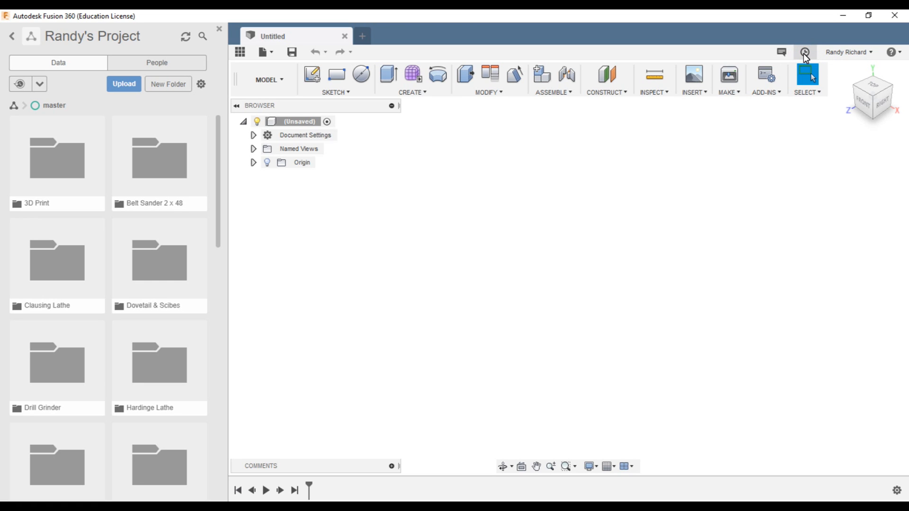
Switch Fusion 360 from working online to working offline using the Job Status menu.
left_click(805, 52)
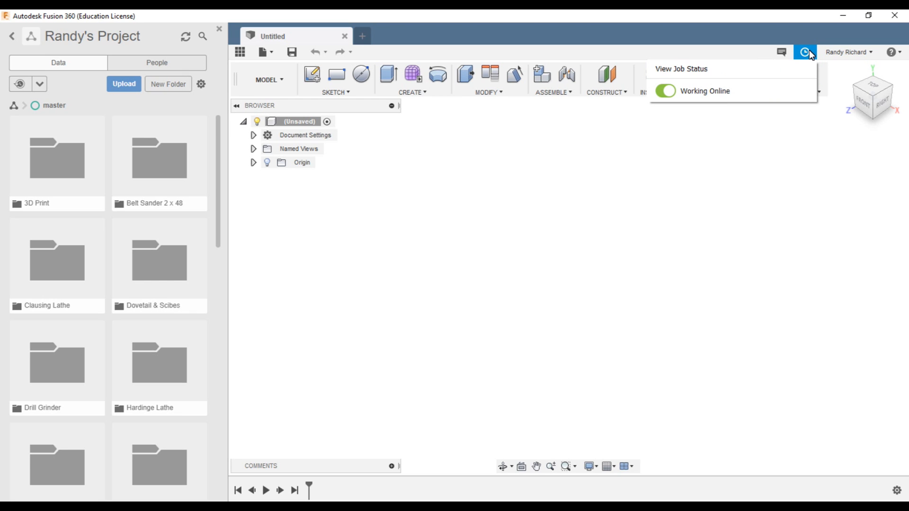
mouse_move(805, 56)
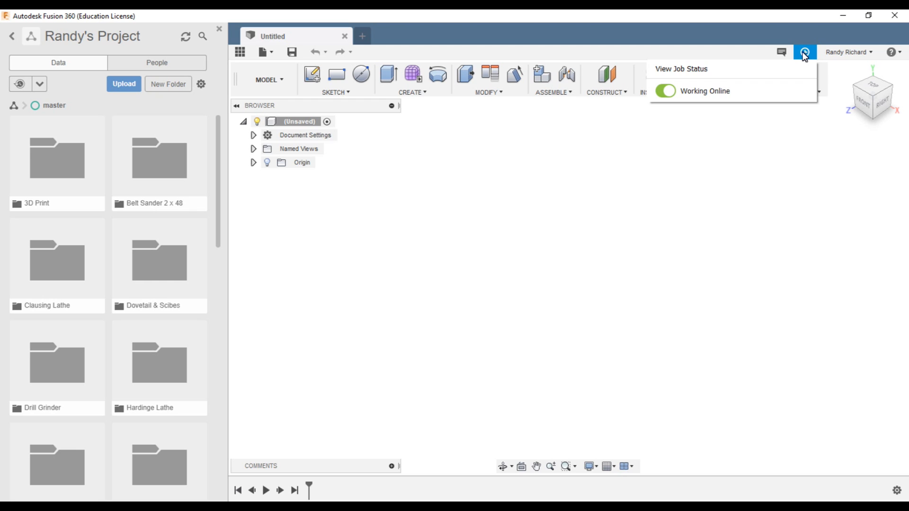
mouse_move(776, 72)
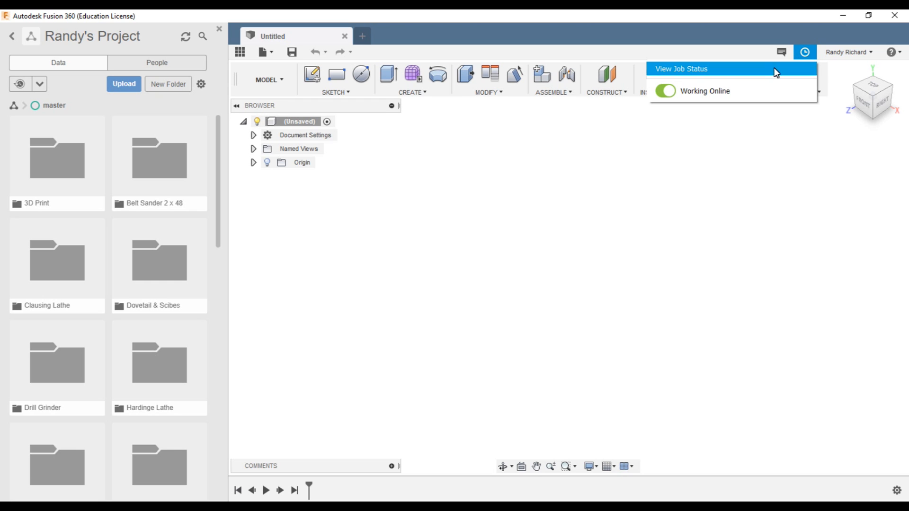
mouse_move(690, 95)
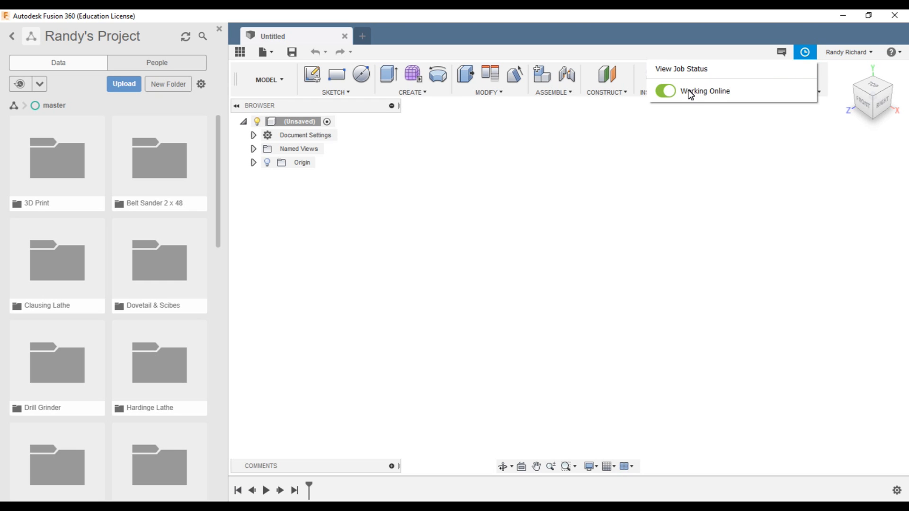
left_click(665, 91)
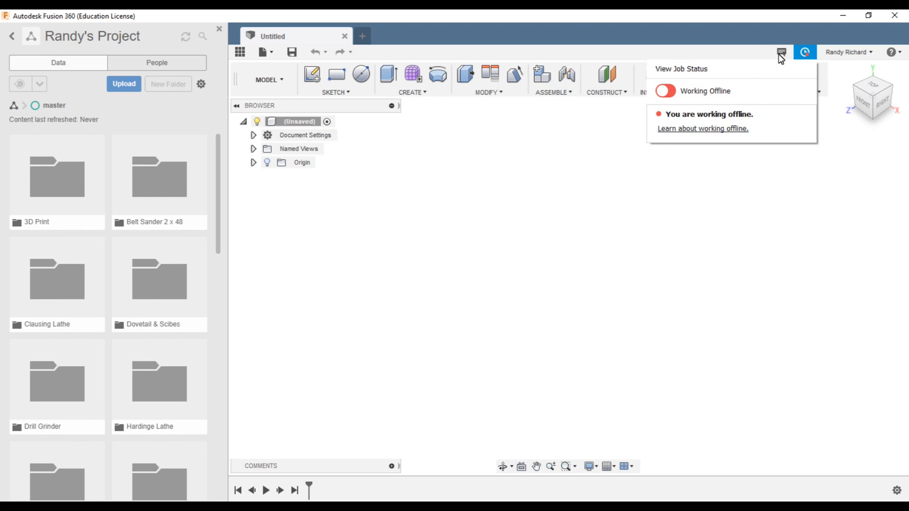
mouse_move(656, 158)
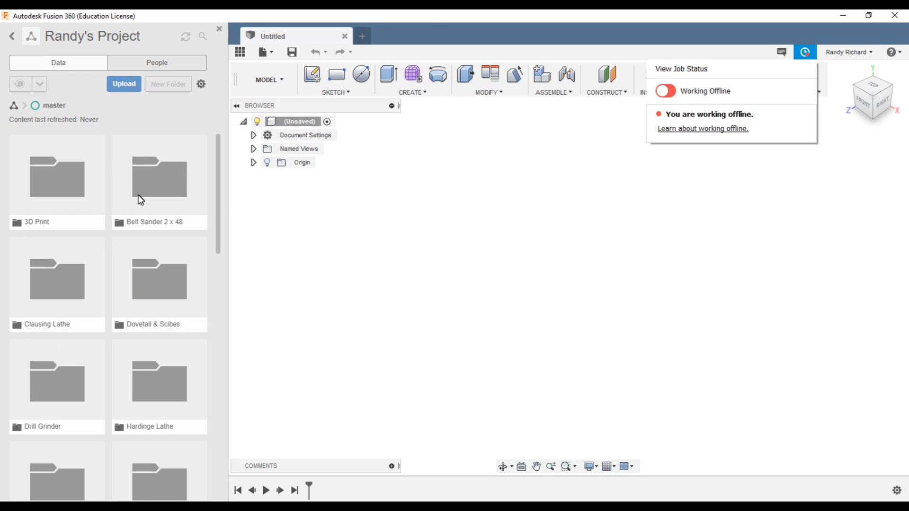
mouse_move(152, 192)
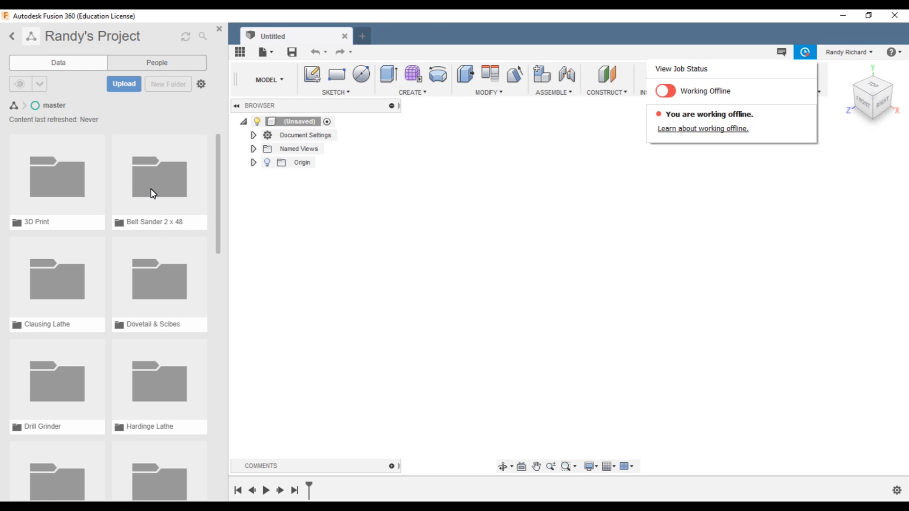
mouse_move(174, 145)
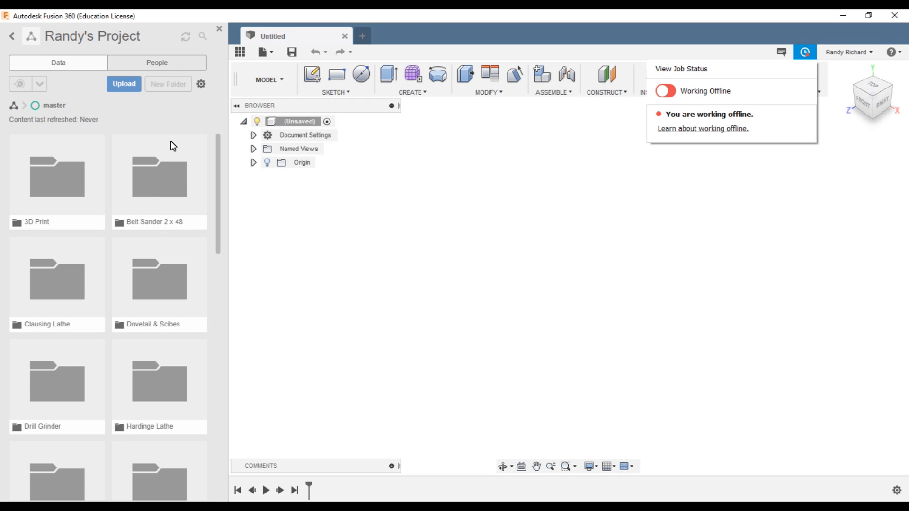
mouse_move(377, 209)
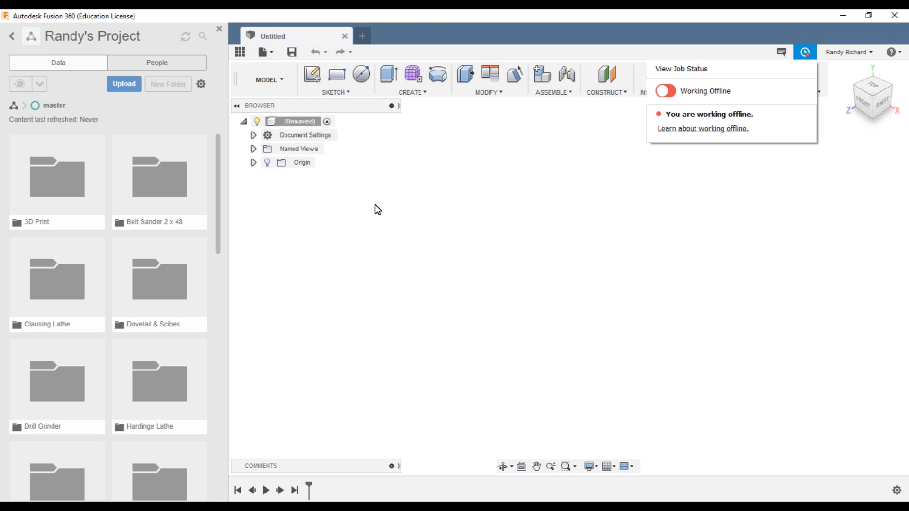
mouse_move(333, 229)
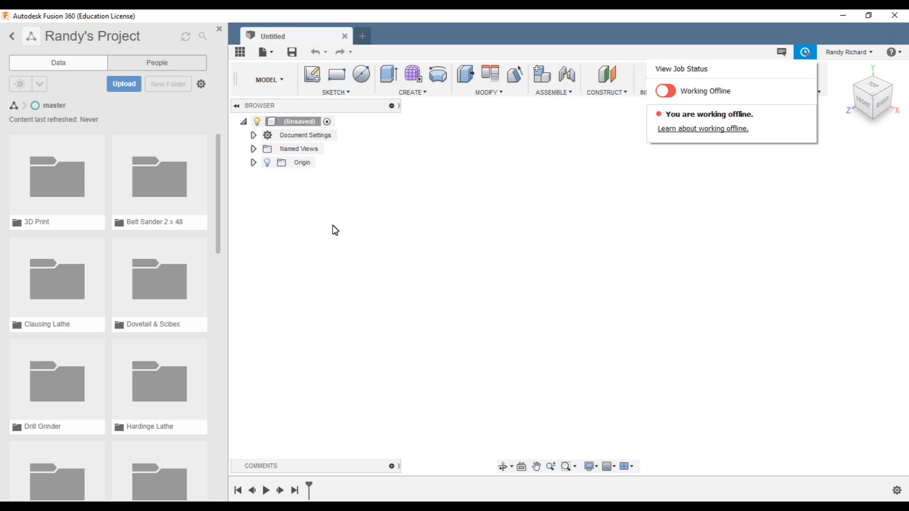
mouse_move(681, 253)
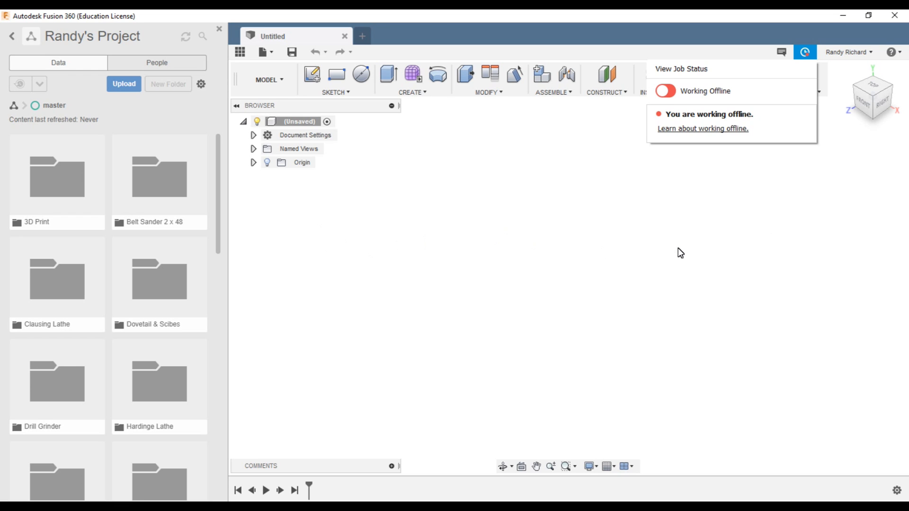
mouse_move(636, 243)
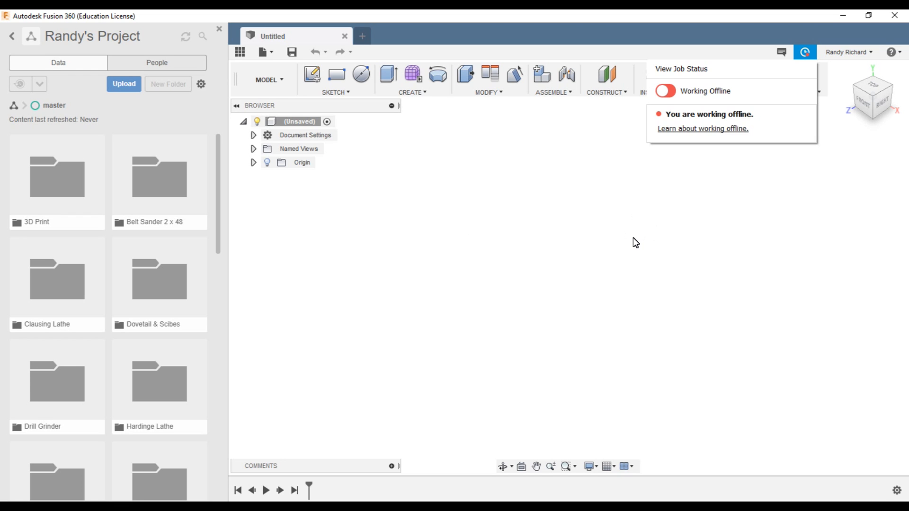
mouse_move(495, 264)
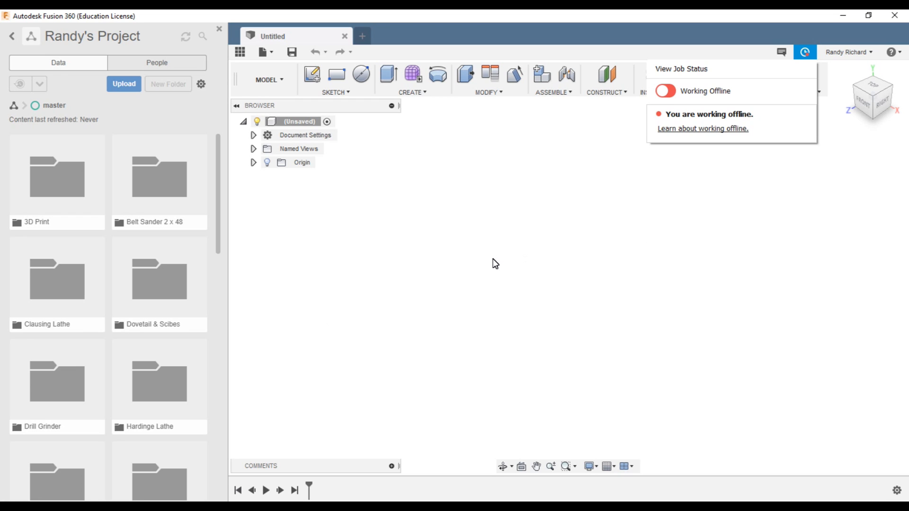
mouse_move(458, 219)
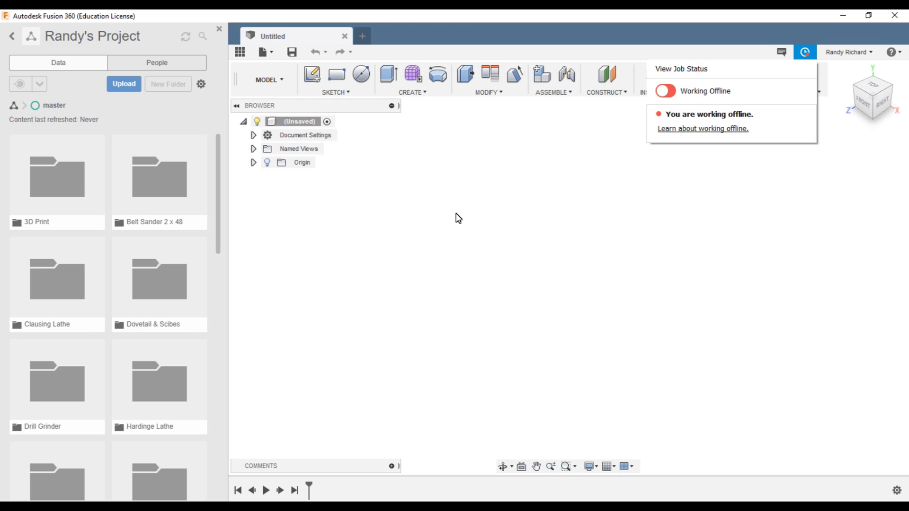
mouse_move(408, 216)
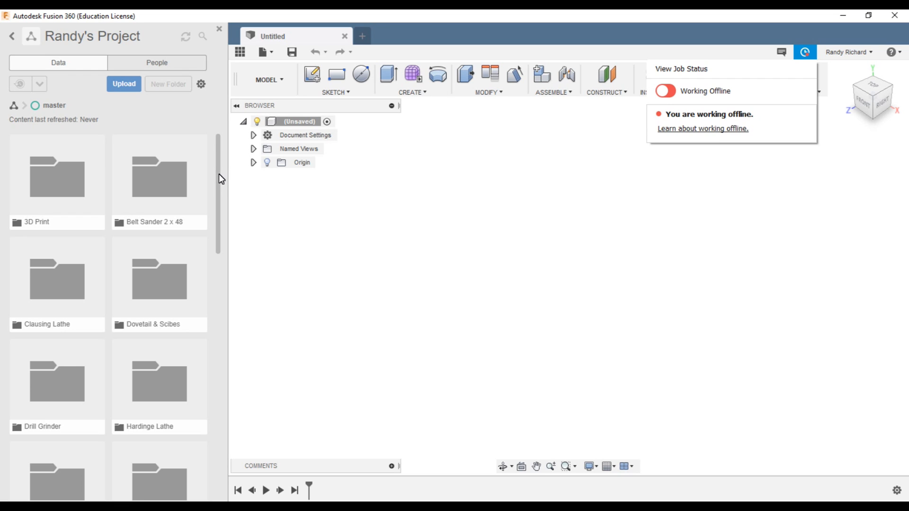
mouse_move(428, 219)
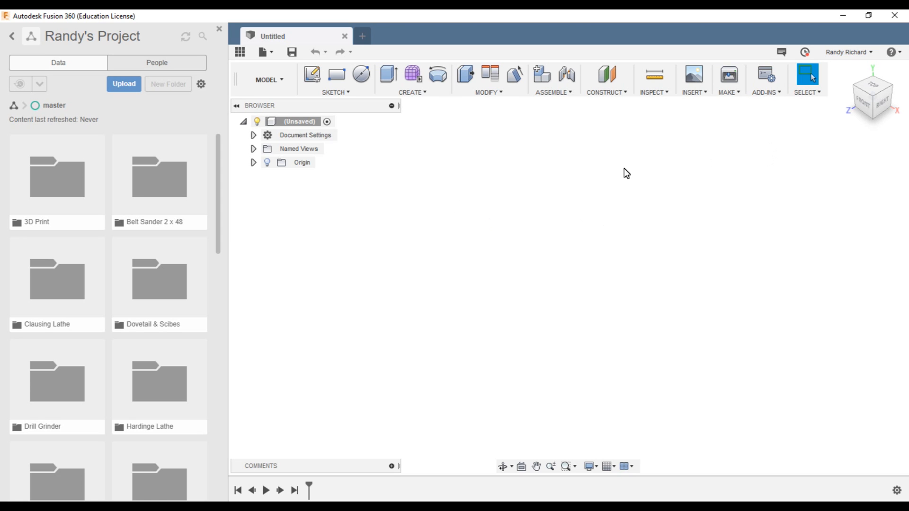
left_click(728, 80)
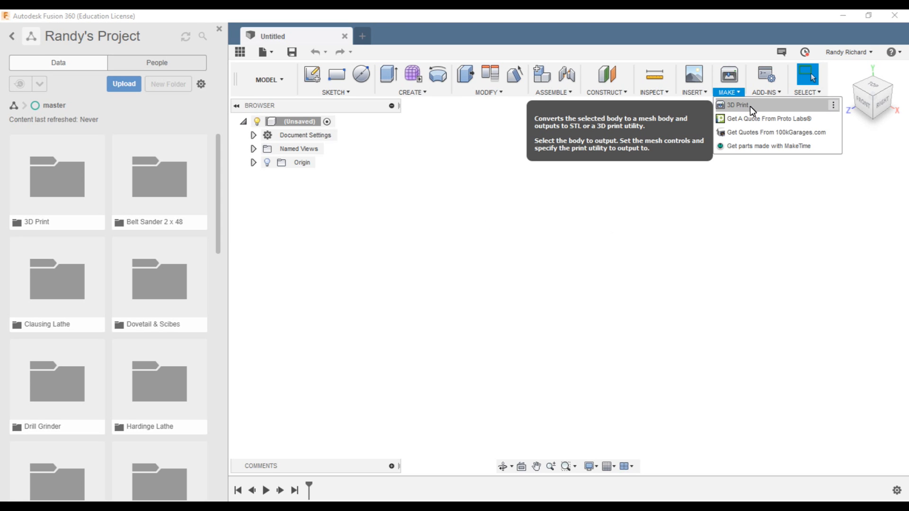
mouse_move(755, 109)
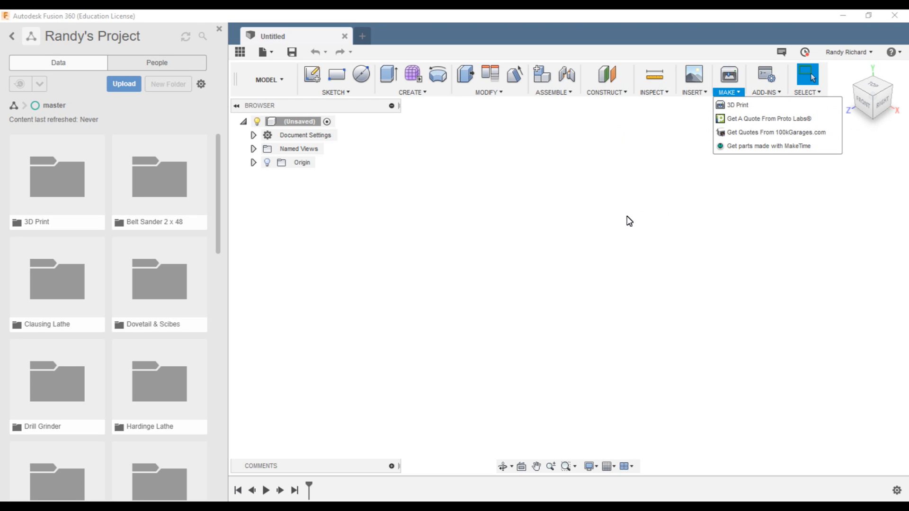
mouse_move(754, 105)
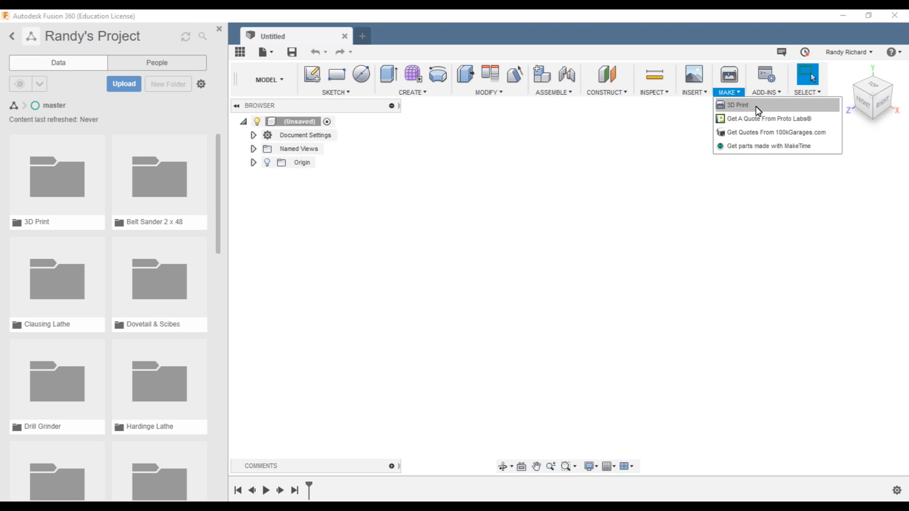
mouse_move(595, 230)
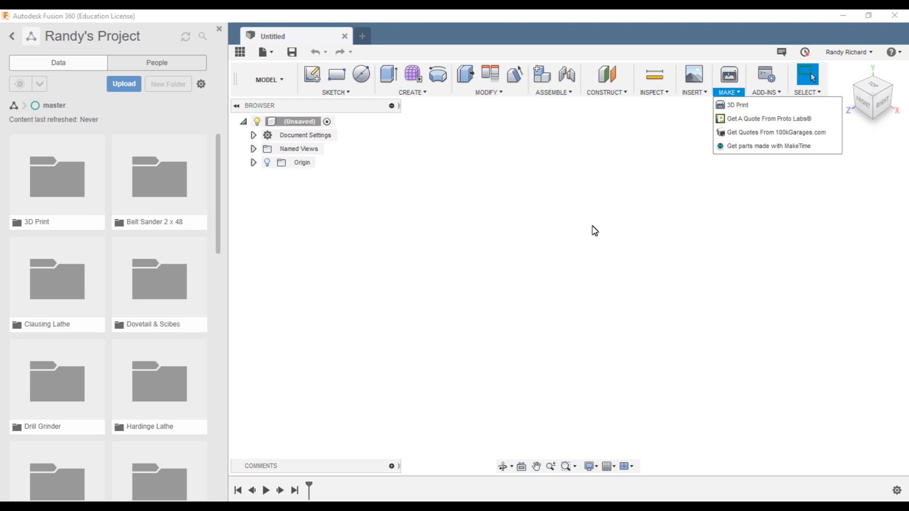
mouse_move(629, 216)
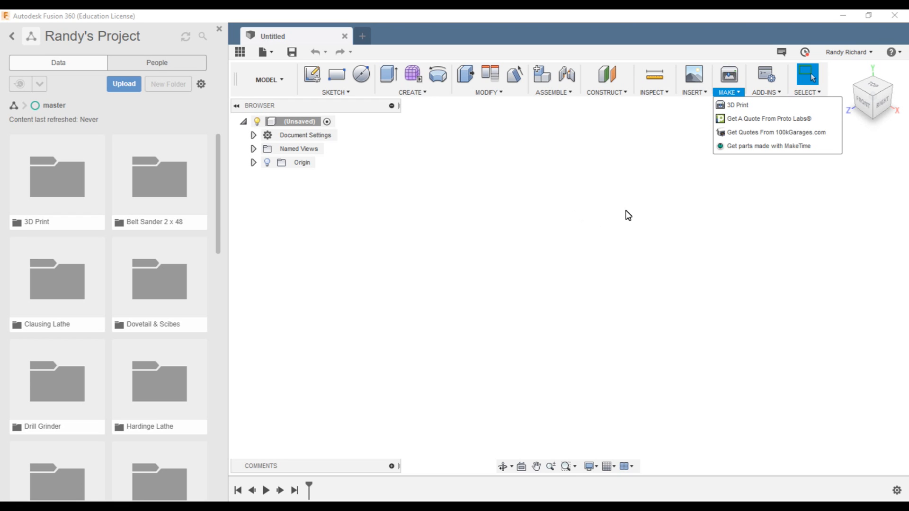
mouse_move(557, 195)
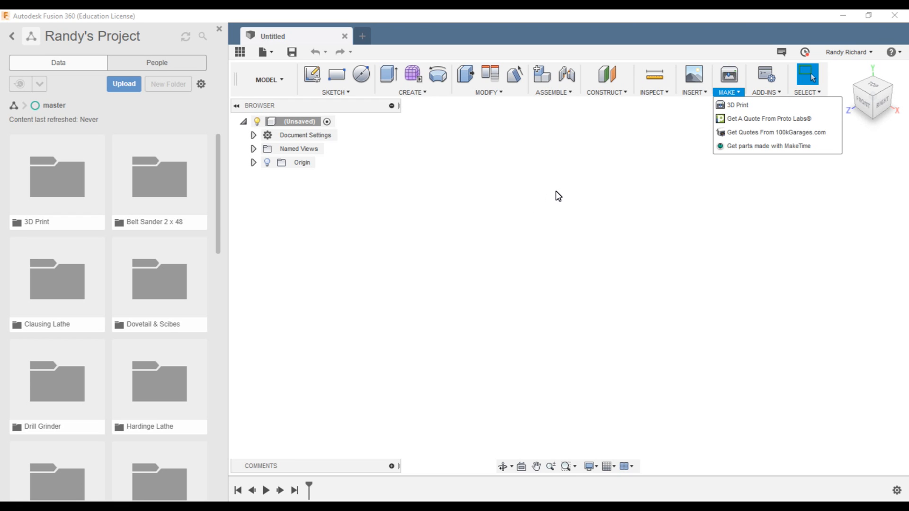
mouse_move(538, 181)
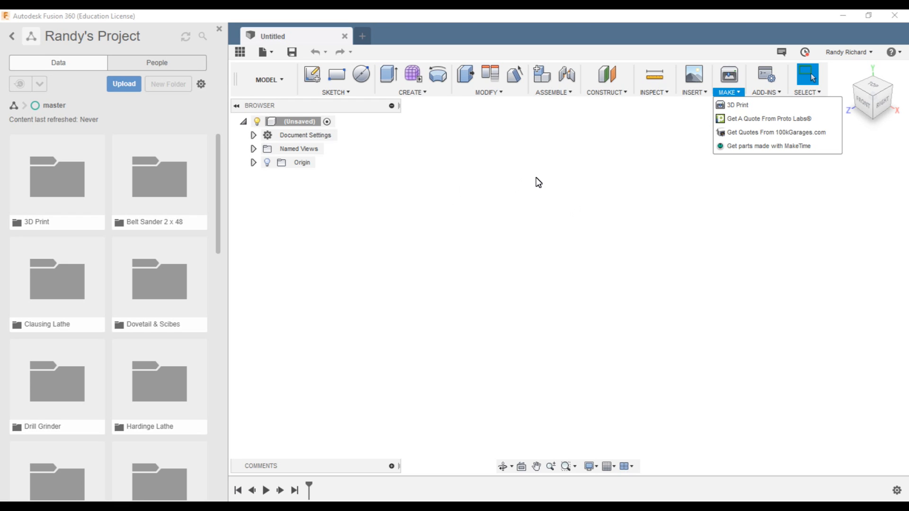
mouse_move(748, 105)
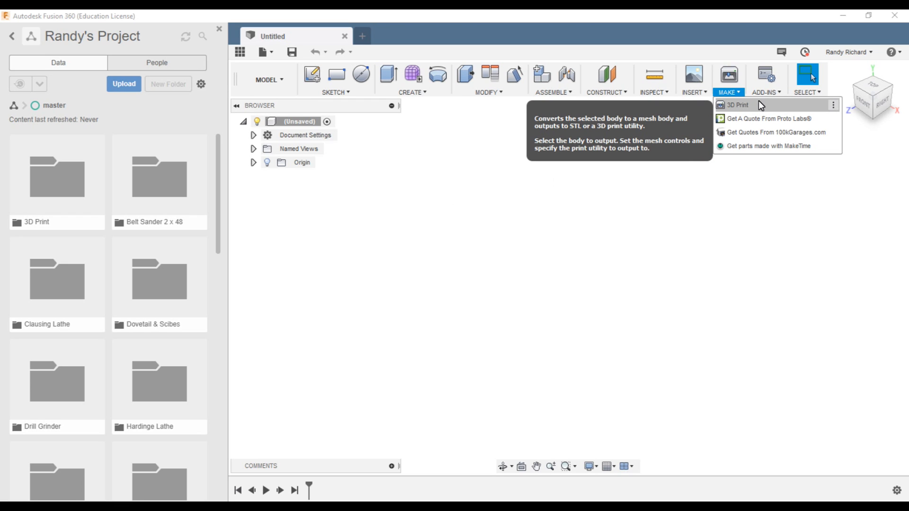
left_click(622, 225)
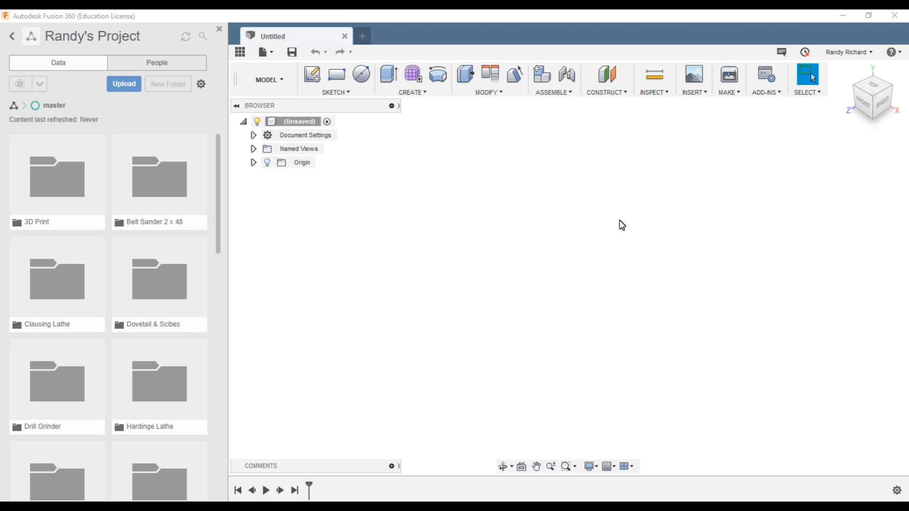
mouse_move(368, 240)
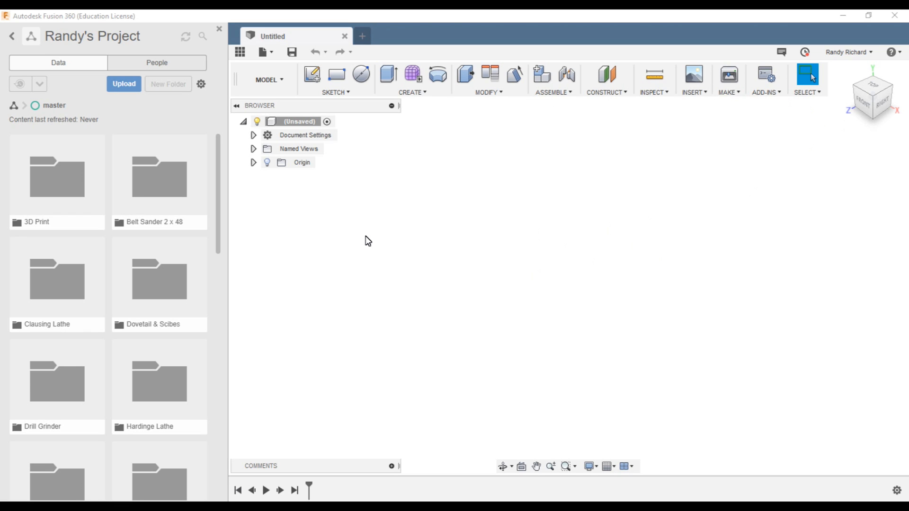
mouse_move(475, 240)
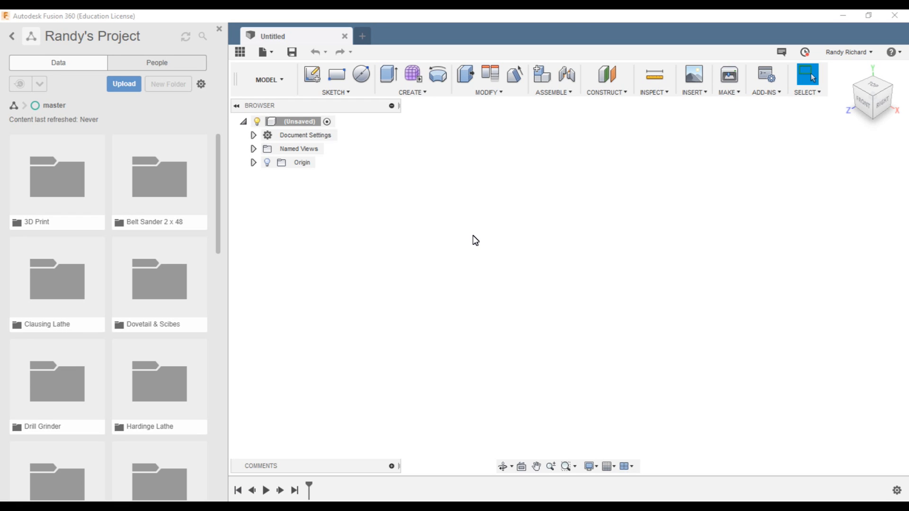
mouse_move(351, 284)
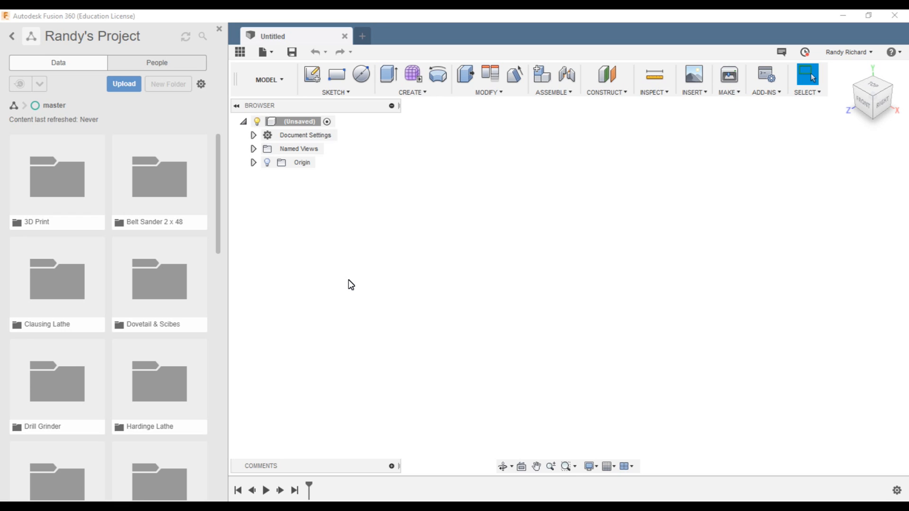
mouse_move(406, 276)
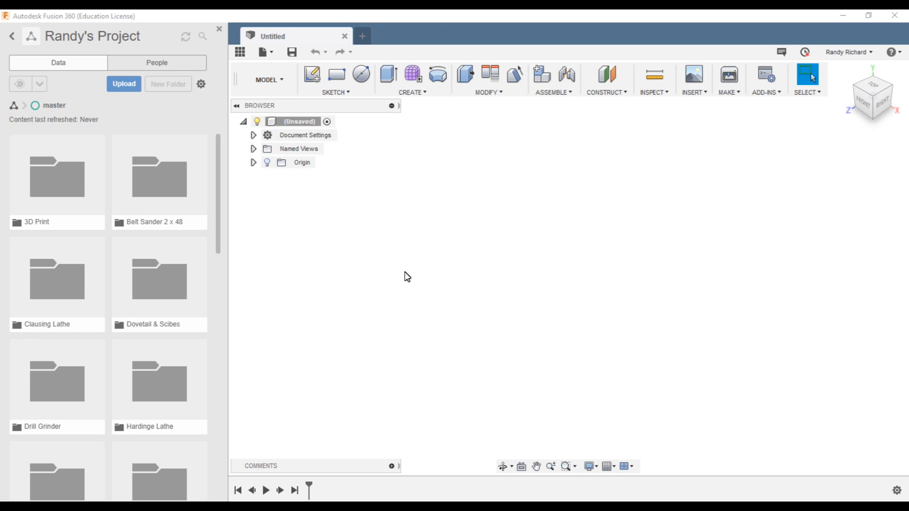
mouse_move(482, 259)
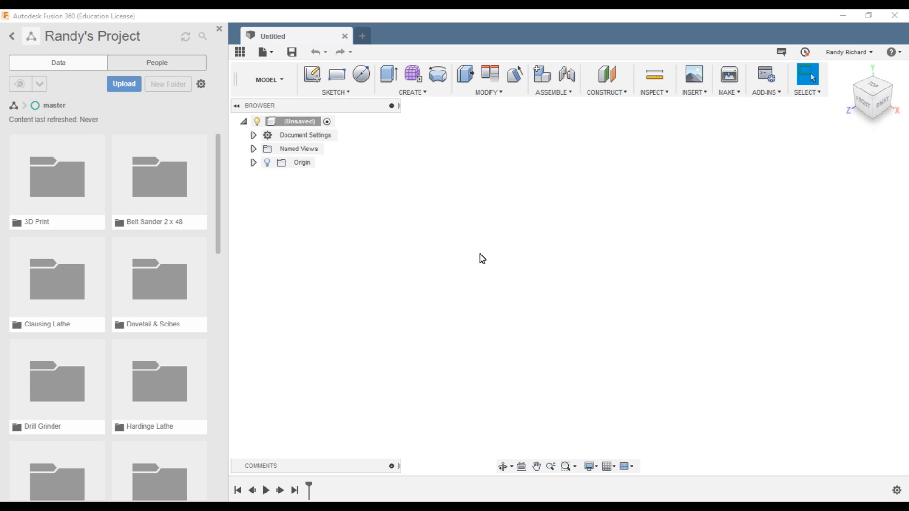
mouse_move(429, 230)
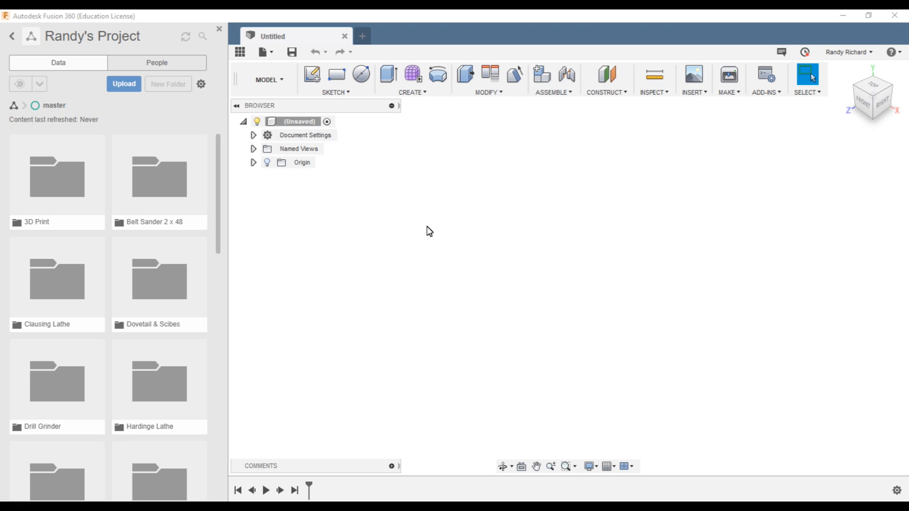
mouse_move(56, 47)
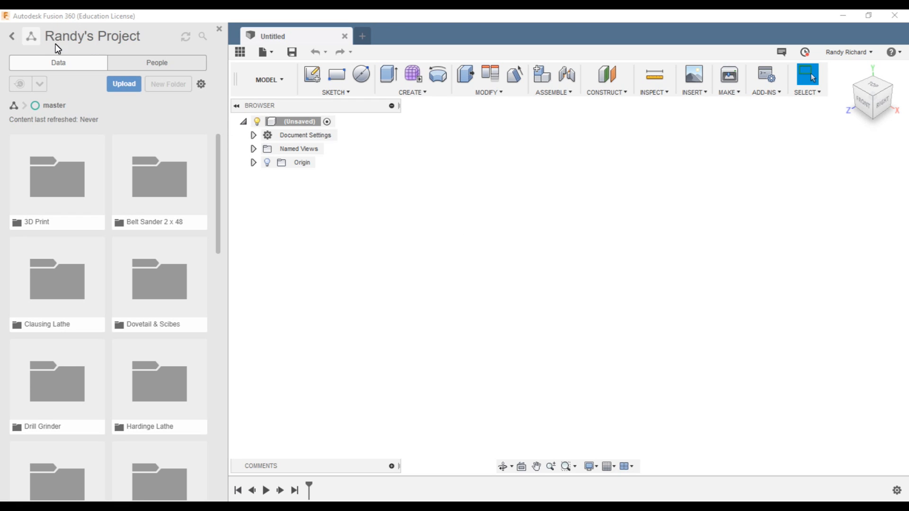
mouse_move(160, 120)
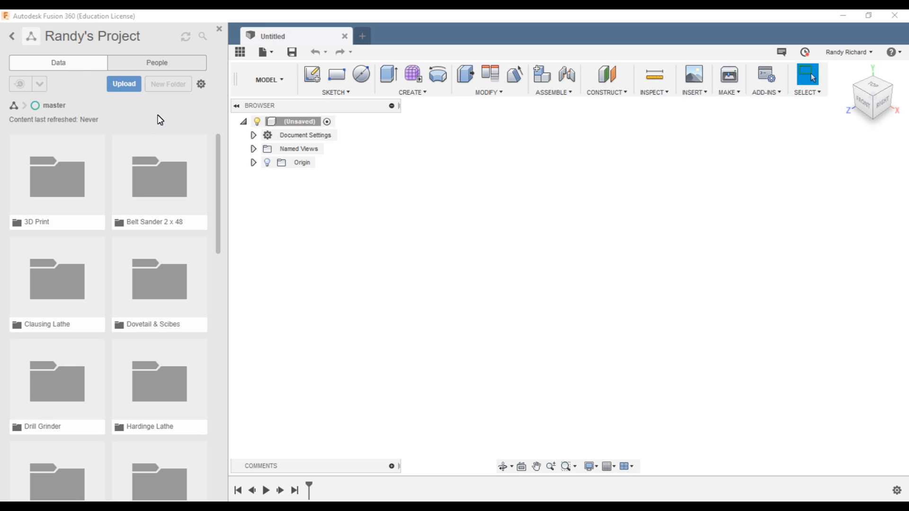
mouse_move(145, 125)
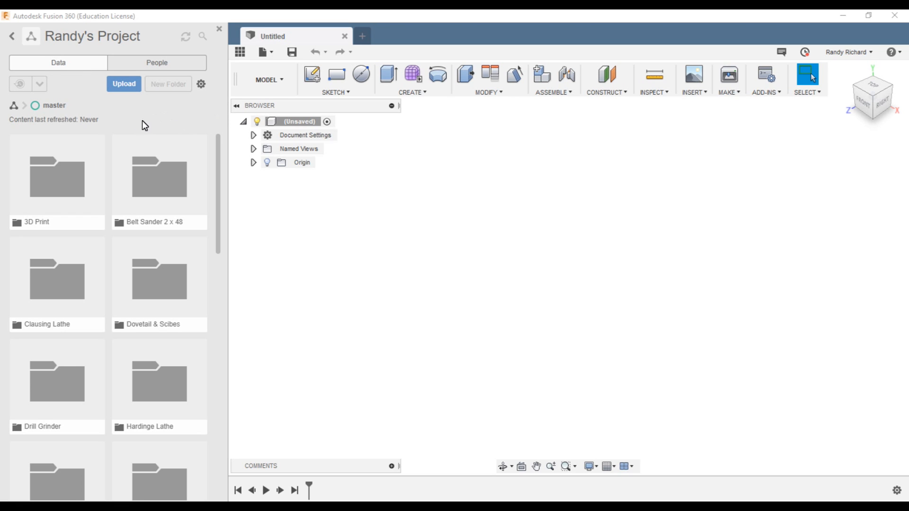
mouse_move(142, 177)
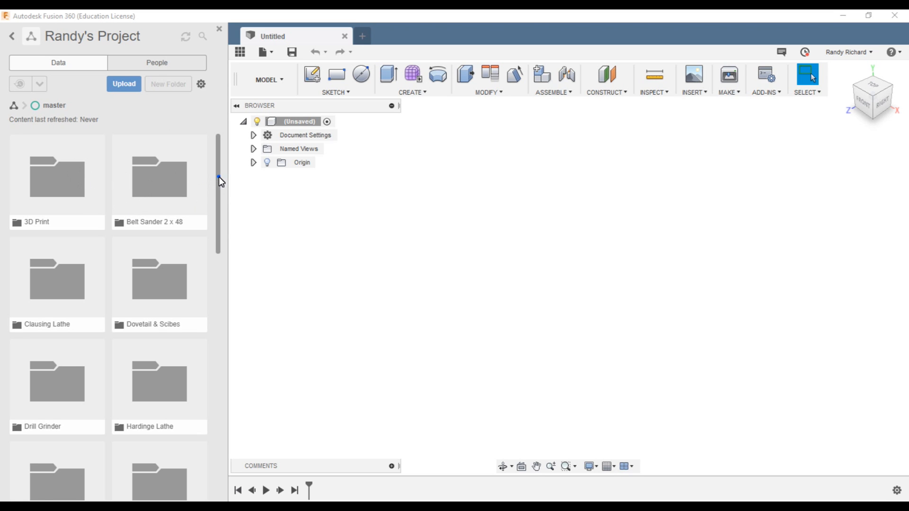
scroll("down", 3)
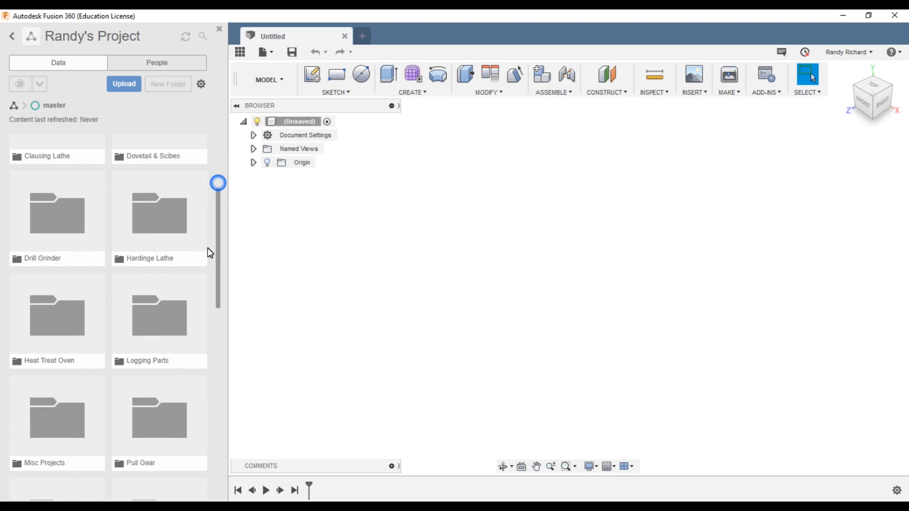
scroll("down", 3)
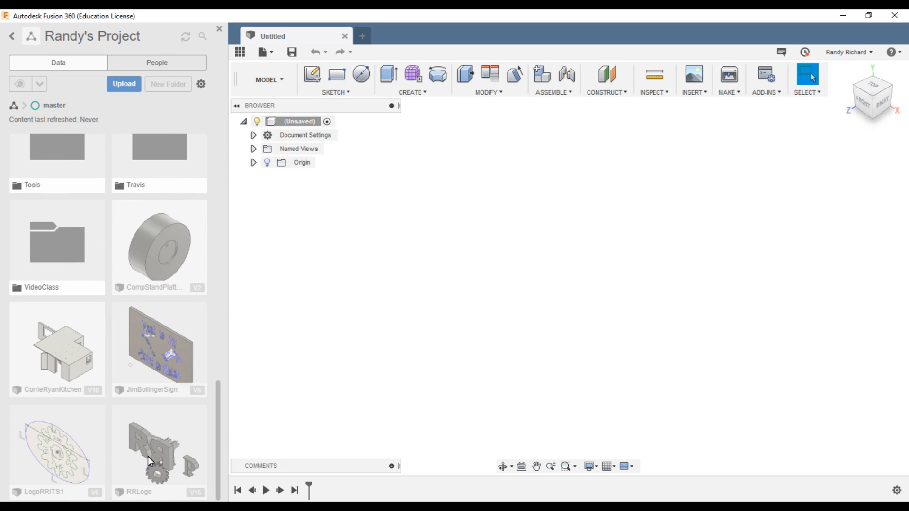
scroll("up", 3)
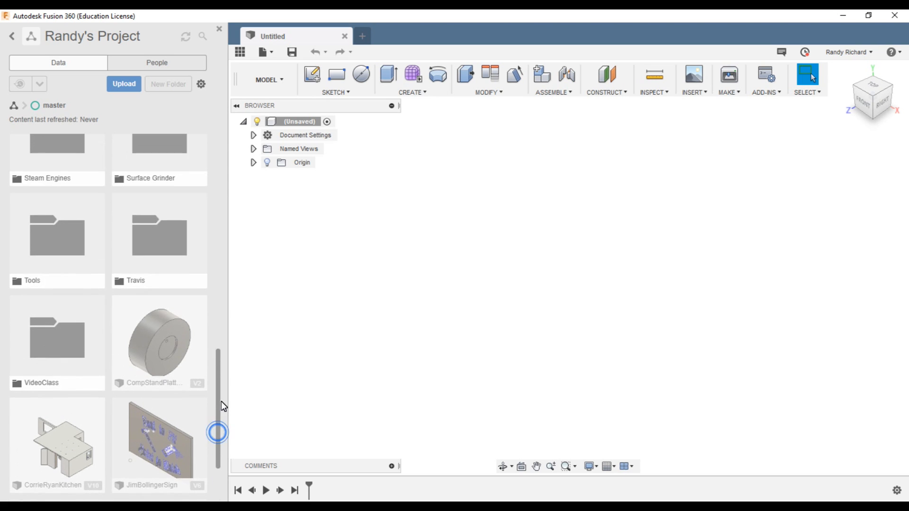
scroll("up", 3)
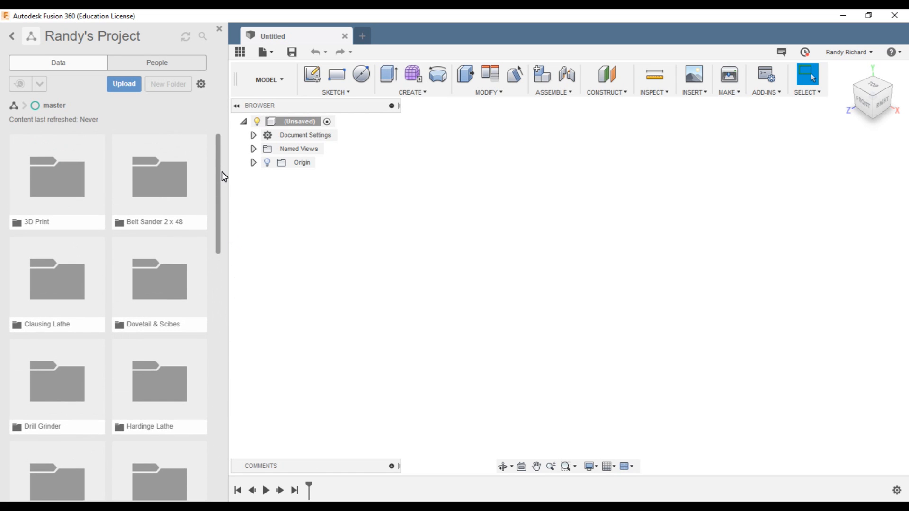
mouse_move(224, 176)
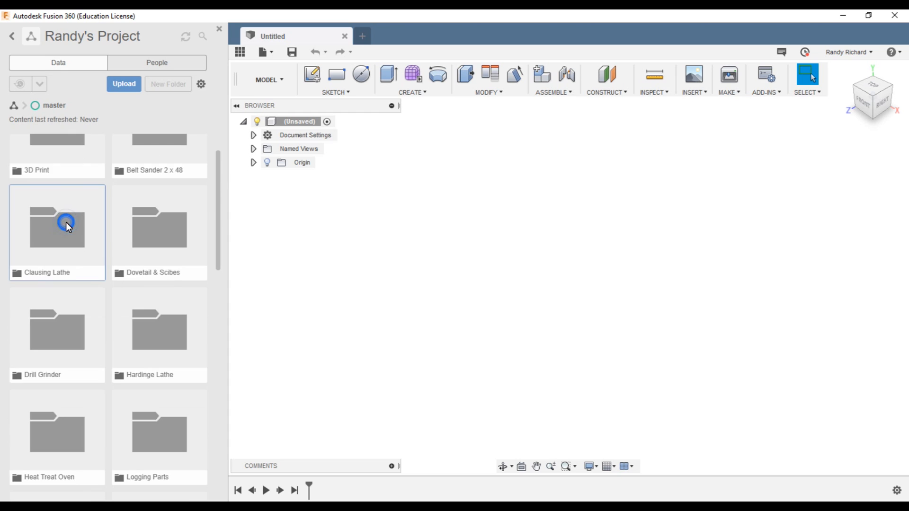
mouse_move(41, 229)
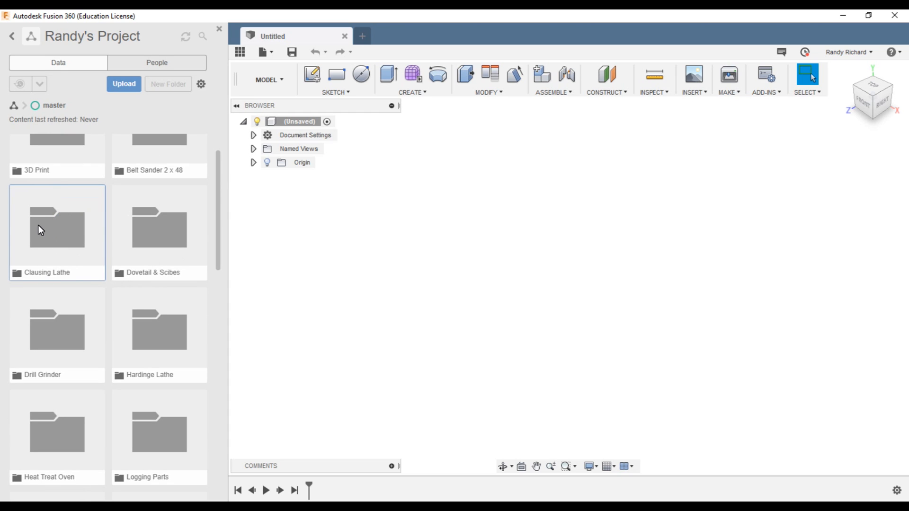
mouse_move(52, 245)
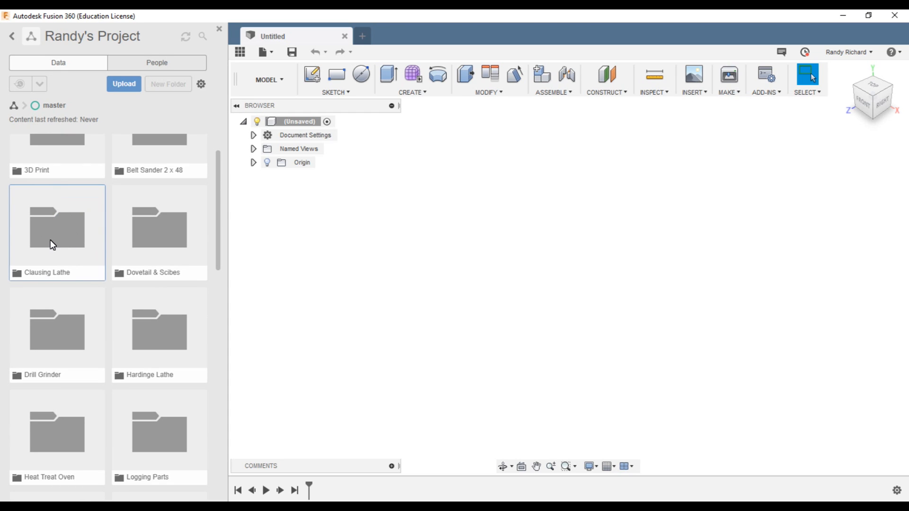
double_click(57, 229)
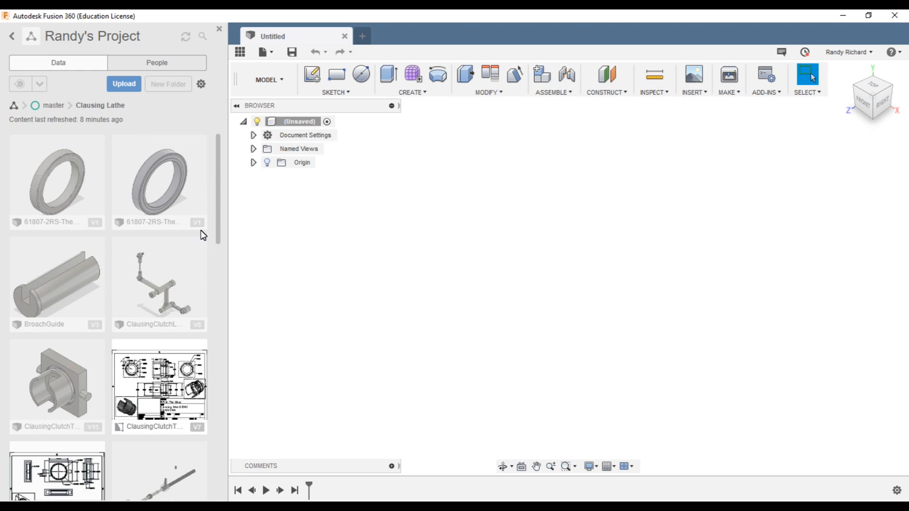
scroll("down", 3)
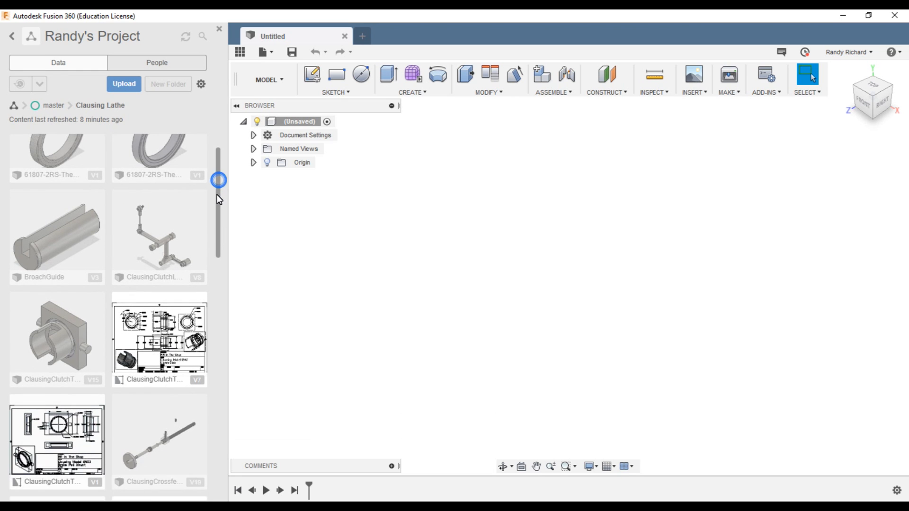
scroll("up", 3)
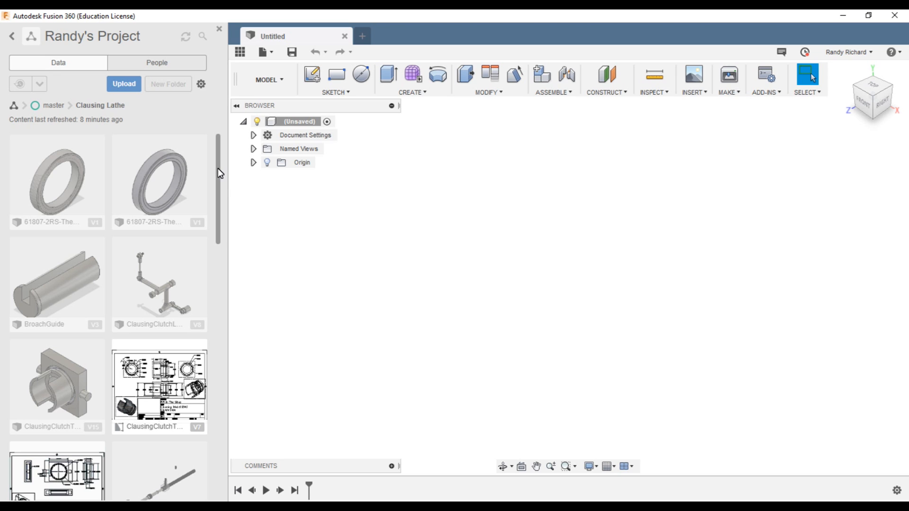
scroll("down", 3)
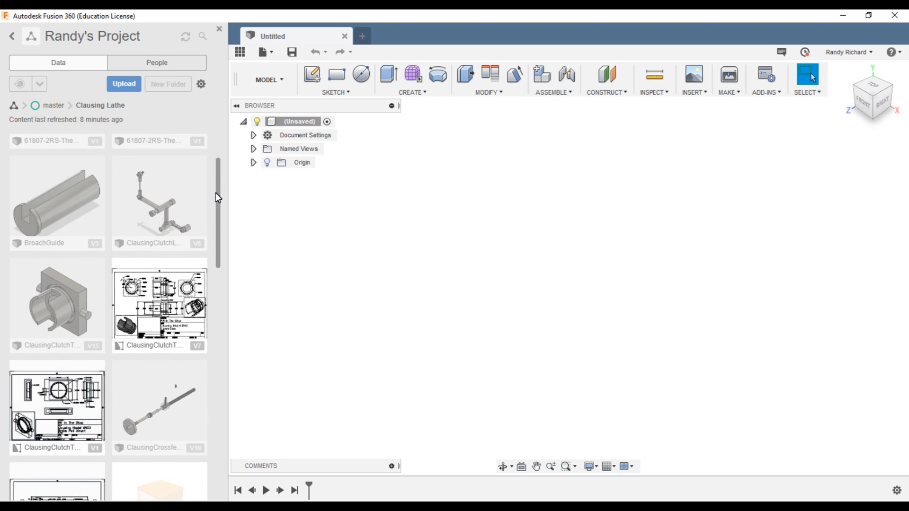
scroll("down", 3)
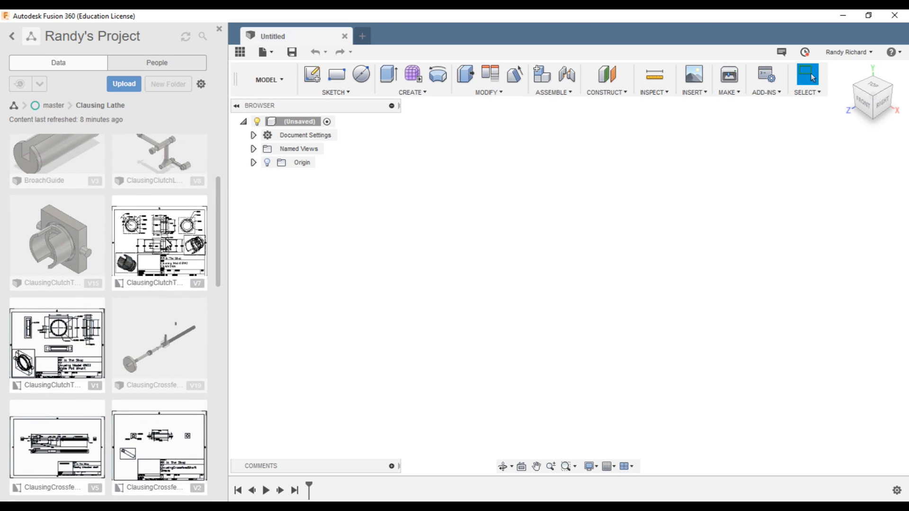
mouse_move(149, 243)
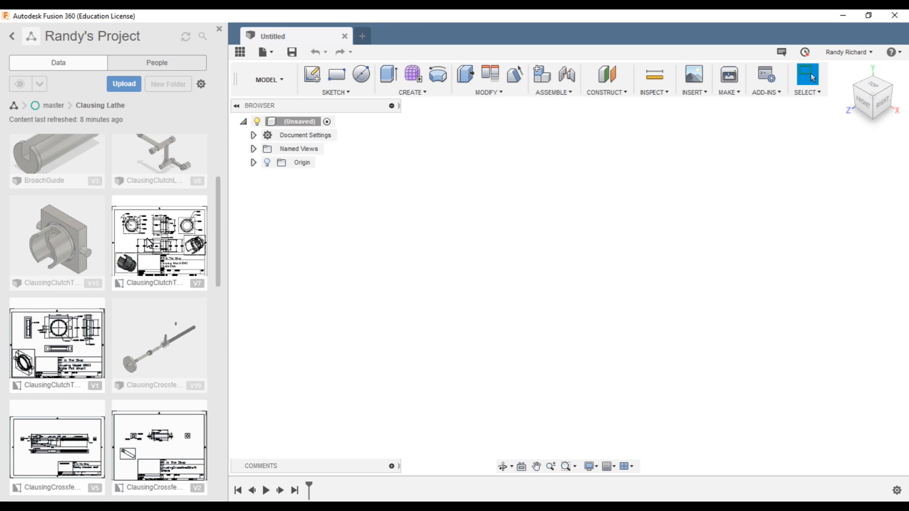
mouse_move(241, 246)
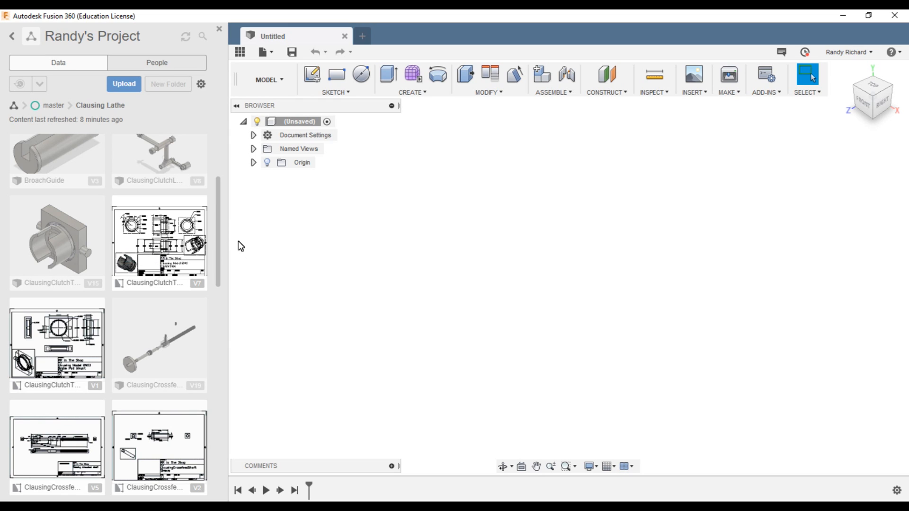
mouse_move(206, 231)
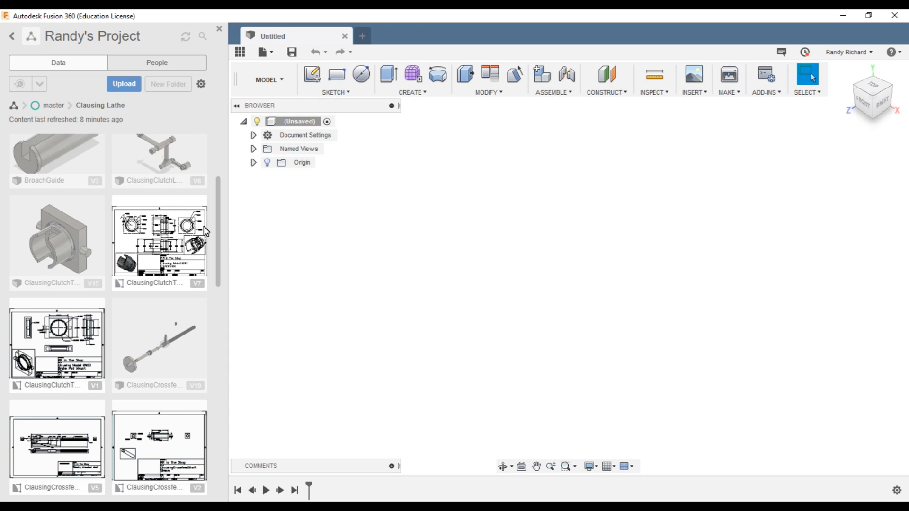
mouse_move(161, 242)
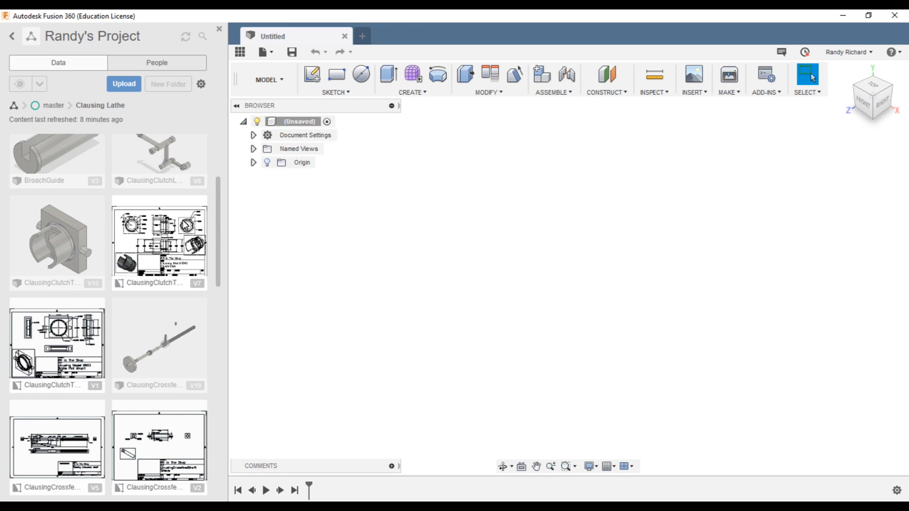
mouse_move(74, 251)
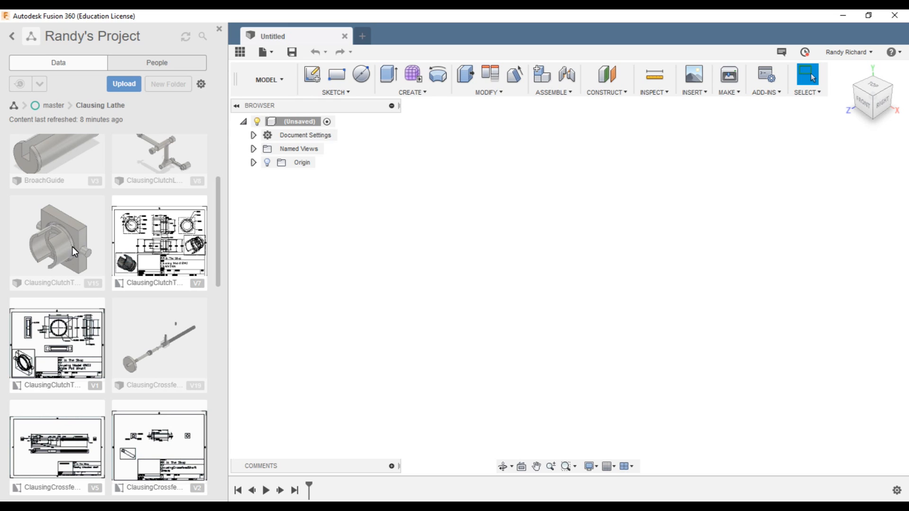
mouse_move(60, 253)
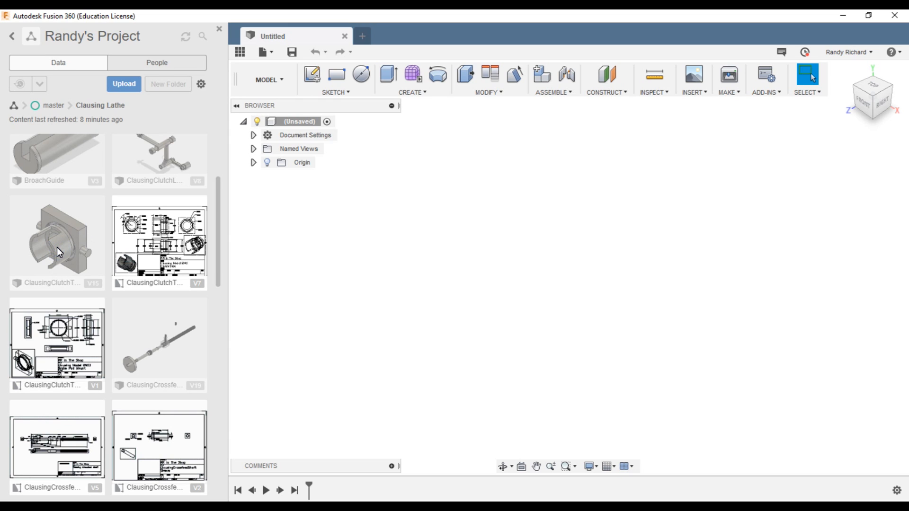
mouse_move(153, 343)
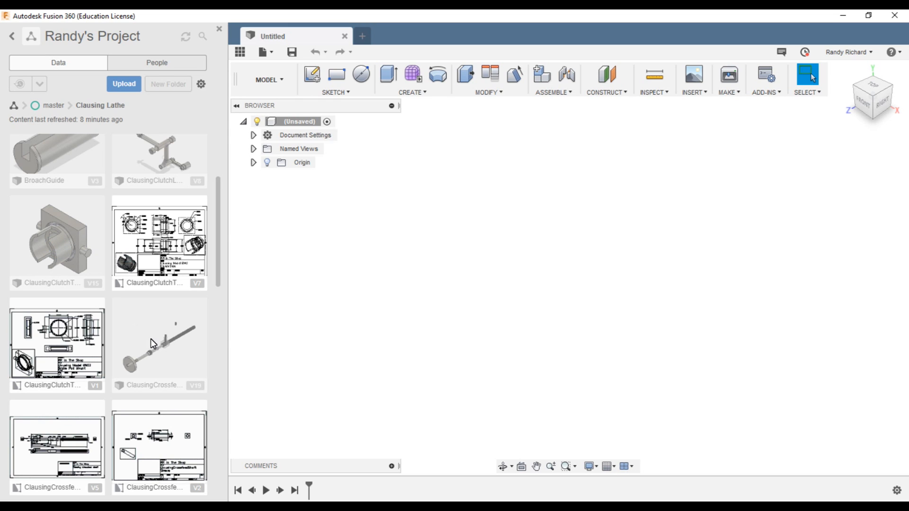
mouse_move(75, 220)
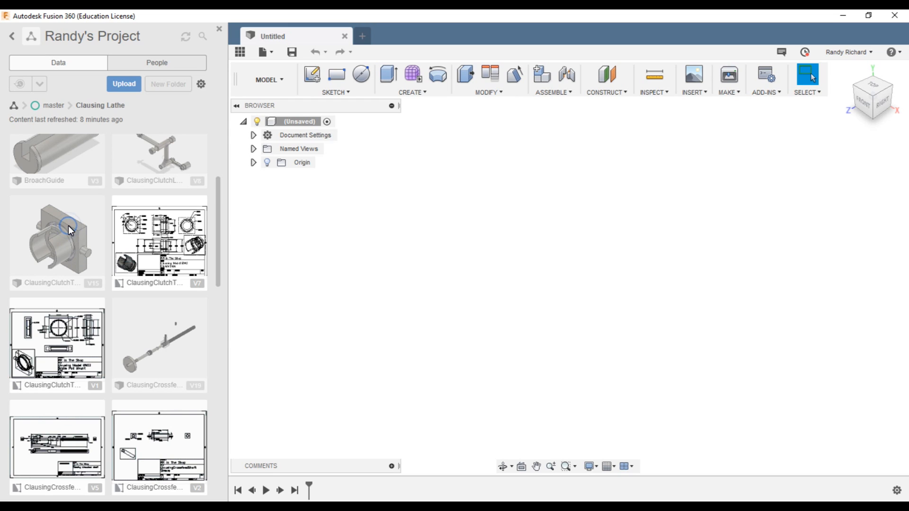
mouse_move(156, 317)
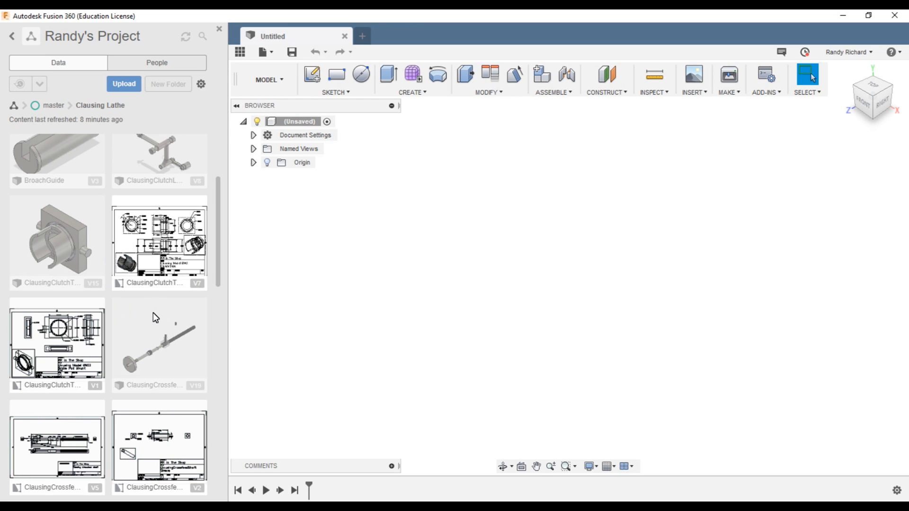
scroll("up", 3)
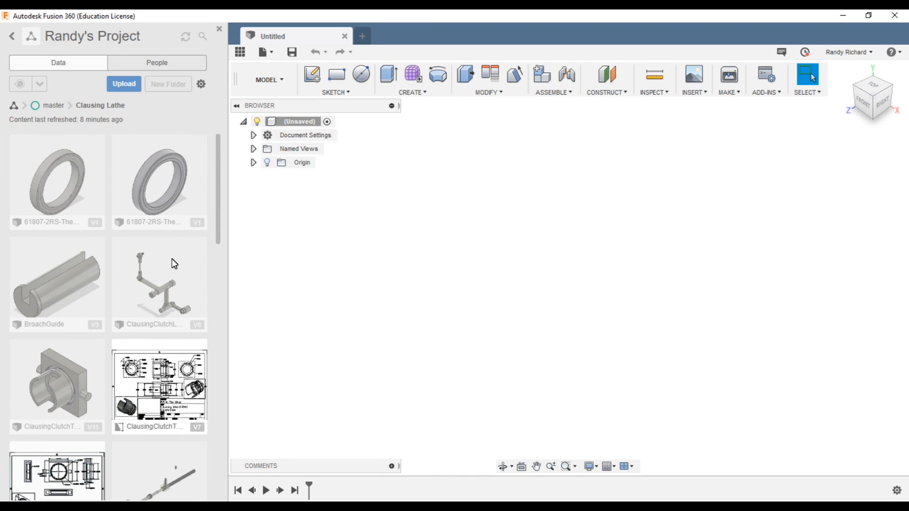
scroll("down", 3)
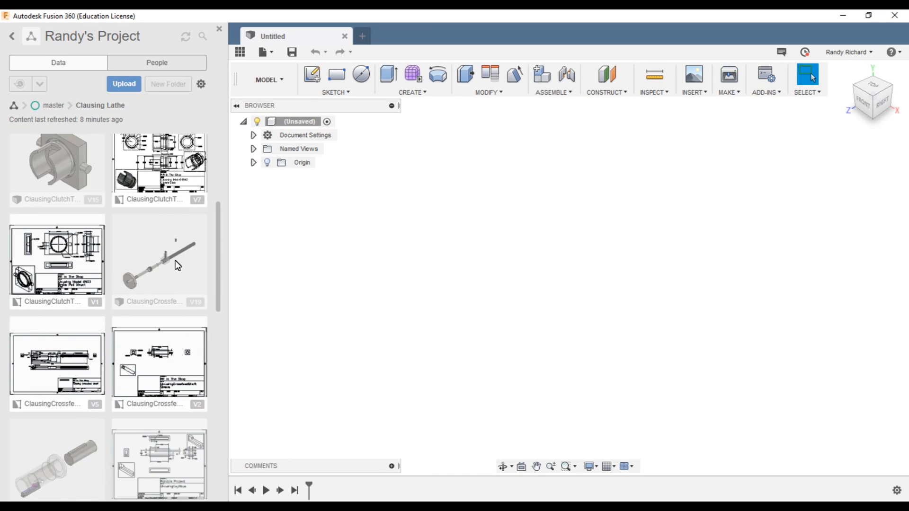
scroll("down", 3)
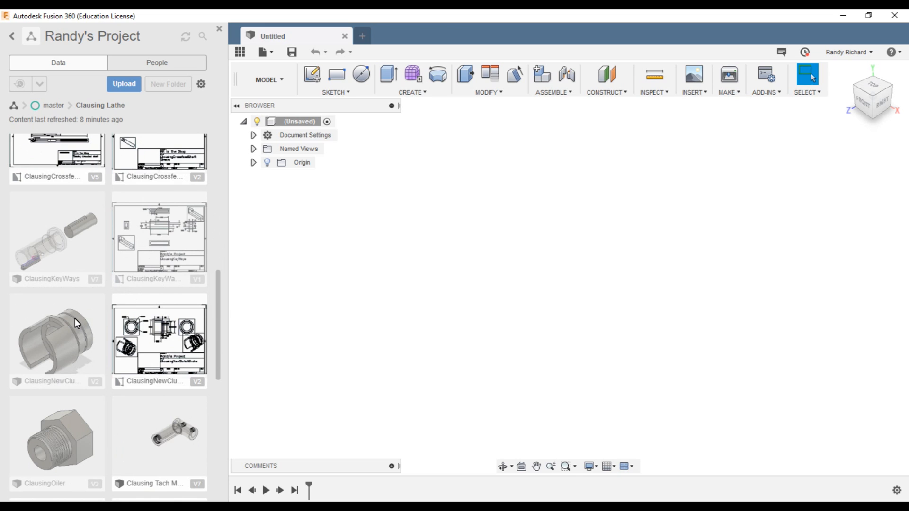
Go back to working online and open the ClausingClutch V15 design from the Data Panel.
left_click(805, 52)
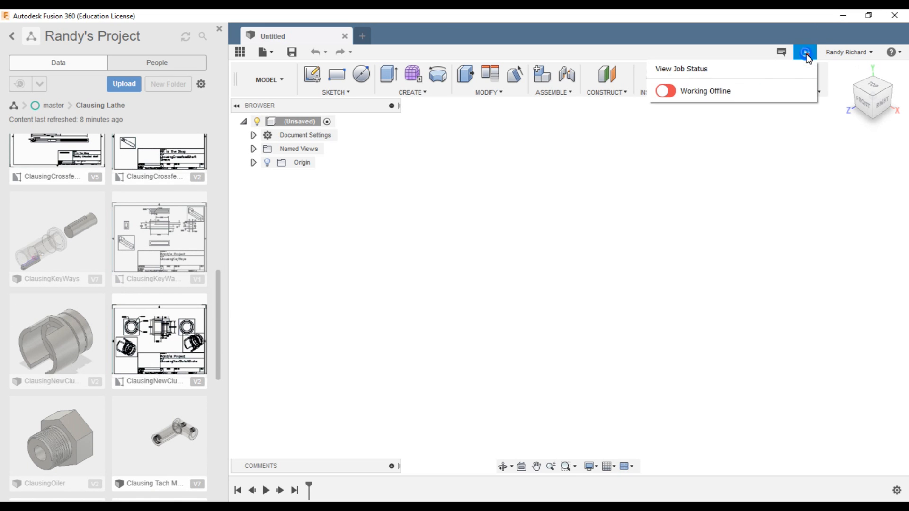
left_click(664, 91)
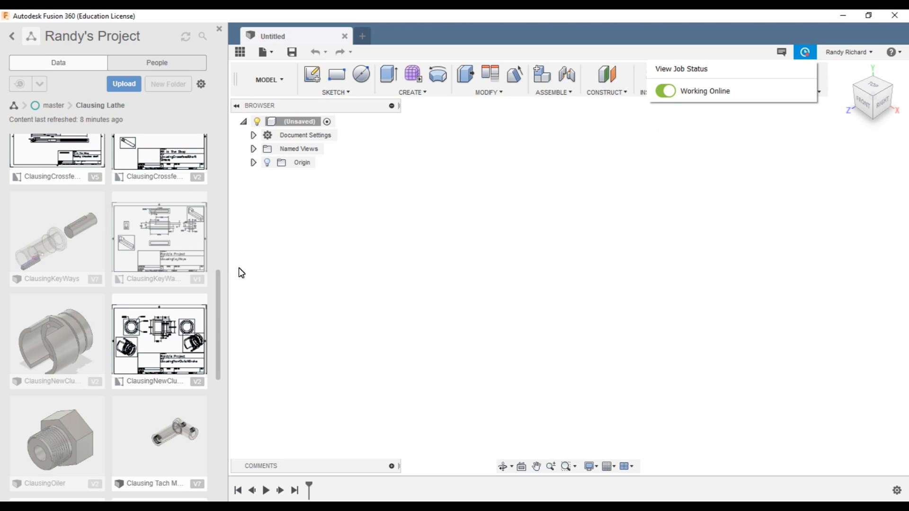
scroll("up", 3)
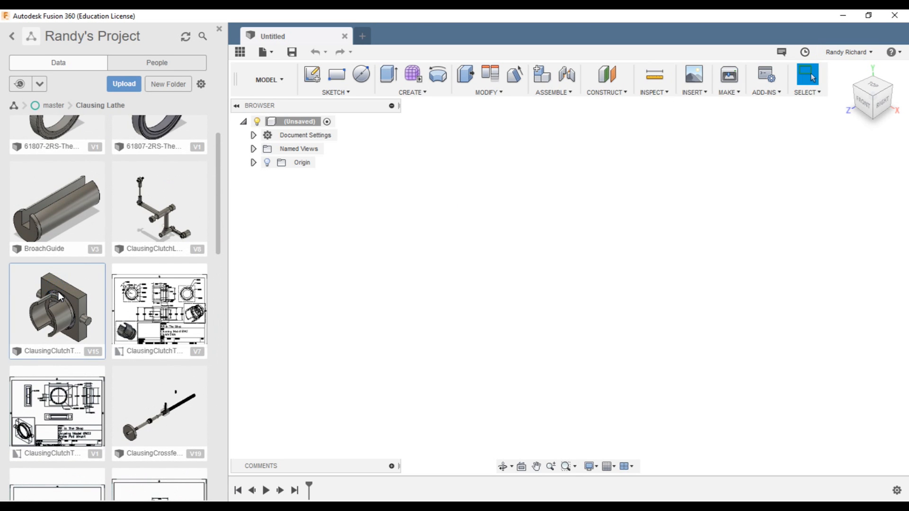
mouse_move(75, 291)
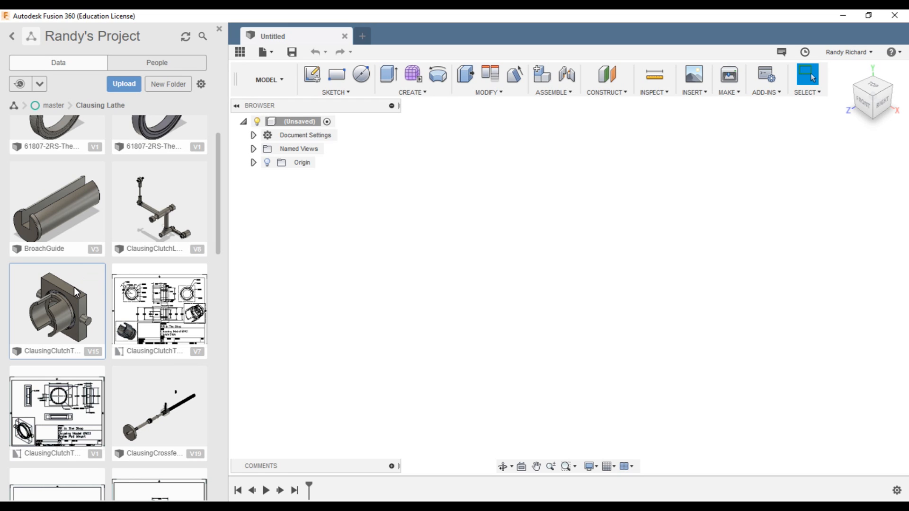
double_click(56, 304)
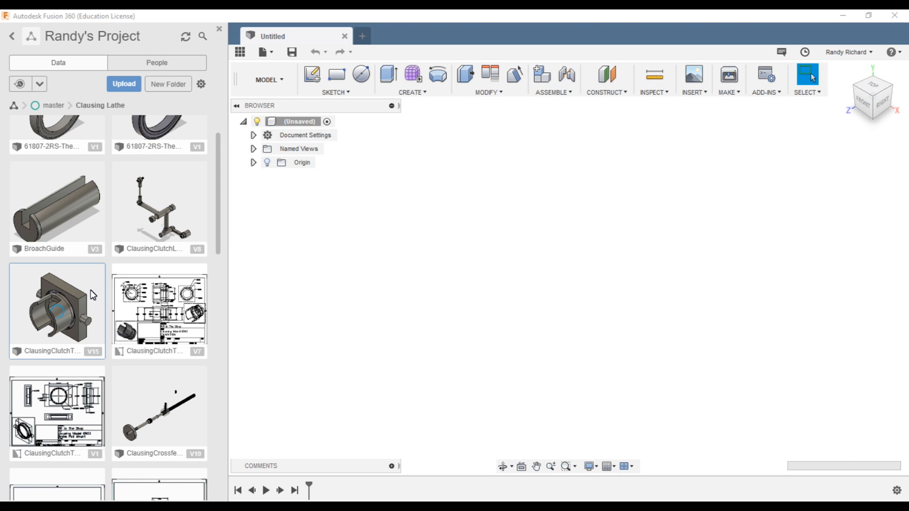
double_click(57, 305)
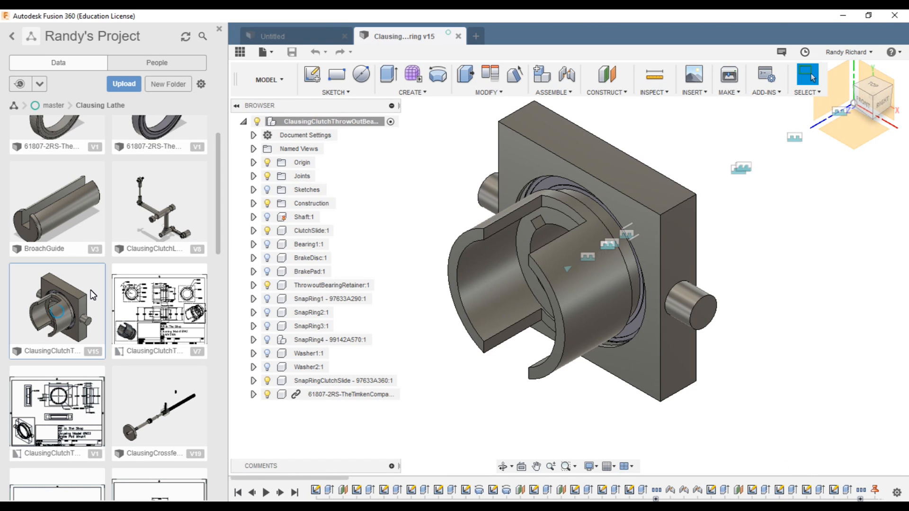
left_click(344, 36)
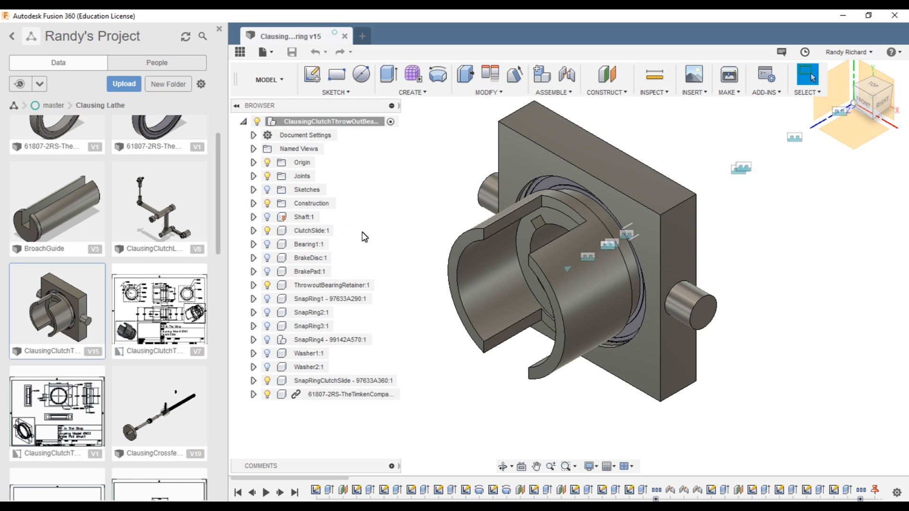
mouse_move(366, 242)
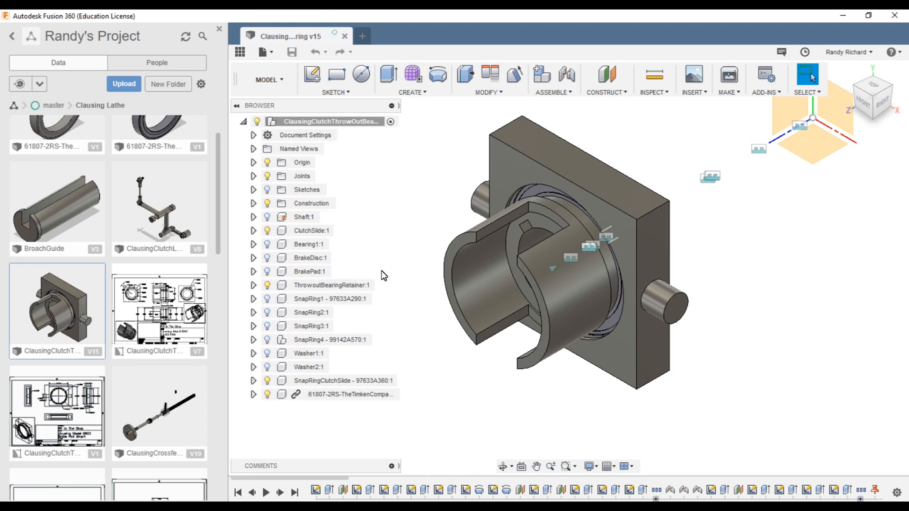
mouse_move(379, 201)
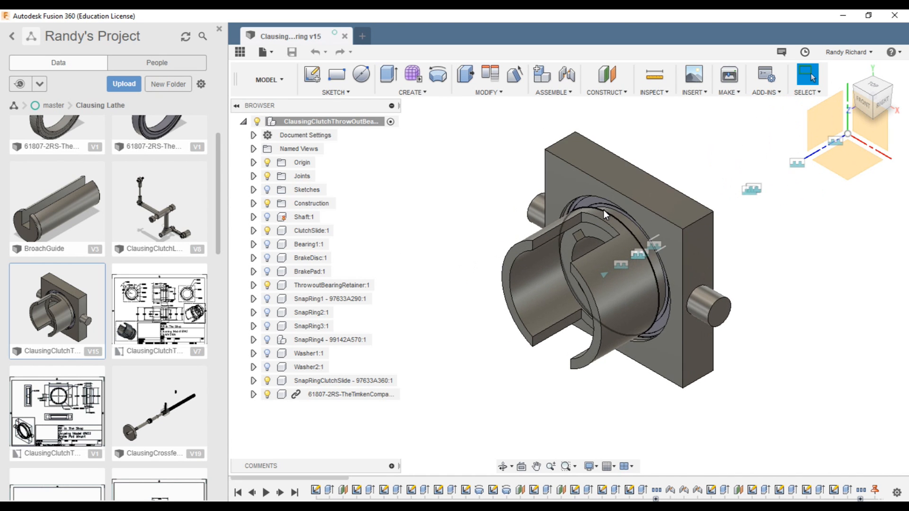
left_click(870, 96)
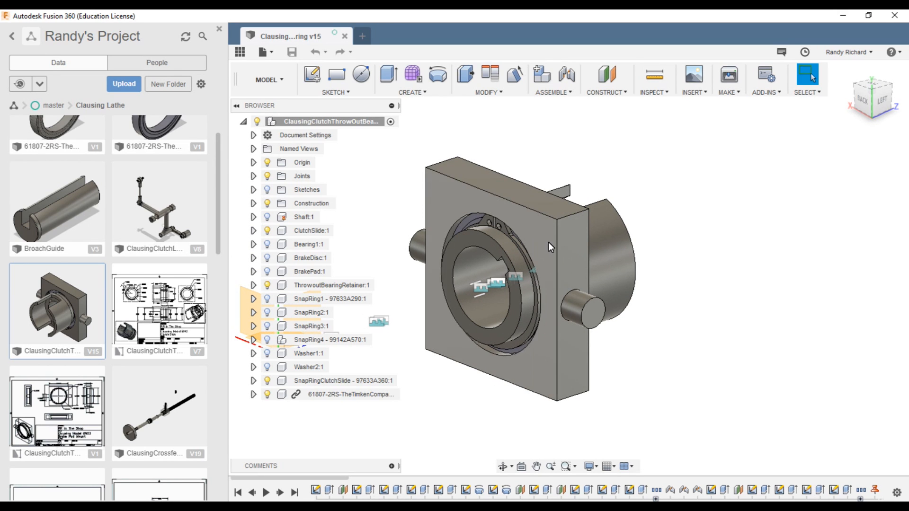
mouse_move(485, 202)
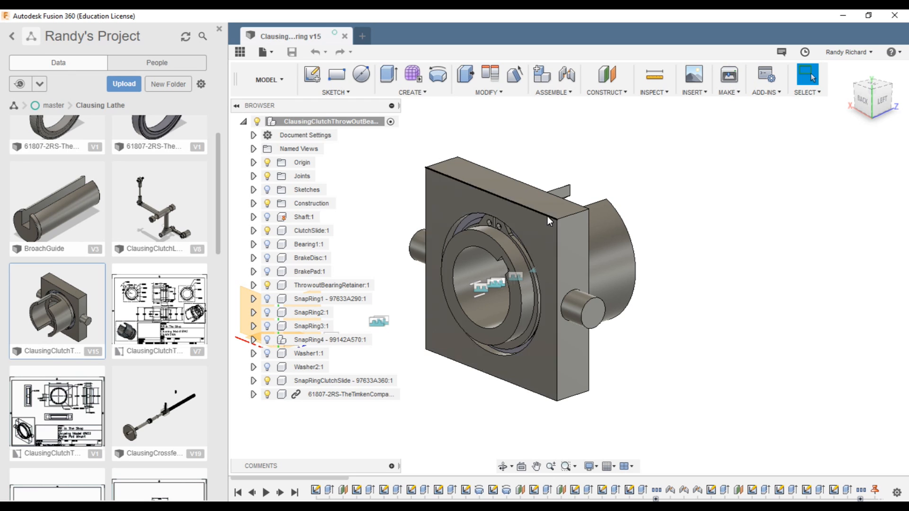
mouse_move(480, 228)
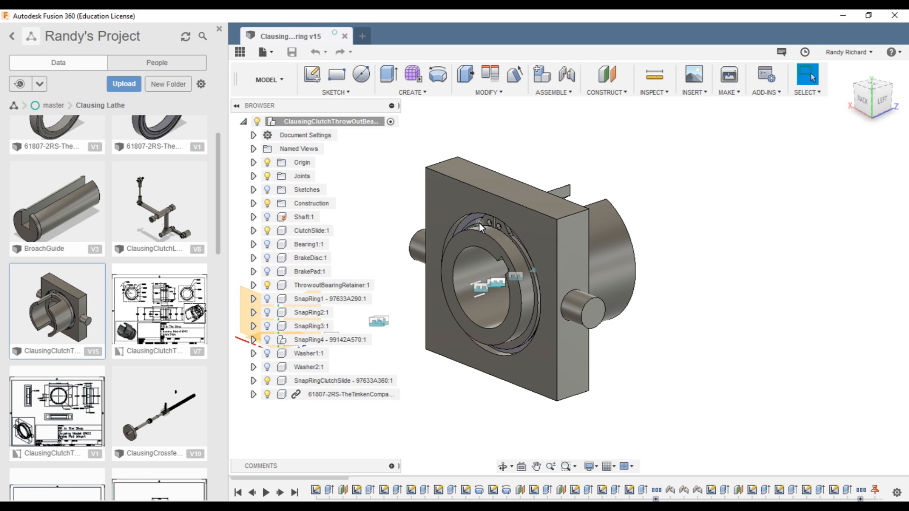
mouse_move(553, 245)
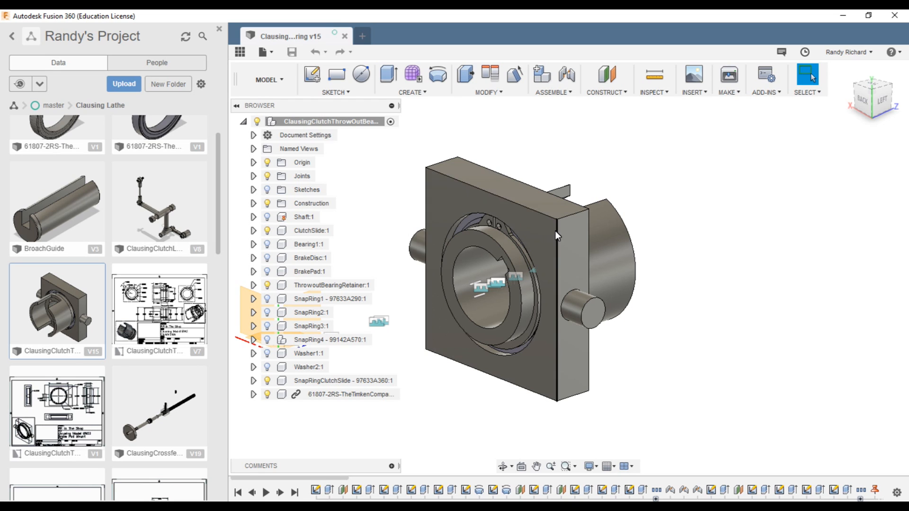
mouse_move(535, 270)
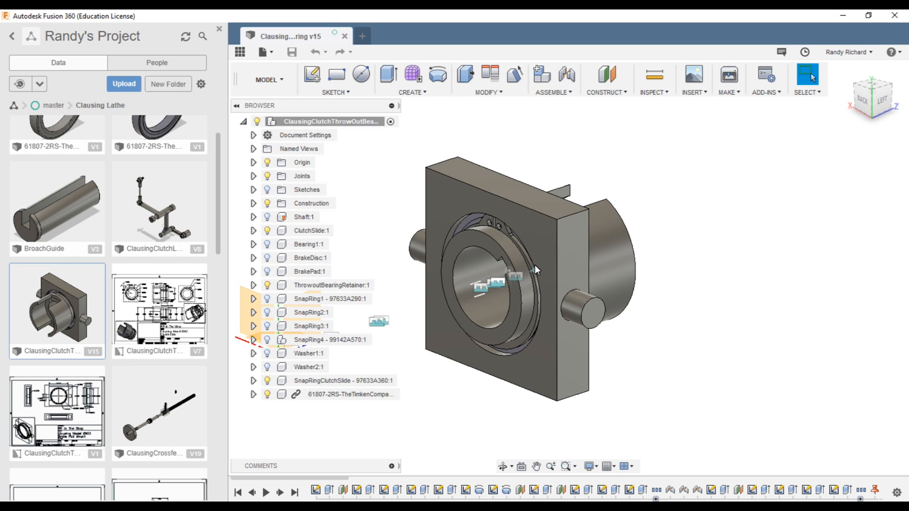
mouse_move(907, 90)
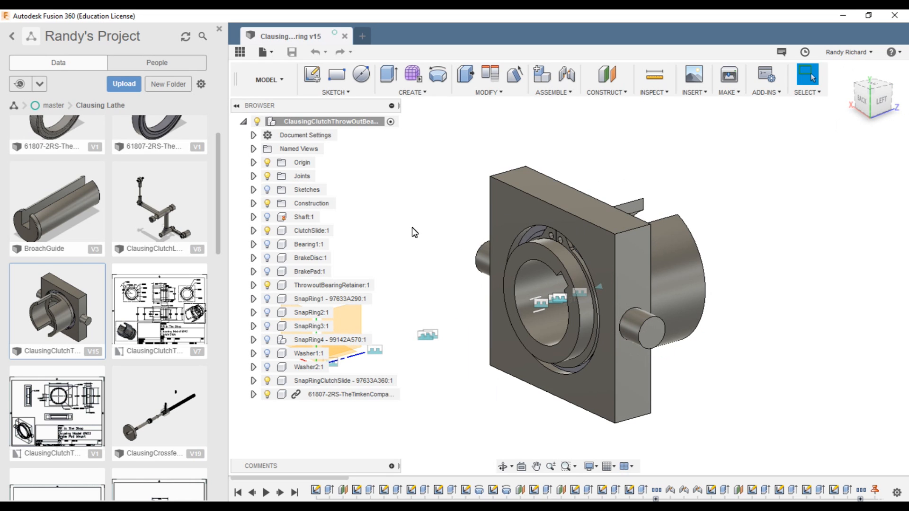
mouse_move(182, 309)
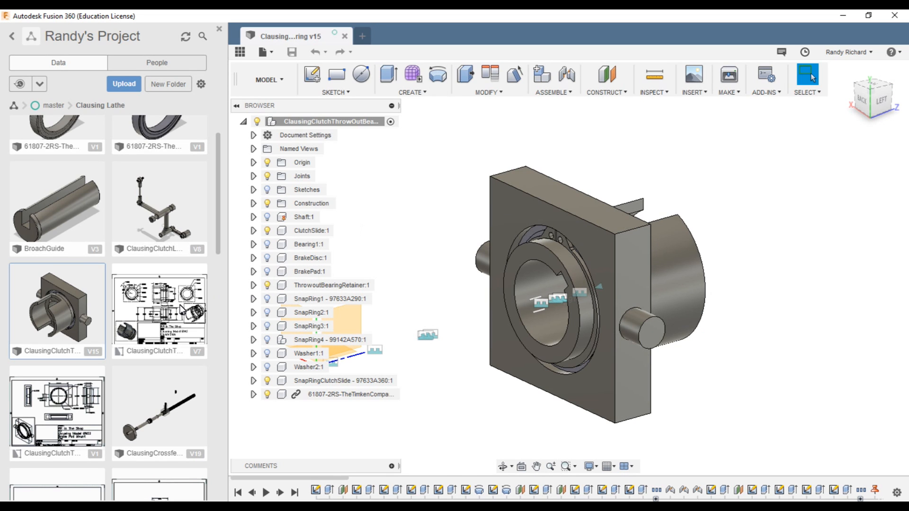
Open the Clutch Slide drawing v7, collapse the browser tree, and return to the v15 assembly.
double_click(159, 310)
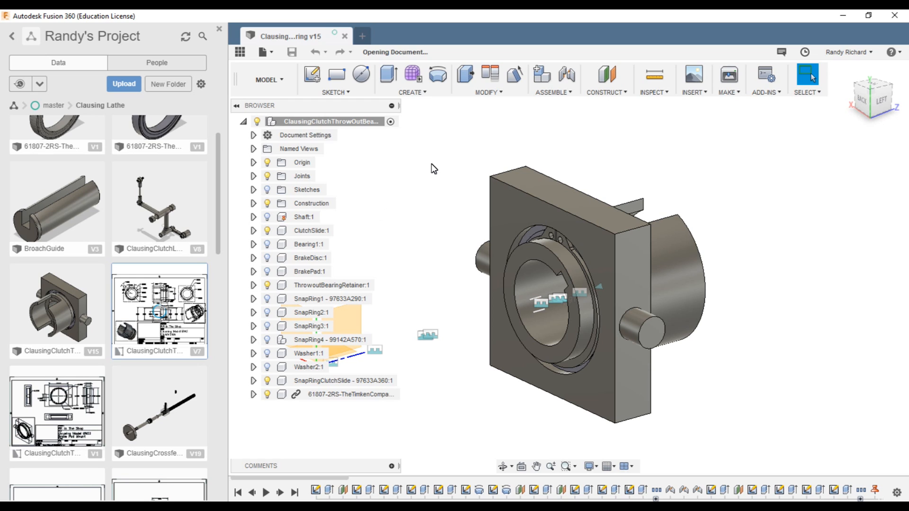
mouse_move(436, 172)
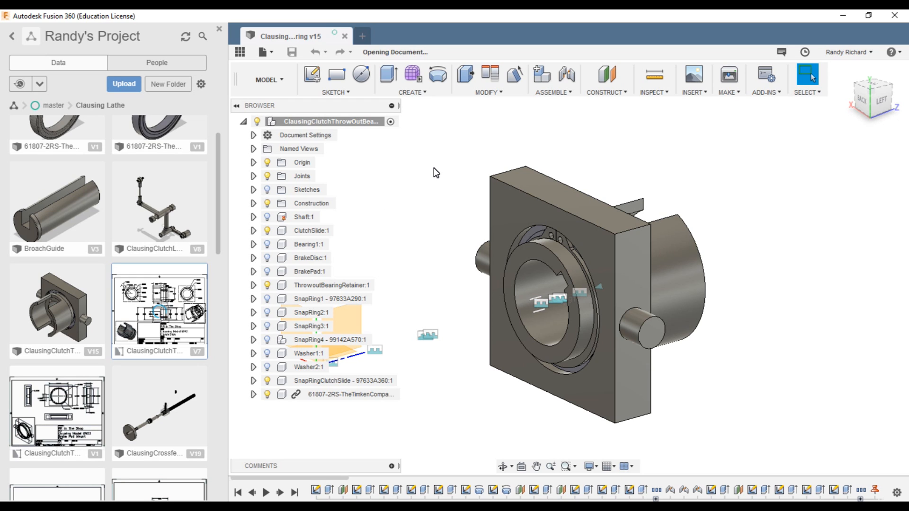
mouse_move(405, 192)
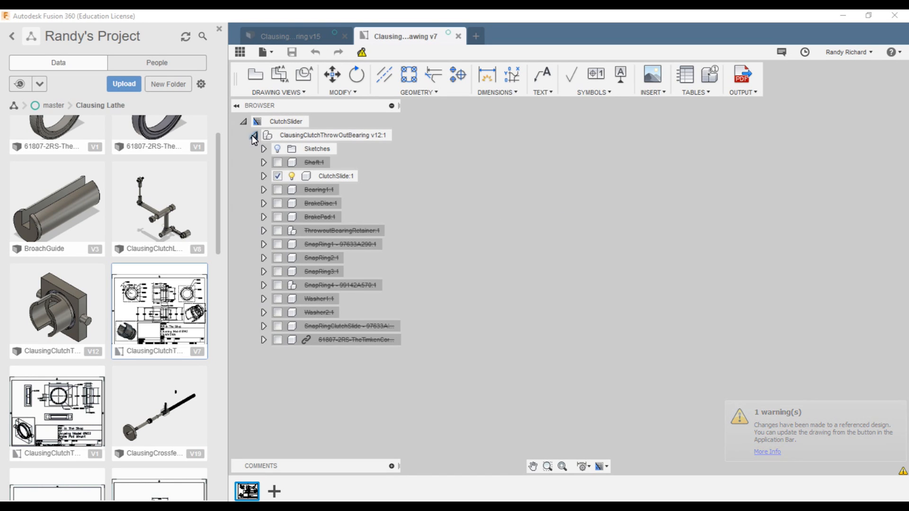
left_click(253, 135)
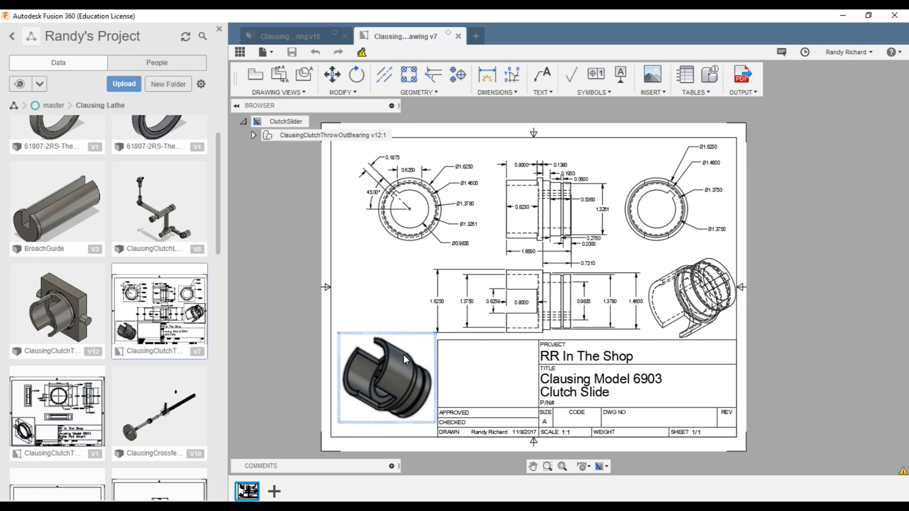
mouse_move(389, 387)
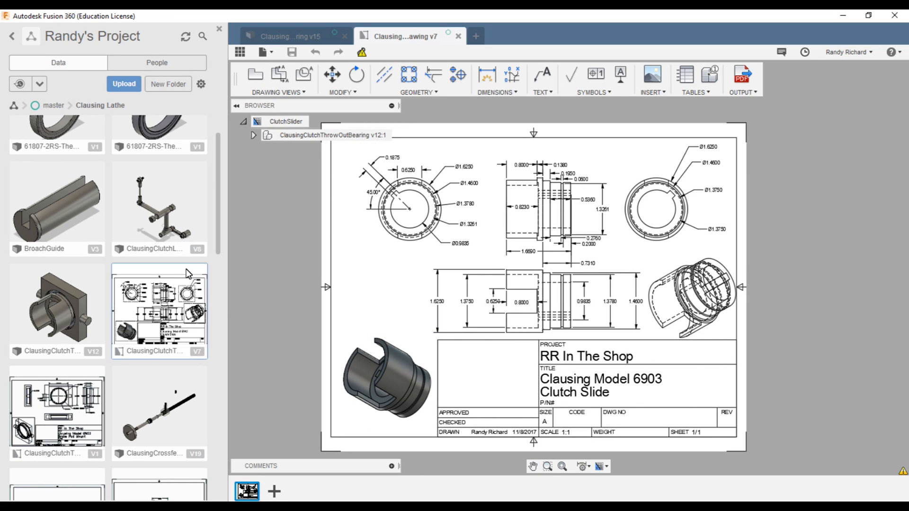
left_click(284, 36)
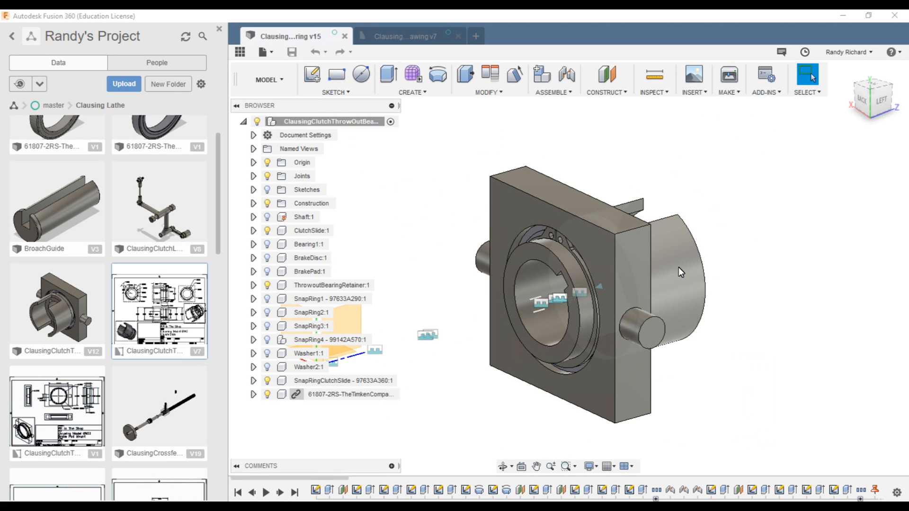
Zoom into the Clutch Slide drawing sheet and place a diameter dimension on a view's circle.
left_click(398, 36)
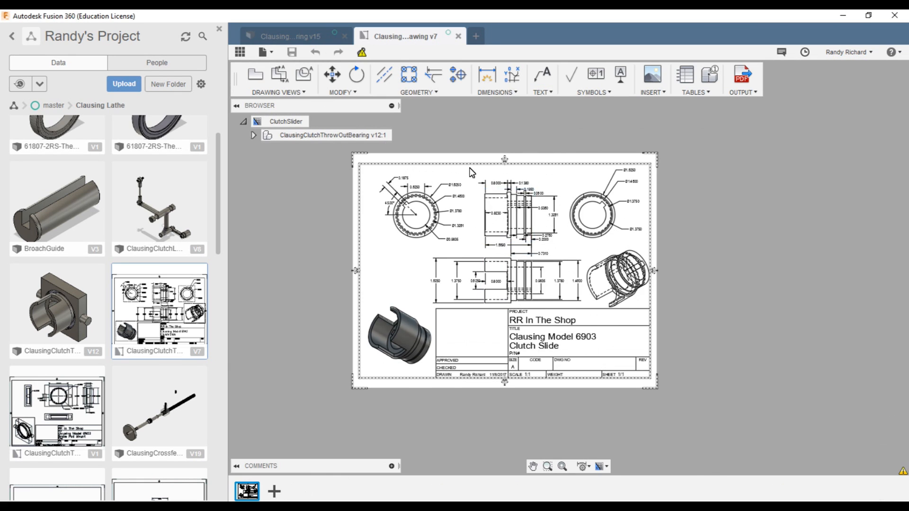
scroll("up", 3)
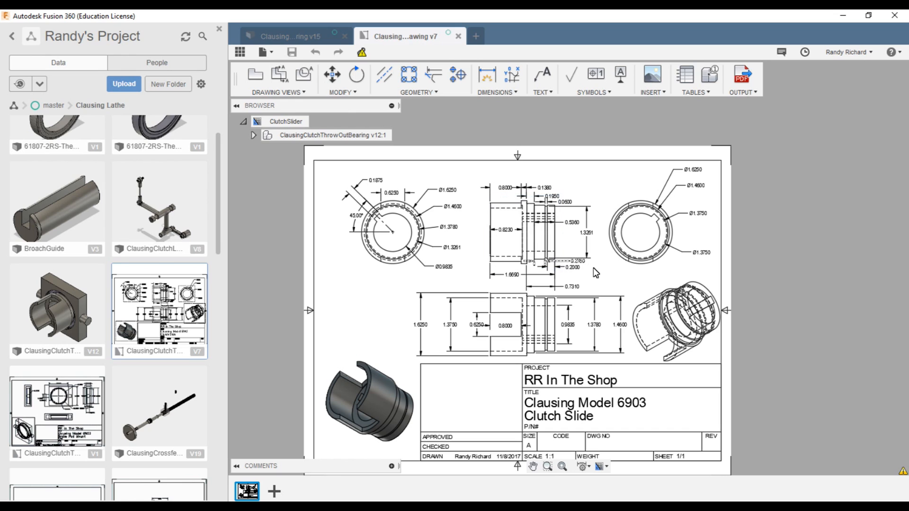
left_click(394, 232)
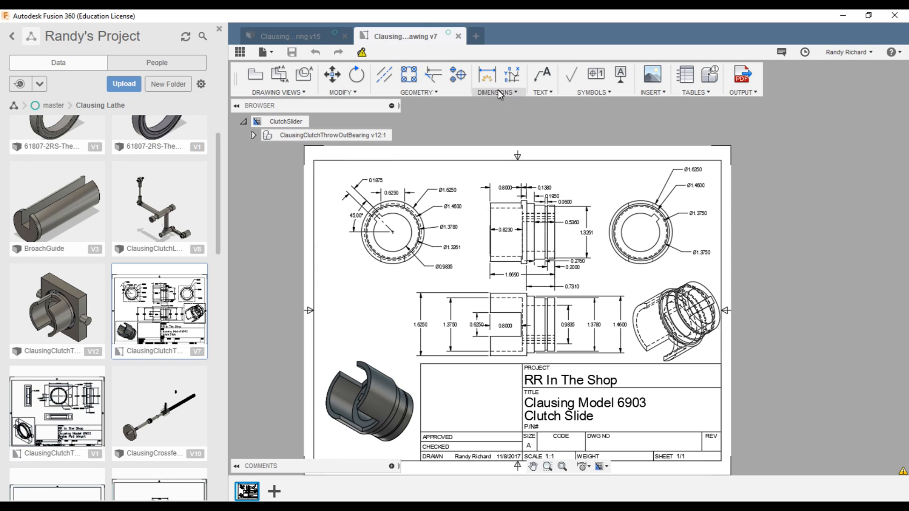
left_click(496, 91)
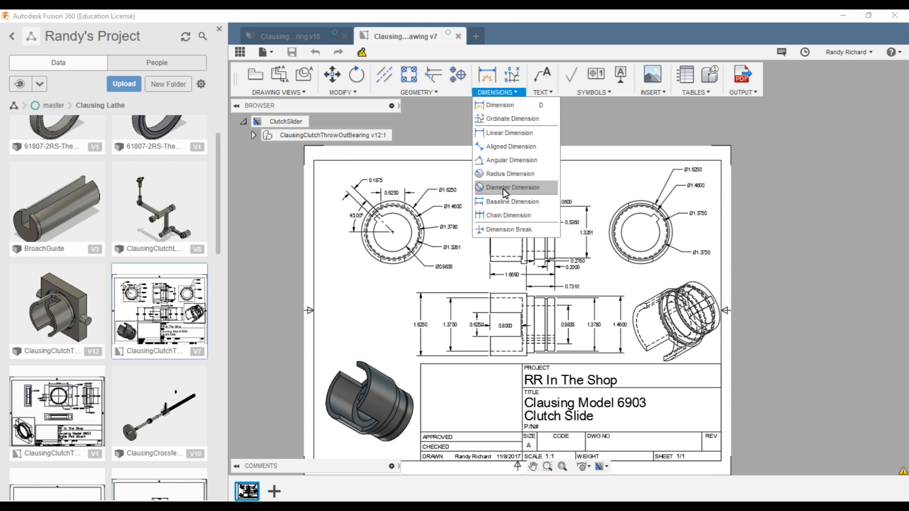
left_click(512, 187)
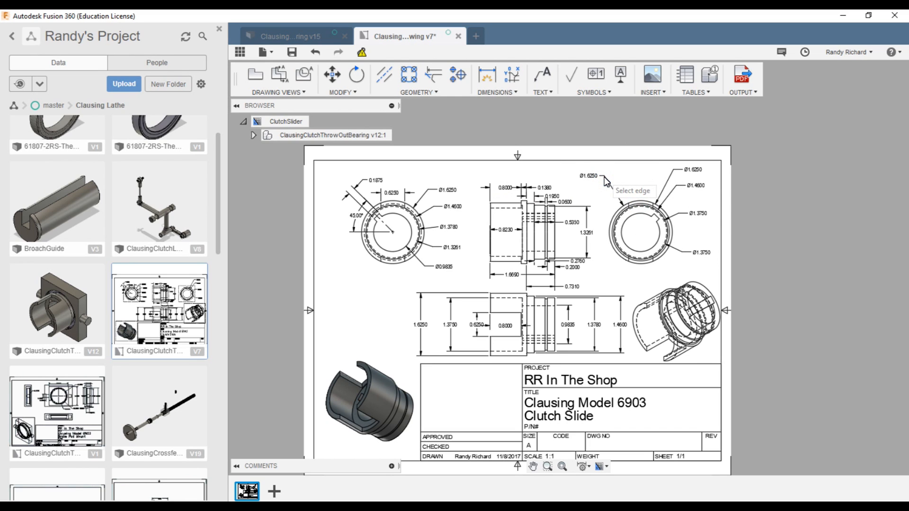
mouse_move(606, 187)
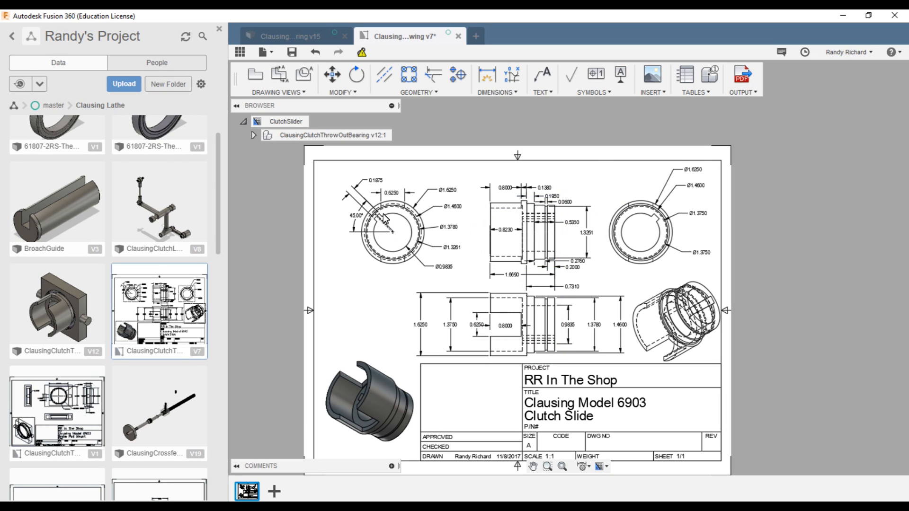
left_click(370, 402)
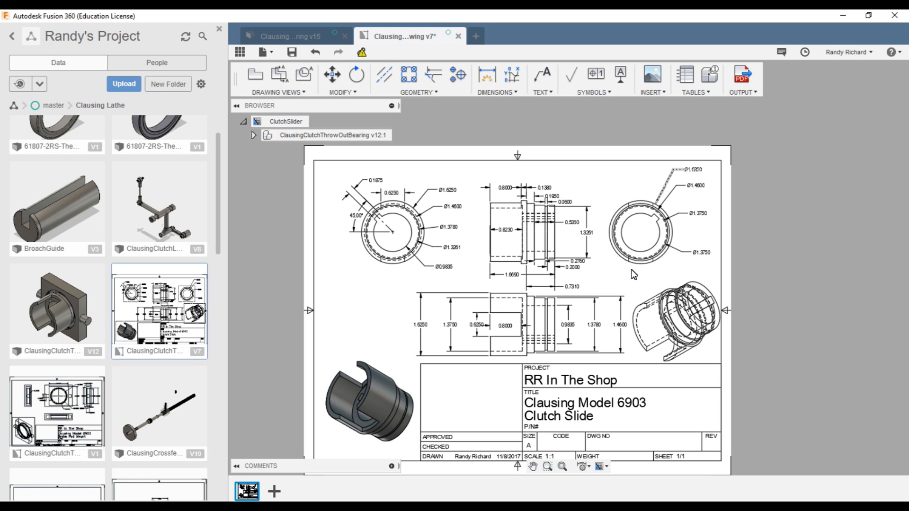
left_click(392, 232)
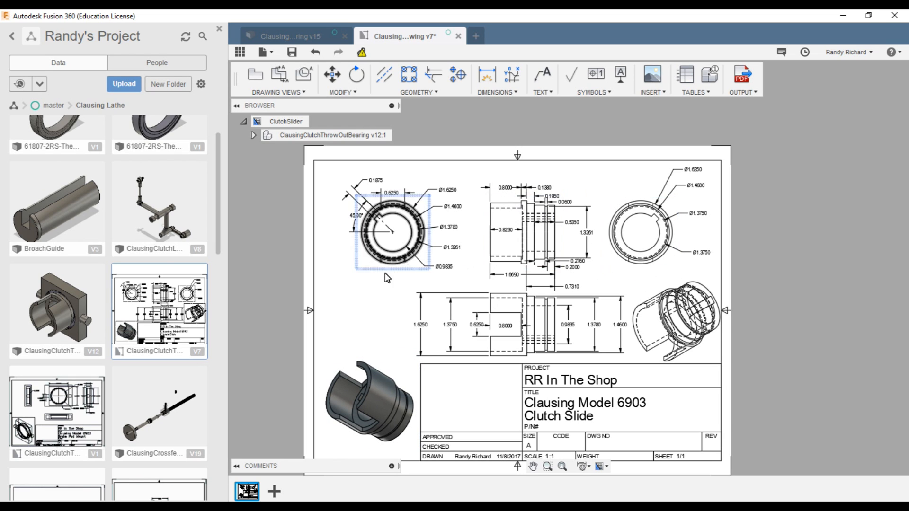
left_click(253, 135)
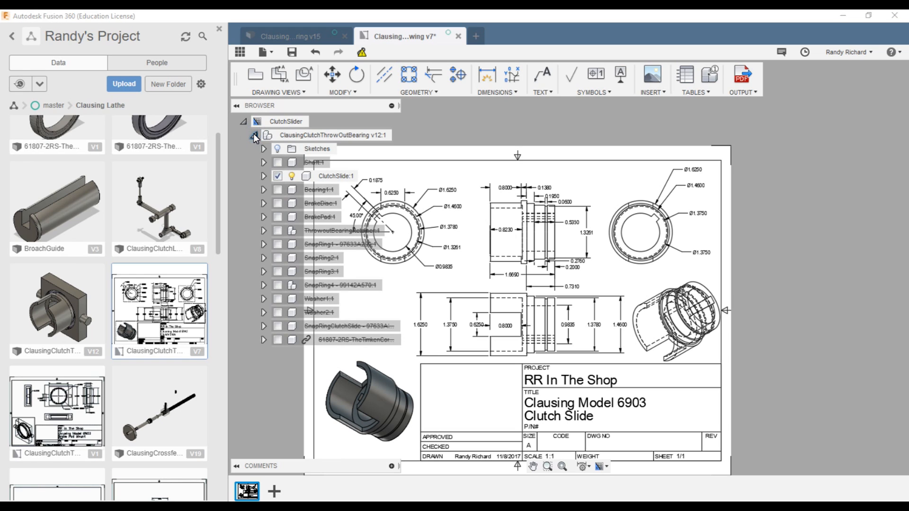
left_click(252, 135)
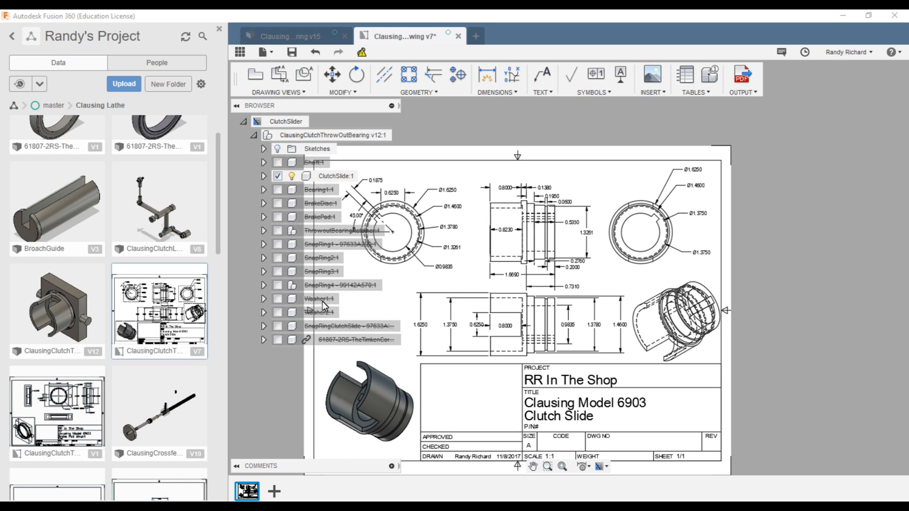
mouse_move(313, 344)
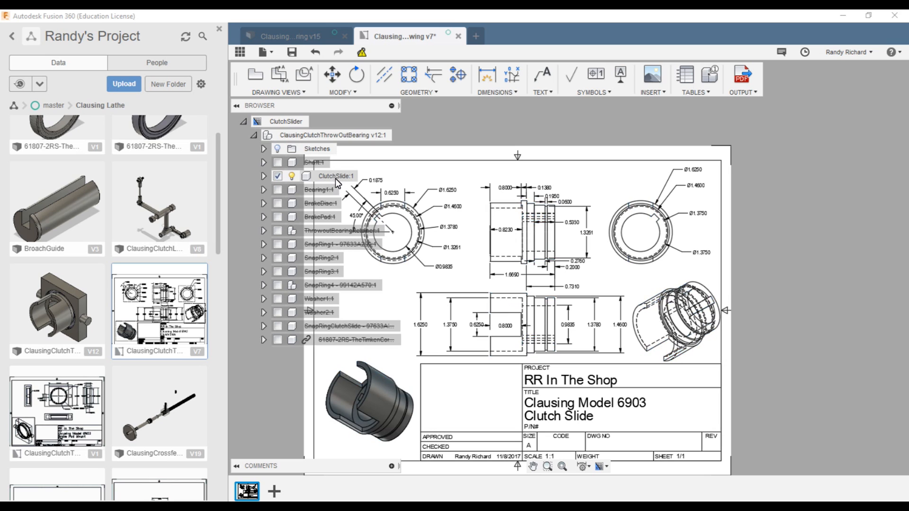
left_click(336, 176)
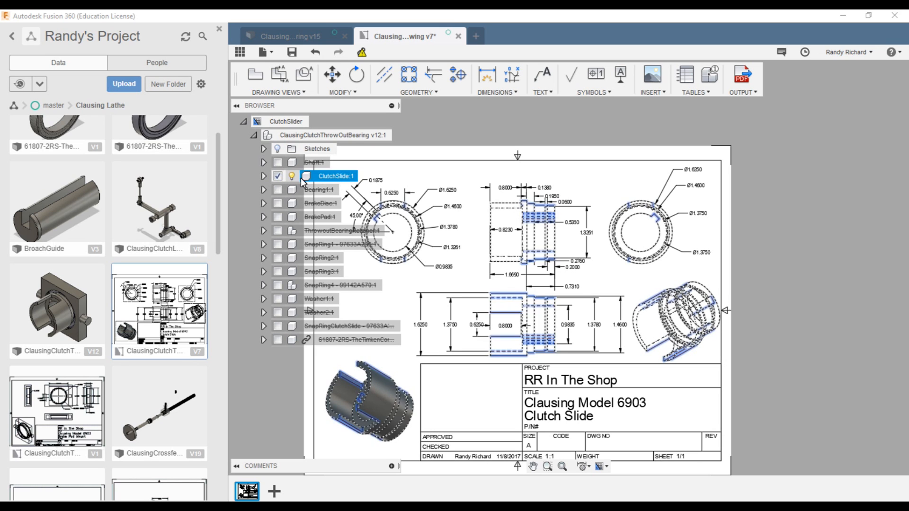
left_click(254, 135)
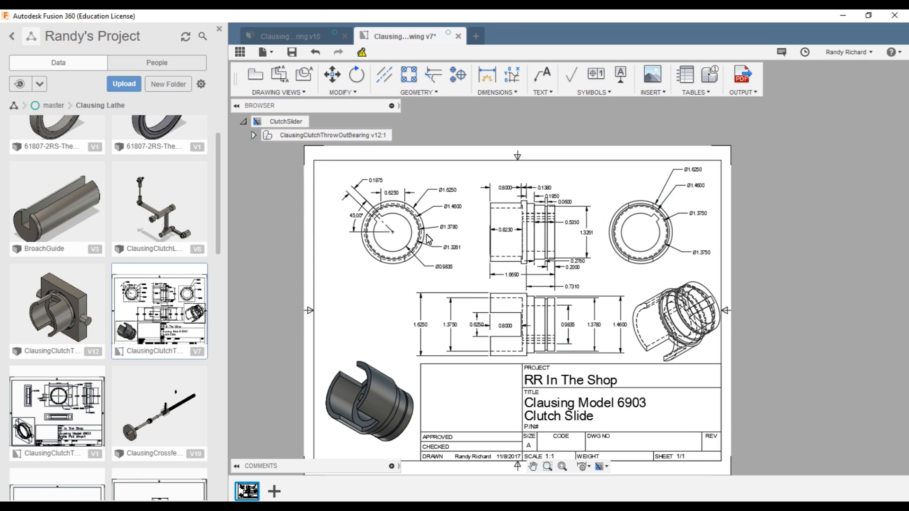
mouse_move(498, 285)
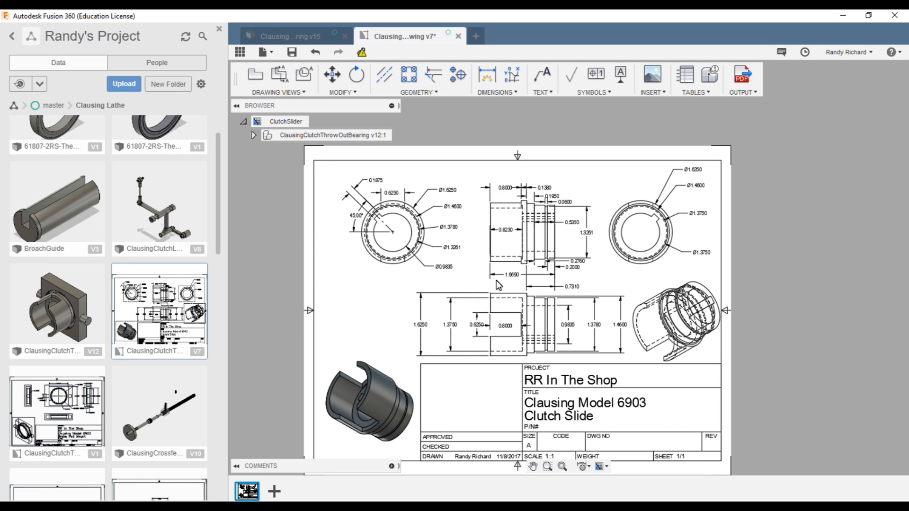
left_click(369, 402)
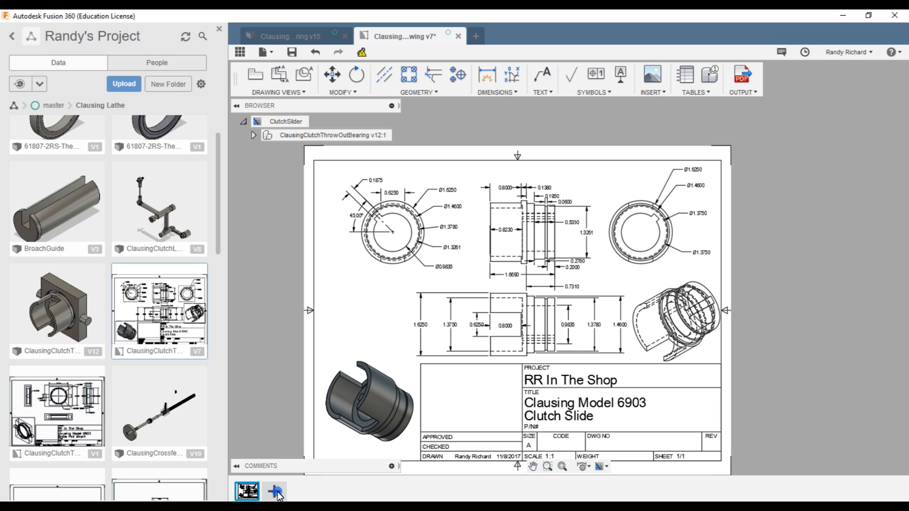
Add a second sheet and place a right-orientation base view of the assembly at 1:4.
left_click(276, 491)
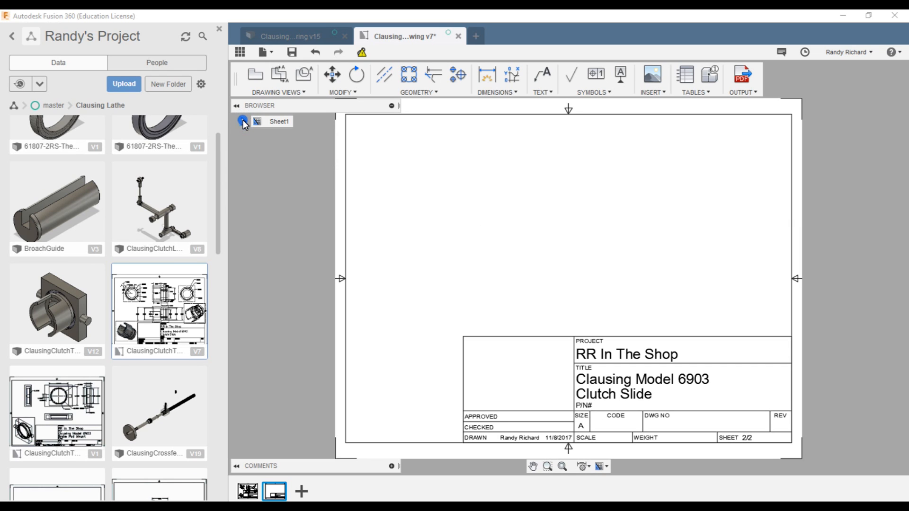
left_click(278, 80)
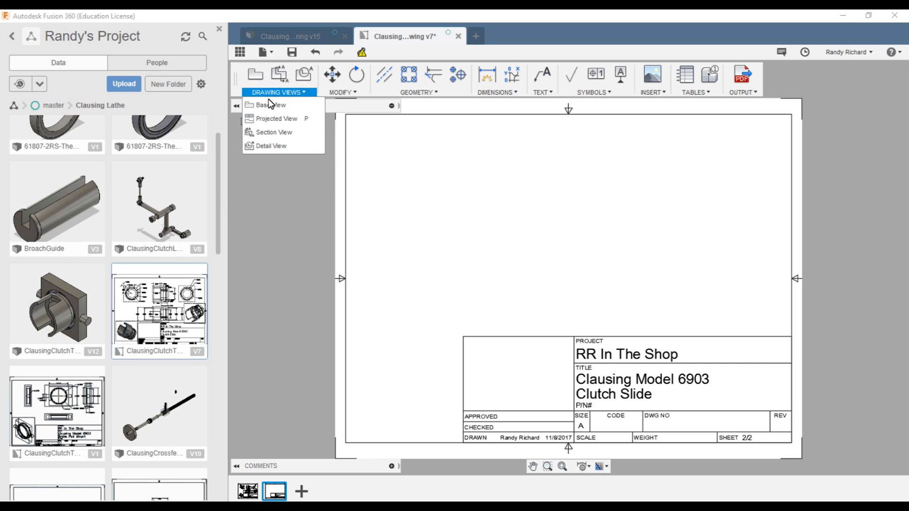
left_click(268, 105)
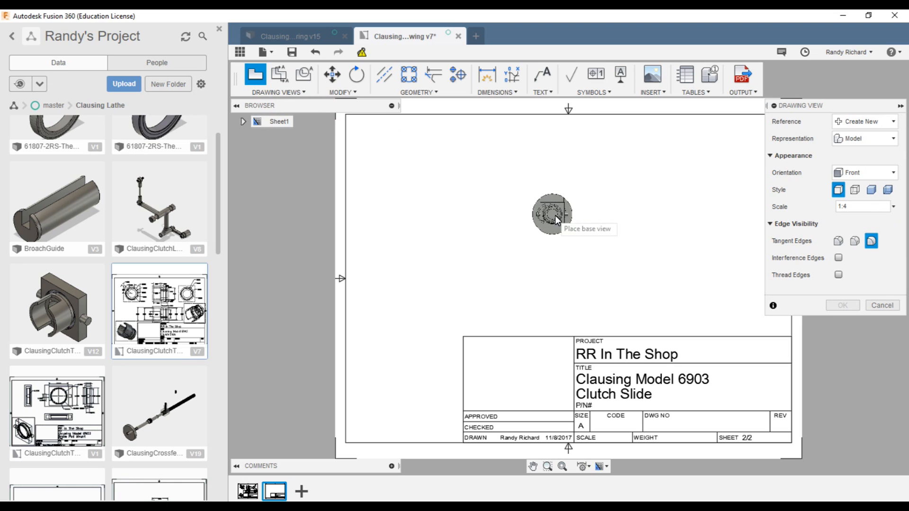
left_click(551, 215)
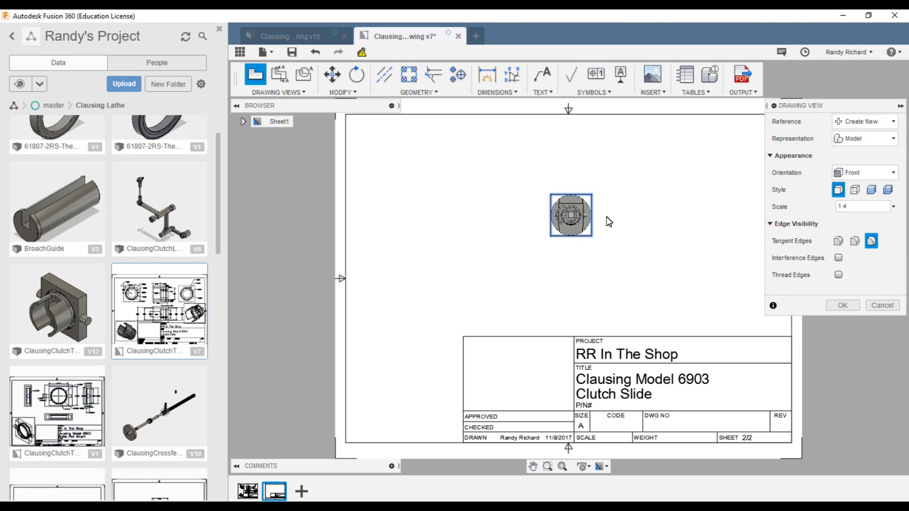
left_click(863, 172)
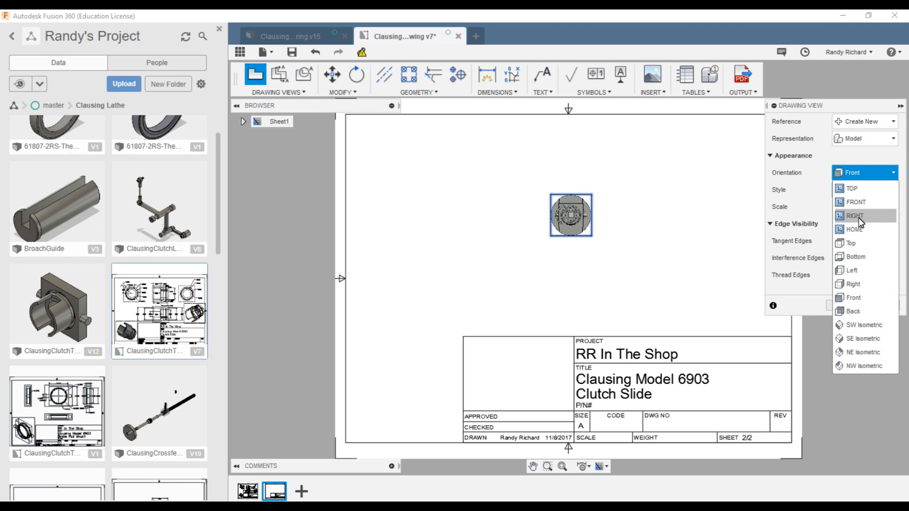
left_click(854, 216)
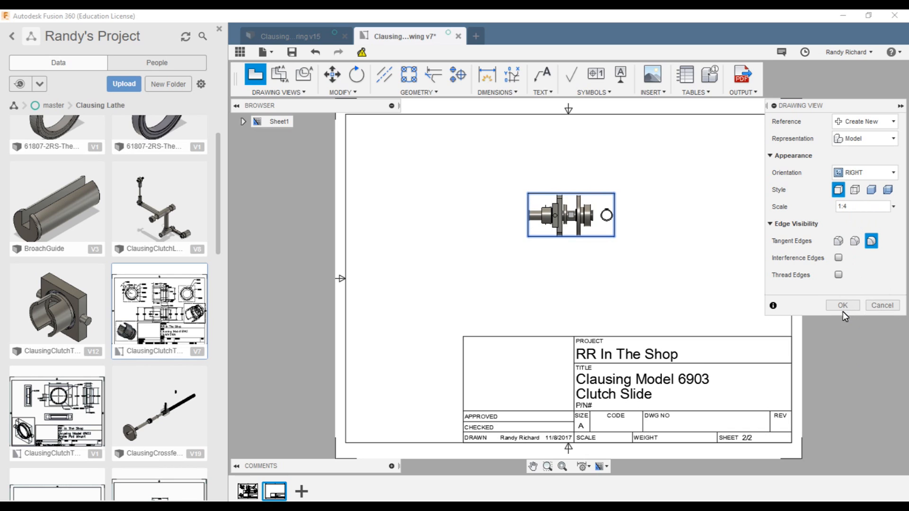
mouse_move(592, 192)
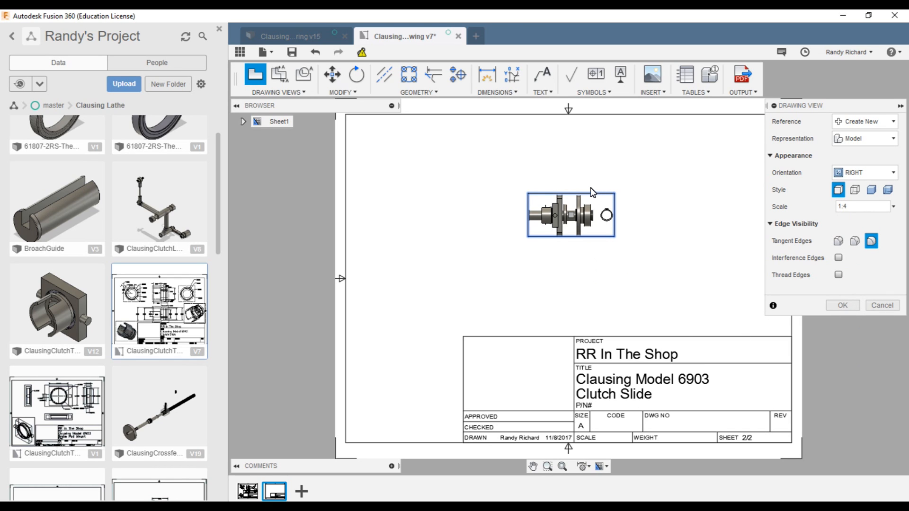
mouse_move(818, 294)
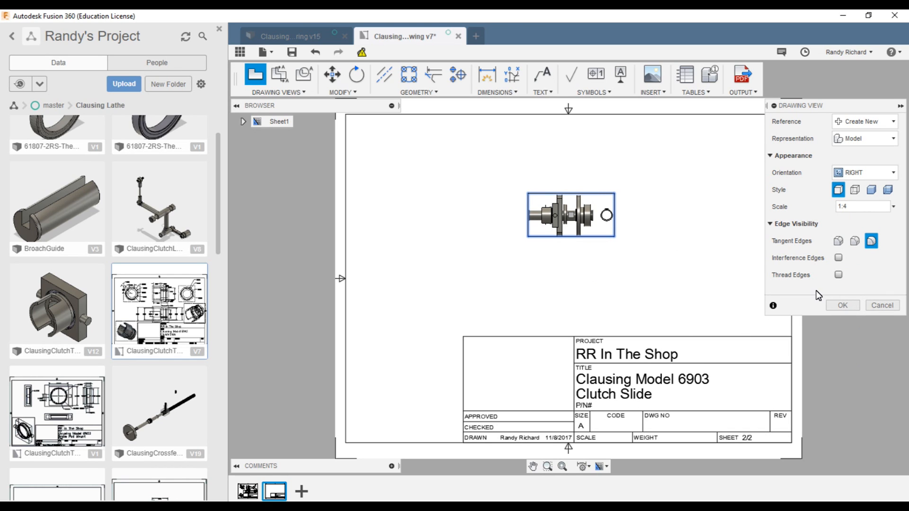
mouse_move(881, 313)
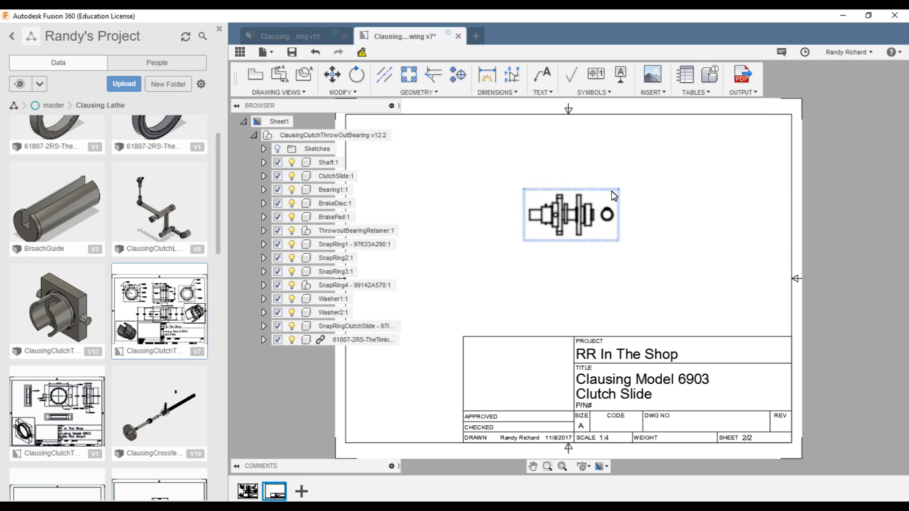
Suppress ClutchSlide, the snap rings, washers and other components, leaving only Shaft:1.
left_click(387, 189)
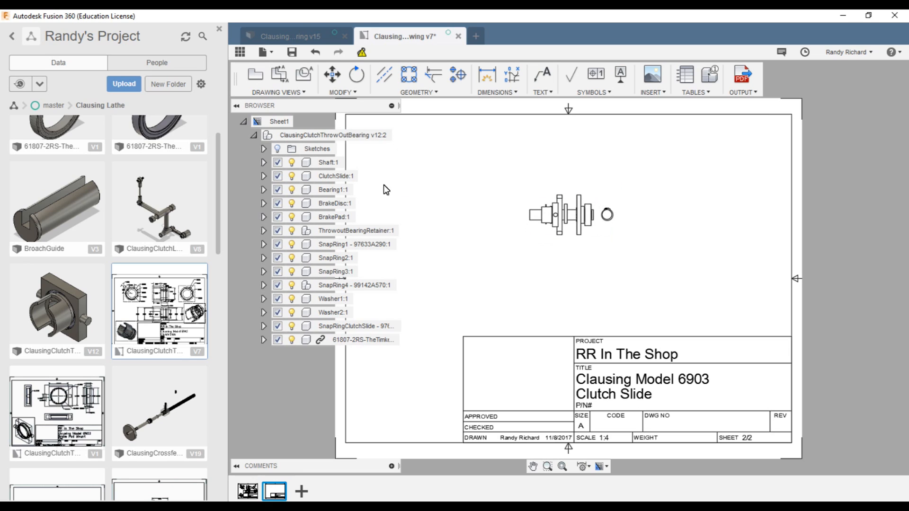
left_click(356, 325)
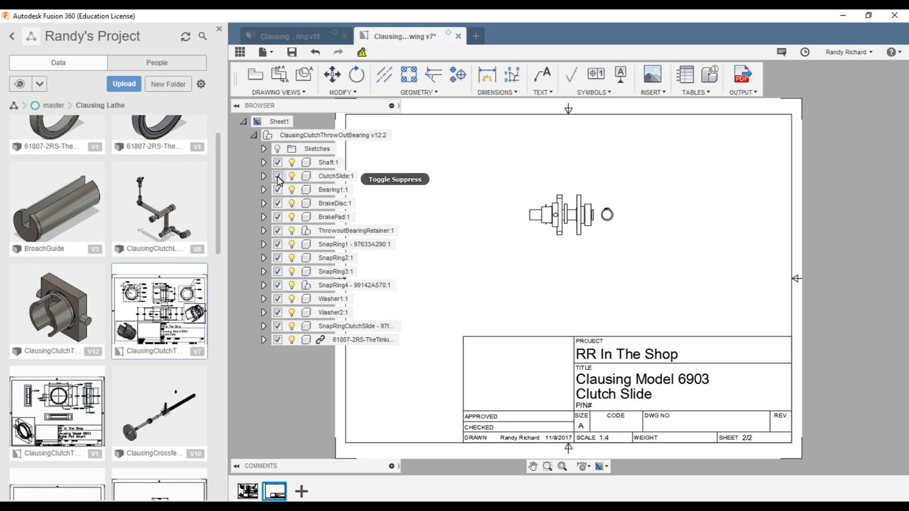
left_click(278, 175)
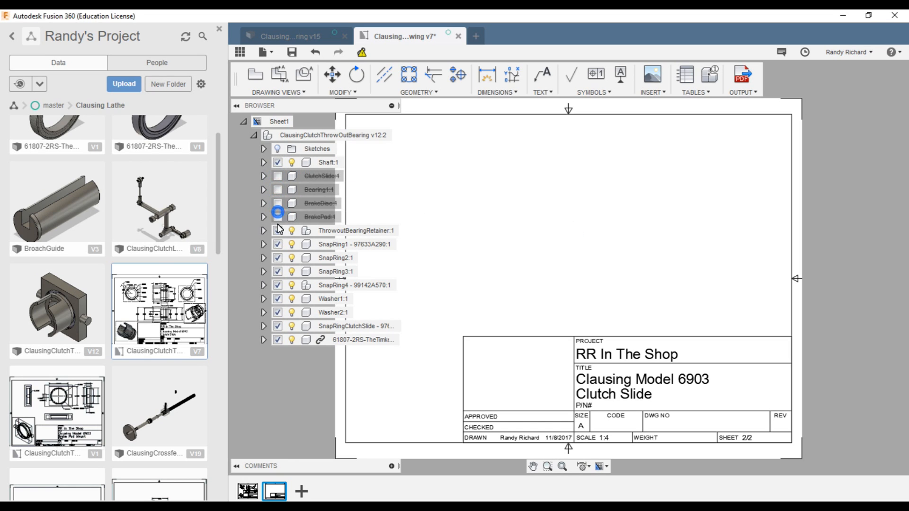
left_click(278, 257)
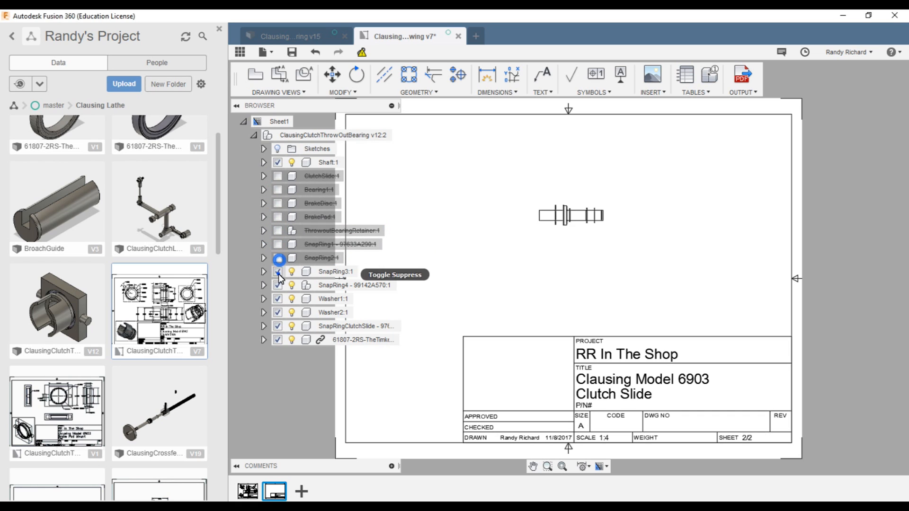
left_click(278, 271)
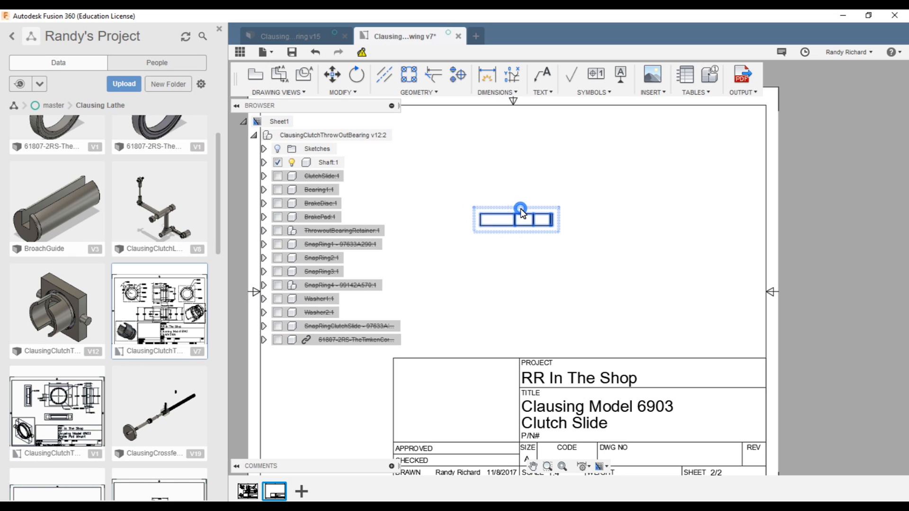
Review the shaft view settings, then add a length dimension across the shaft's first section.
left_click(779, 173)
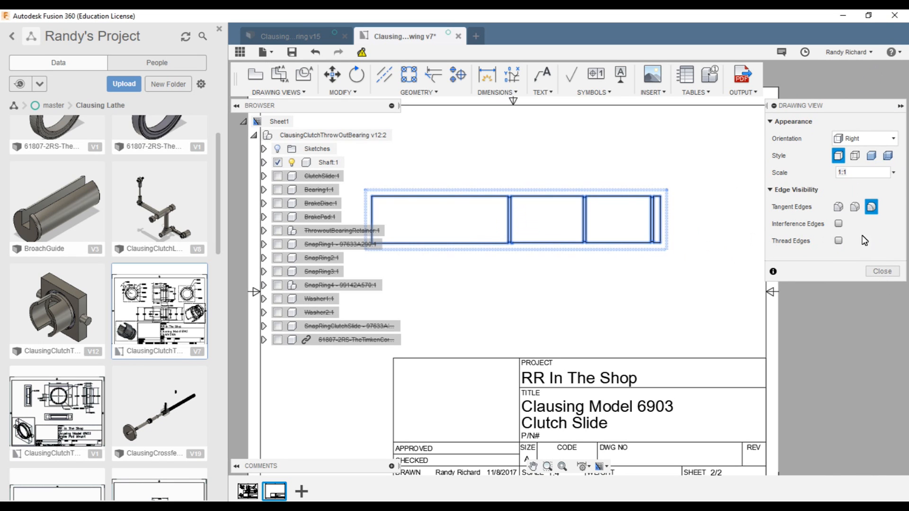
left_click(881, 270)
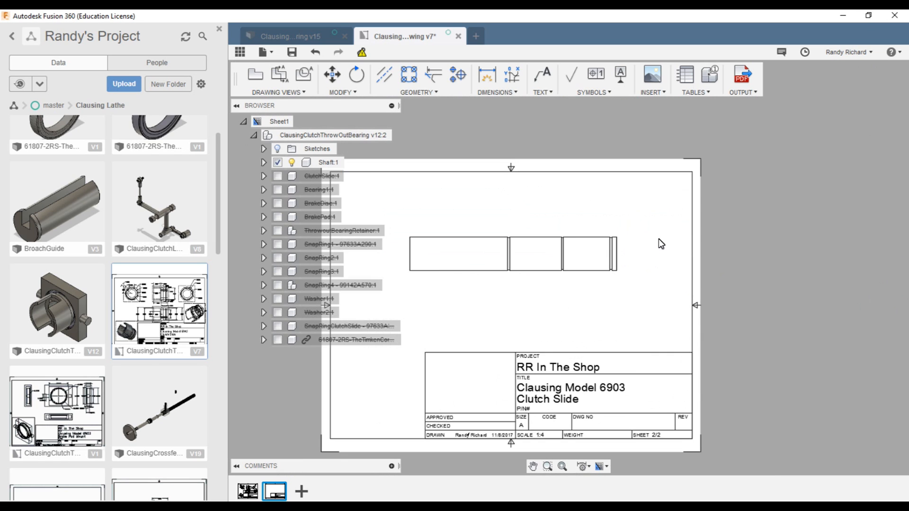
left_click(496, 78)
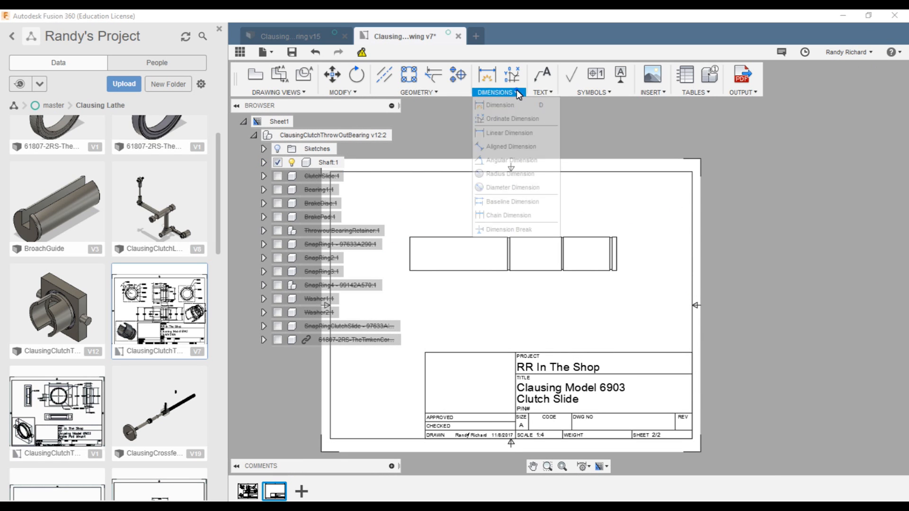
left_click(500, 105)
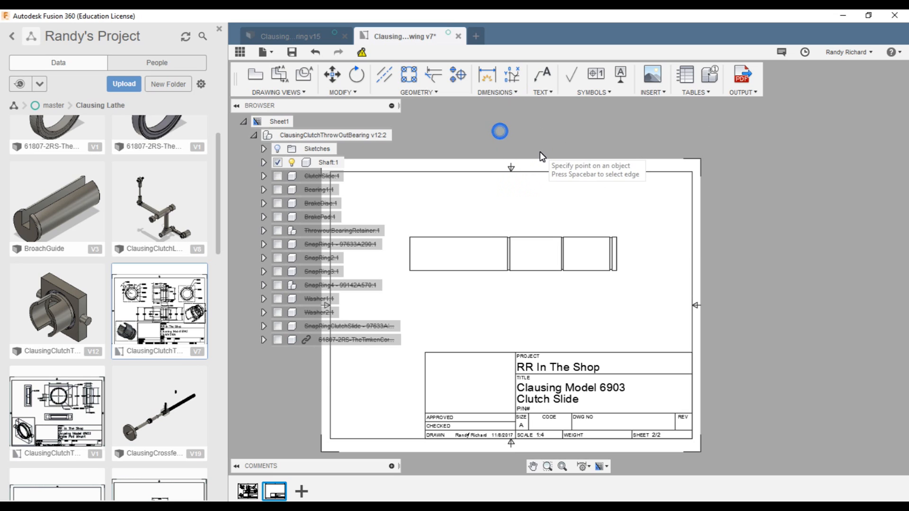
mouse_move(615, 237)
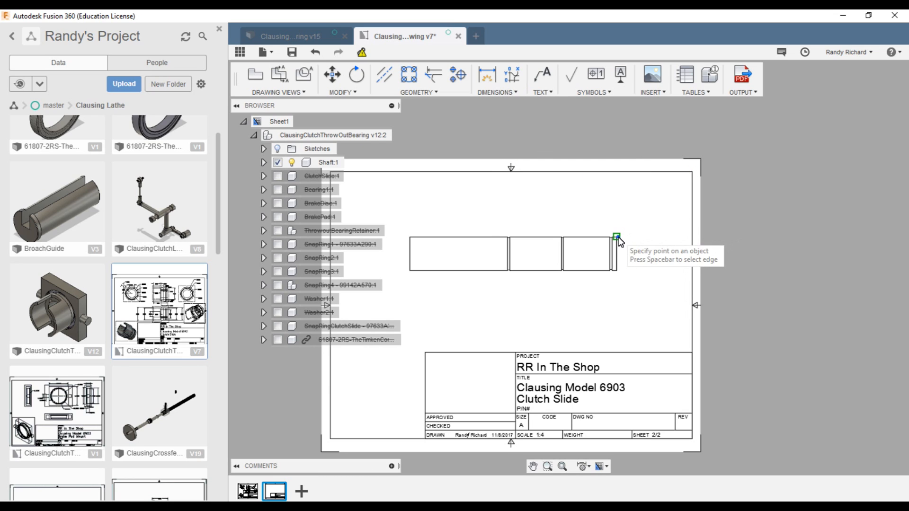
mouse_move(638, 254)
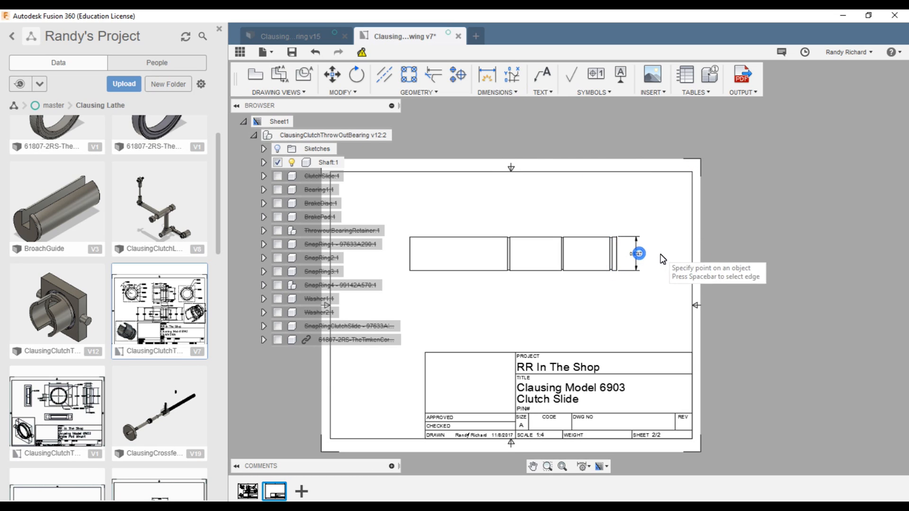
mouse_move(557, 255)
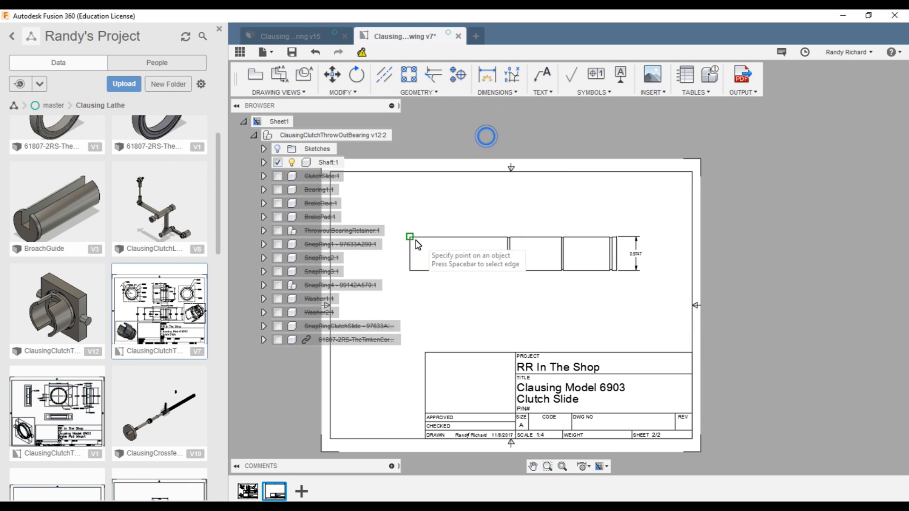
left_click(410, 237)
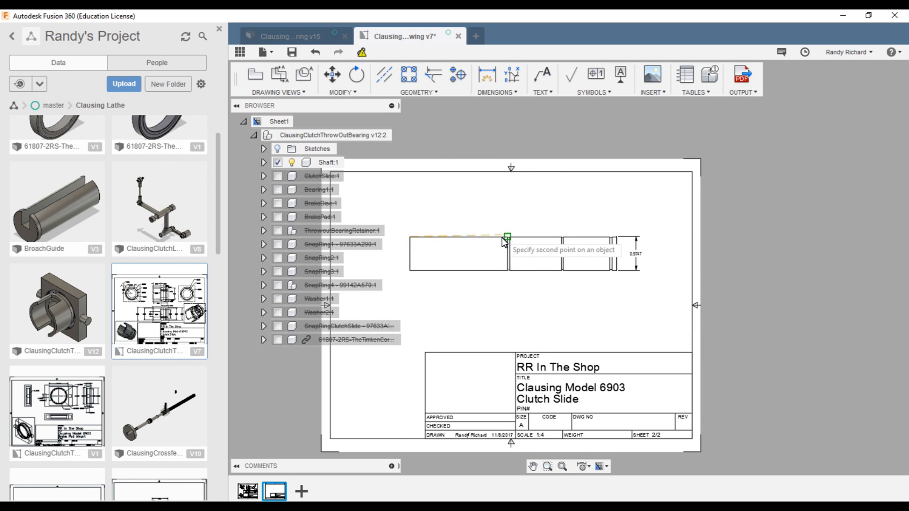
left_click(507, 237)
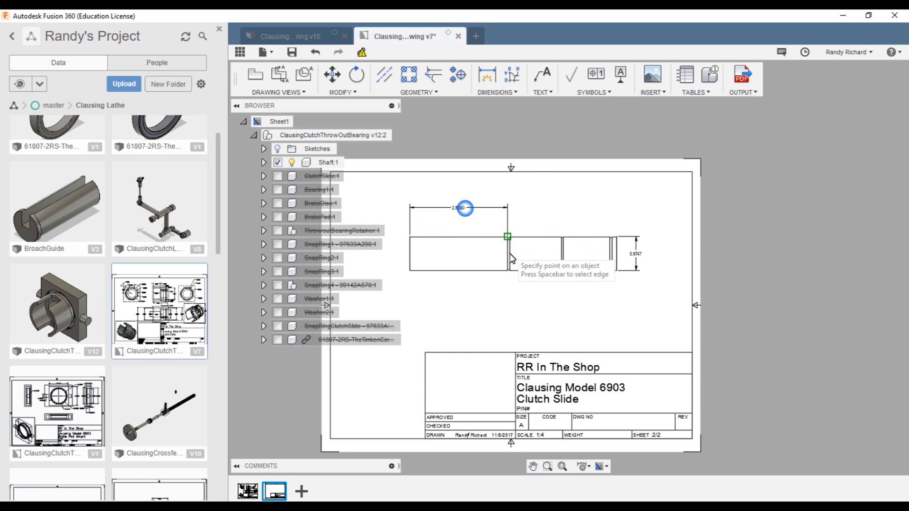
mouse_move(536, 291)
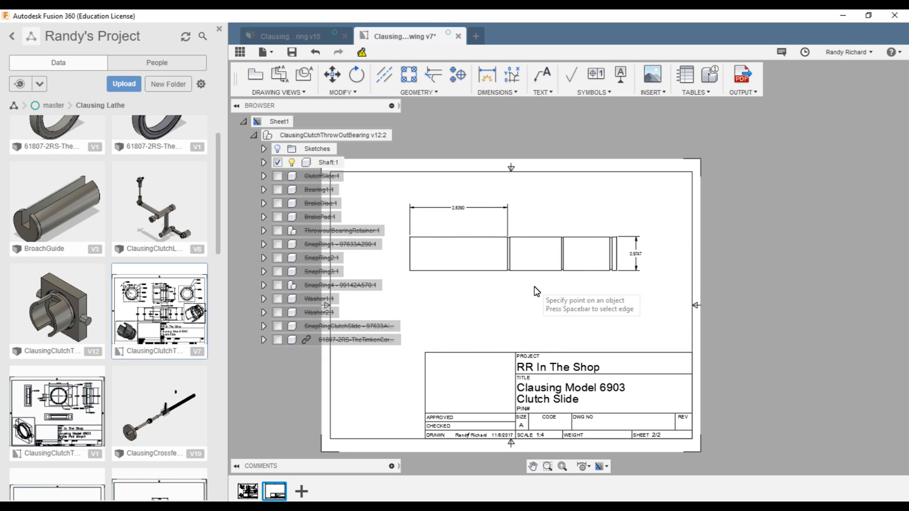
mouse_move(529, 305)
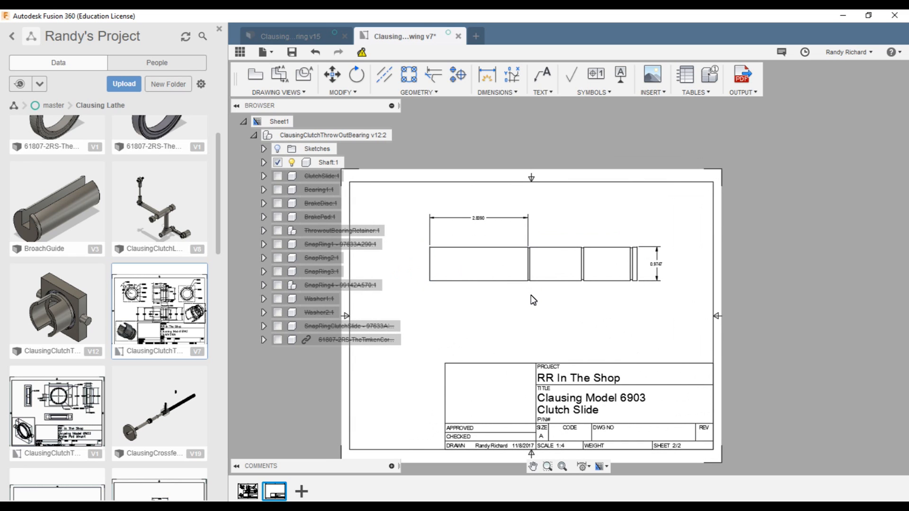
mouse_move(499, 310)
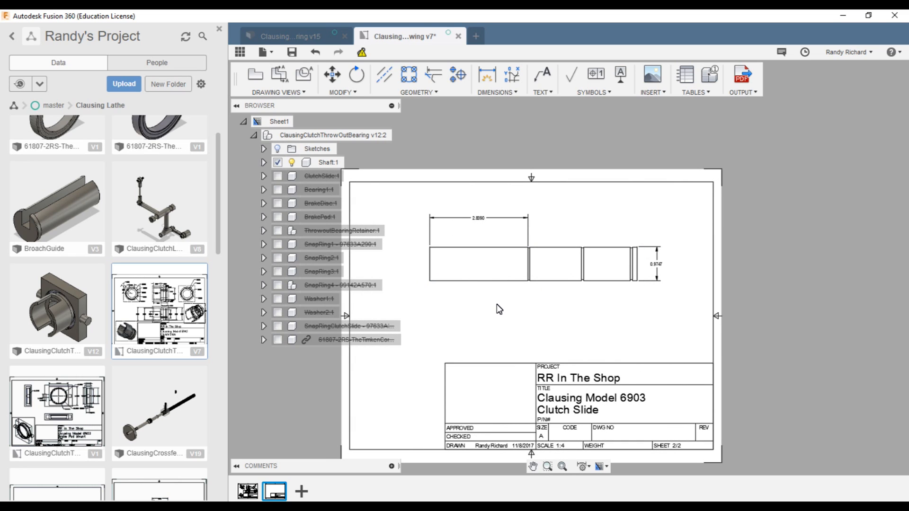
mouse_move(576, 321)
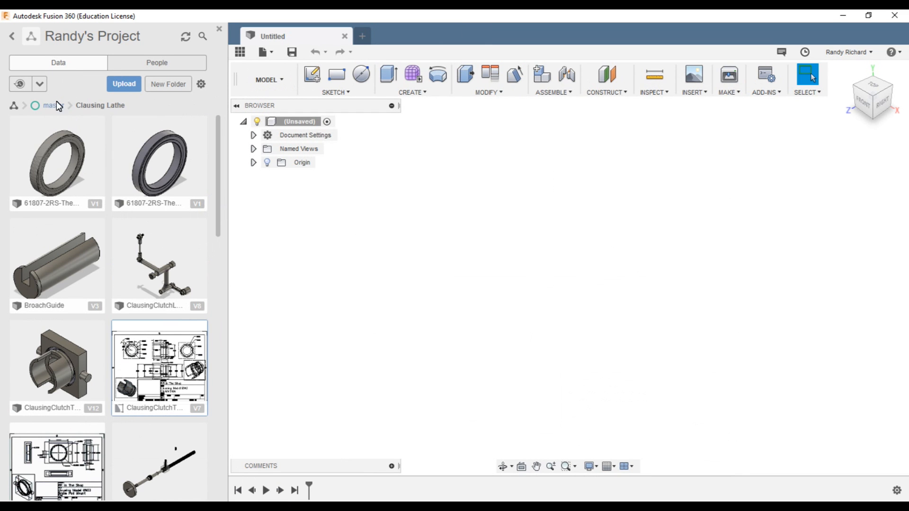
Navigate the Data Panel up to the master project's top-level folders.
left_click(48, 106)
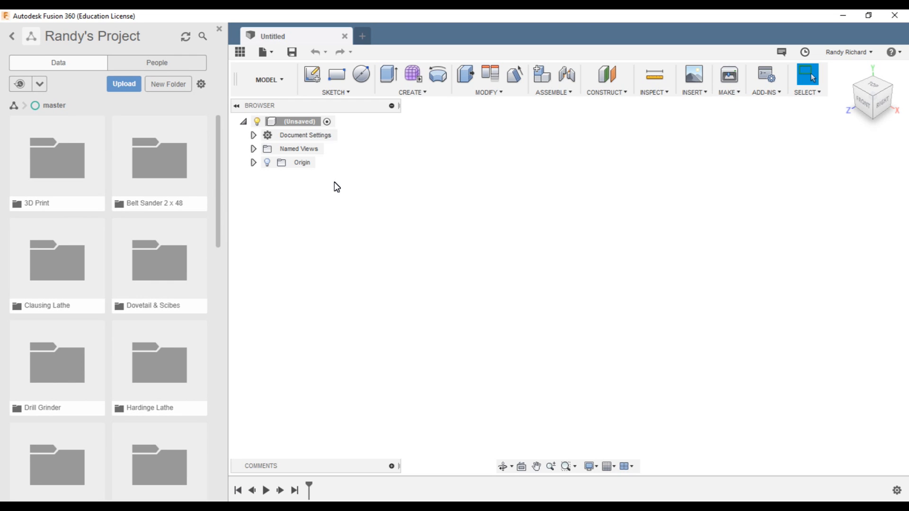
mouse_move(338, 198)
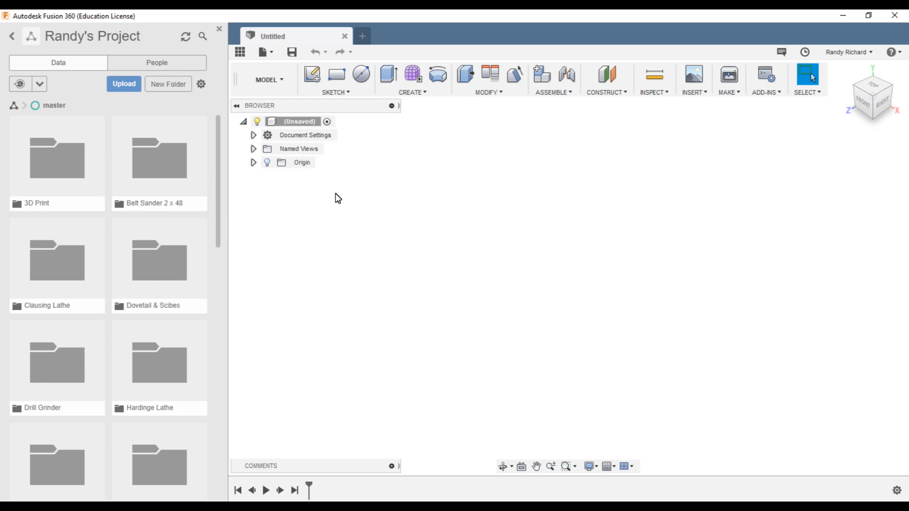
mouse_move(316, 243)
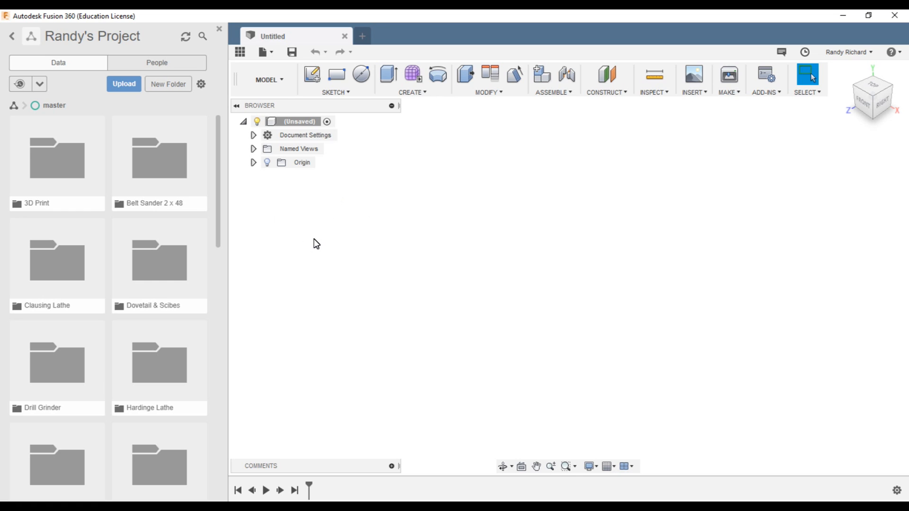
mouse_move(371, 228)
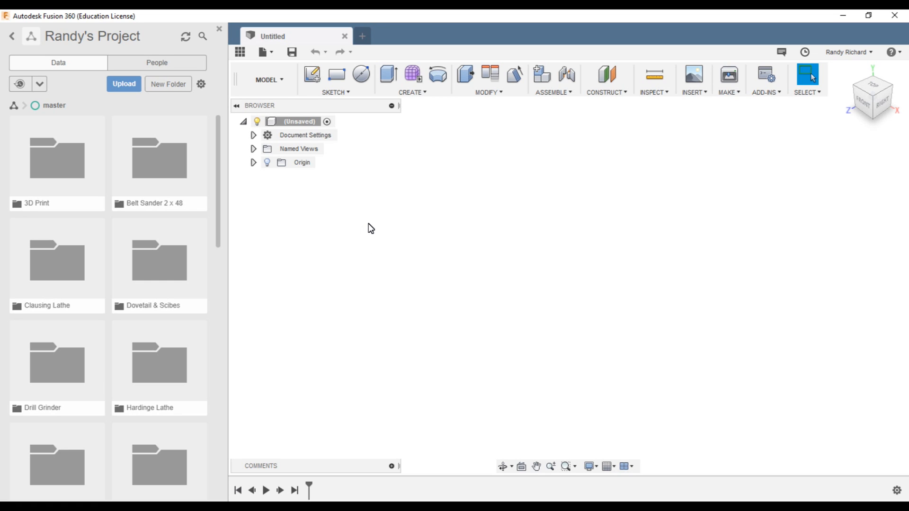
mouse_move(379, 235)
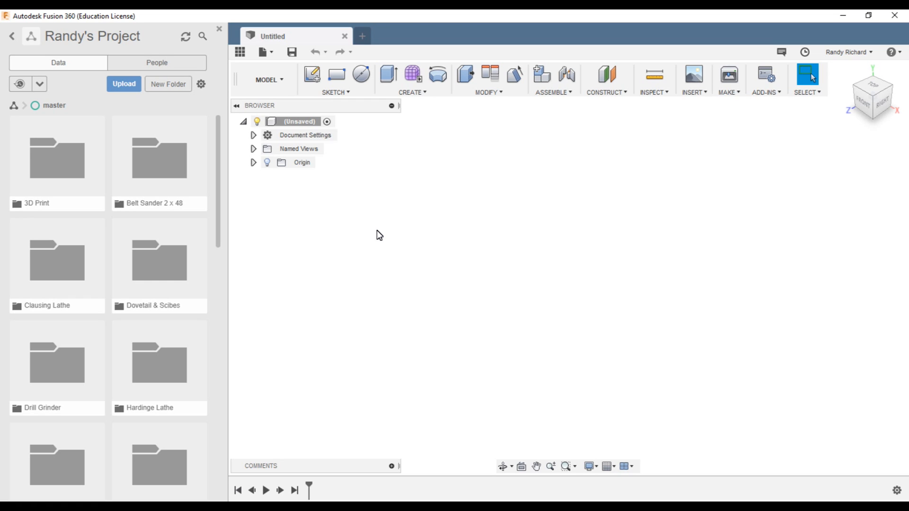
mouse_move(407, 235)
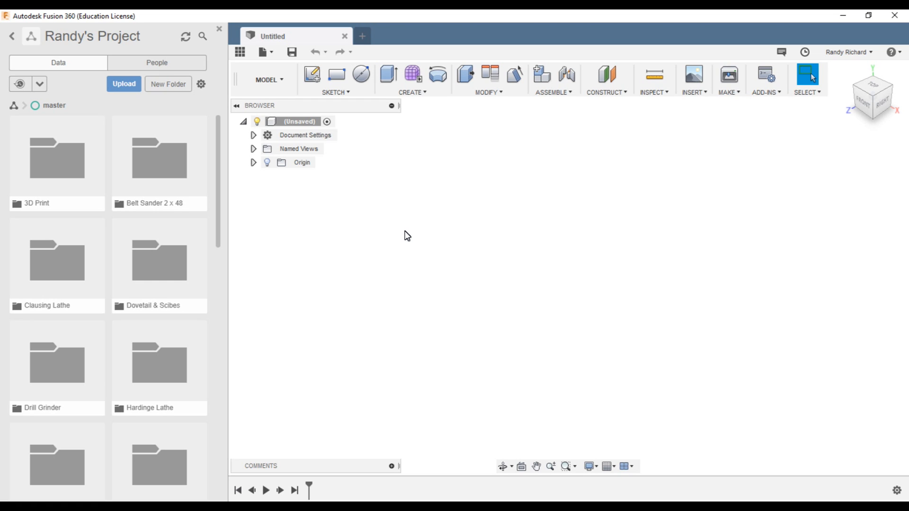
mouse_move(398, 232)
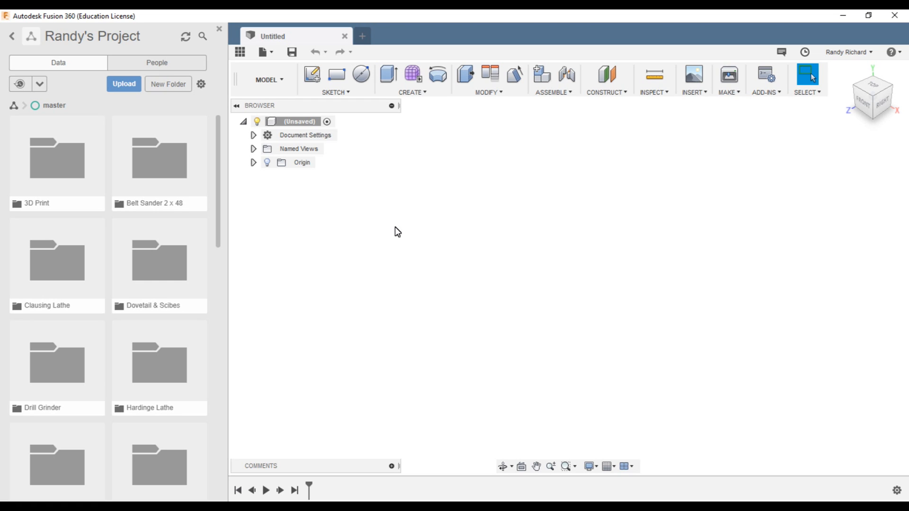
mouse_move(511, 264)
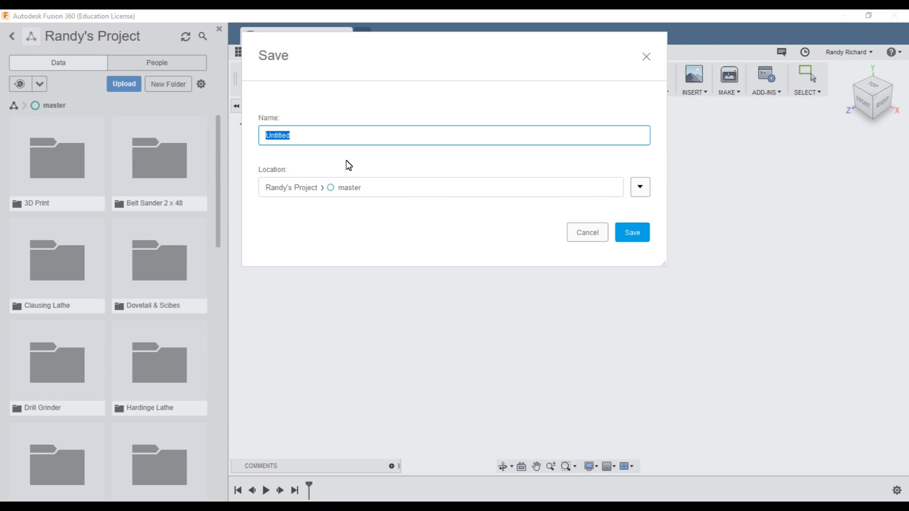
Name the design TestModel1, correcting a typo, and save it in the master folder.
type("T")
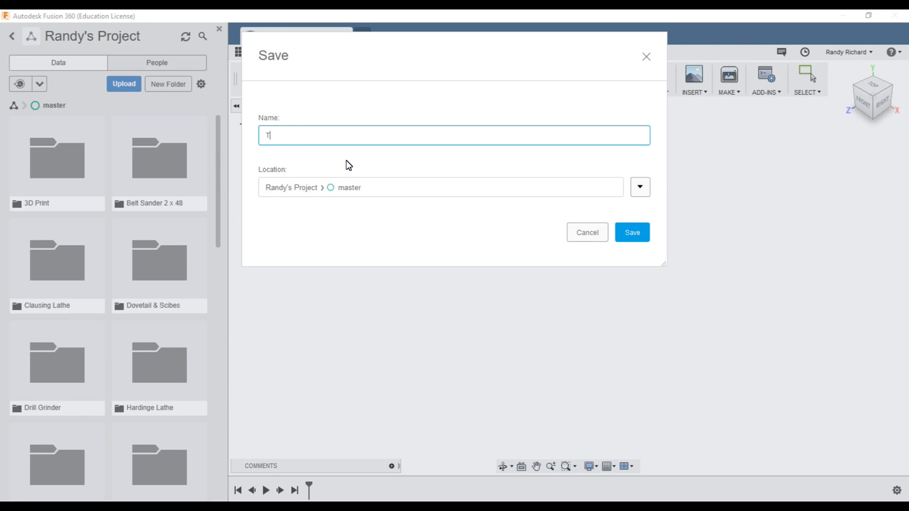
type("estp")
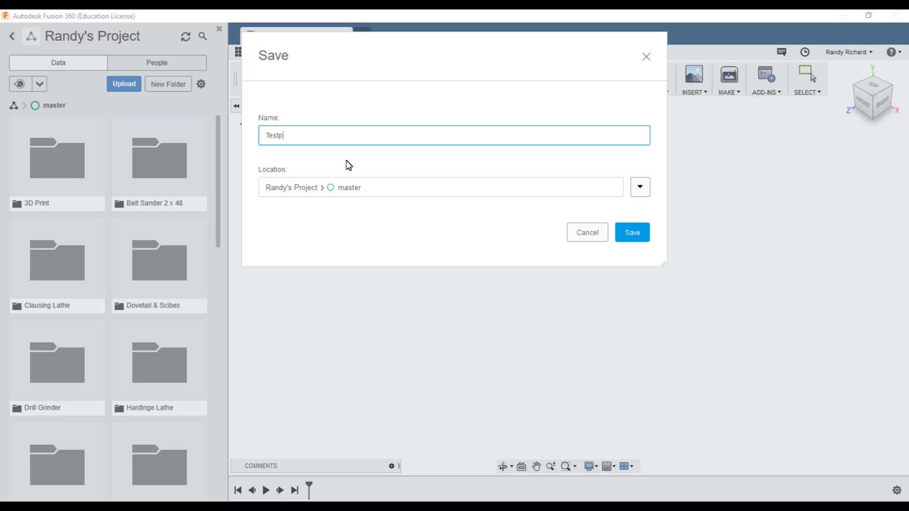
key("Backspace")
type("Model1")
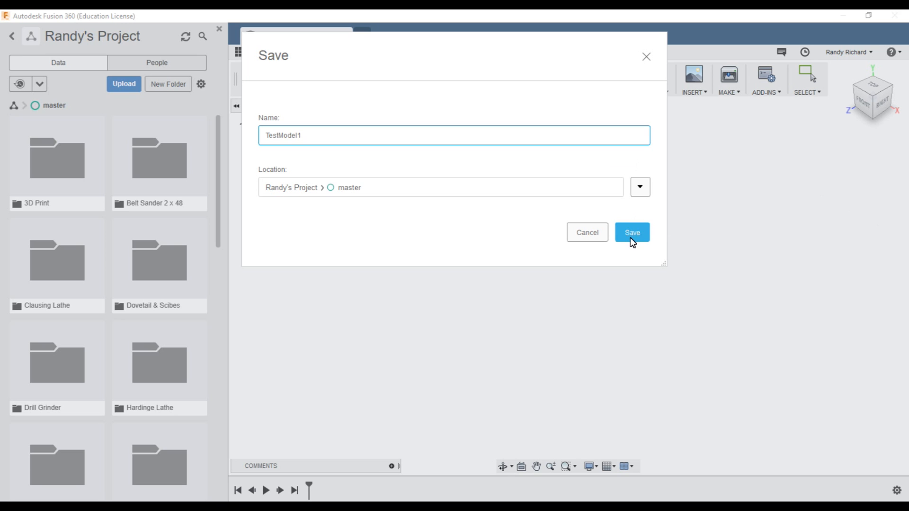
mouse_move(364, 189)
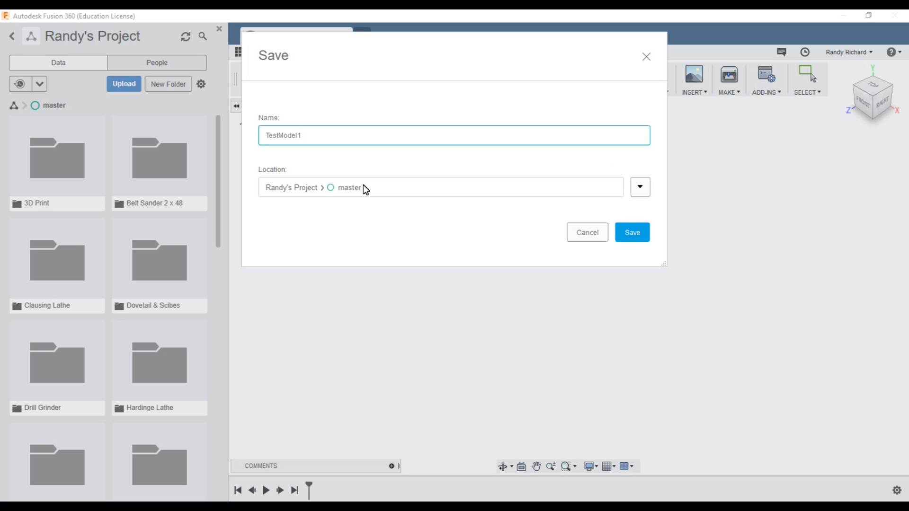
mouse_move(295, 208)
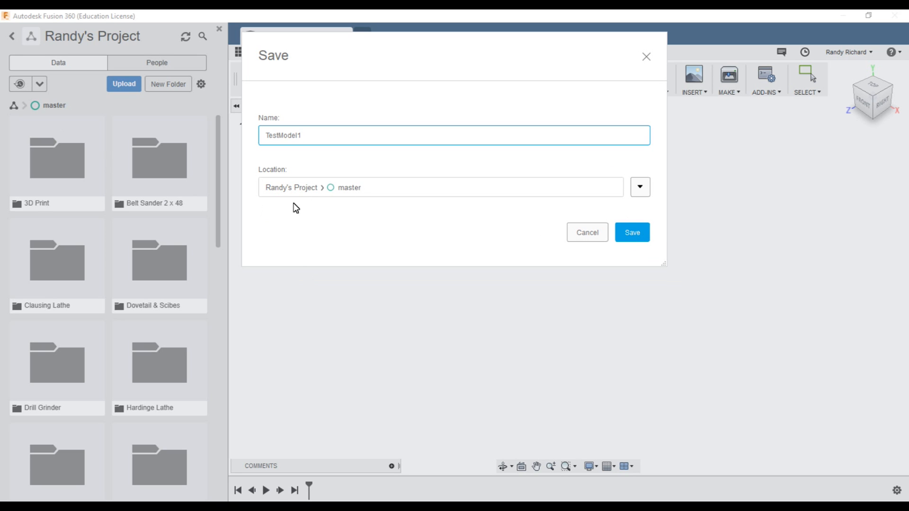
mouse_move(312, 330)
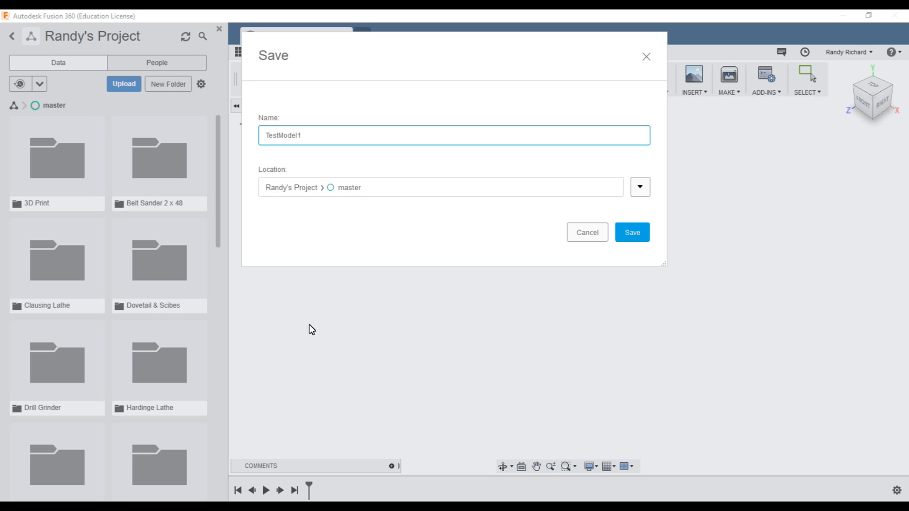
left_click(631, 232)
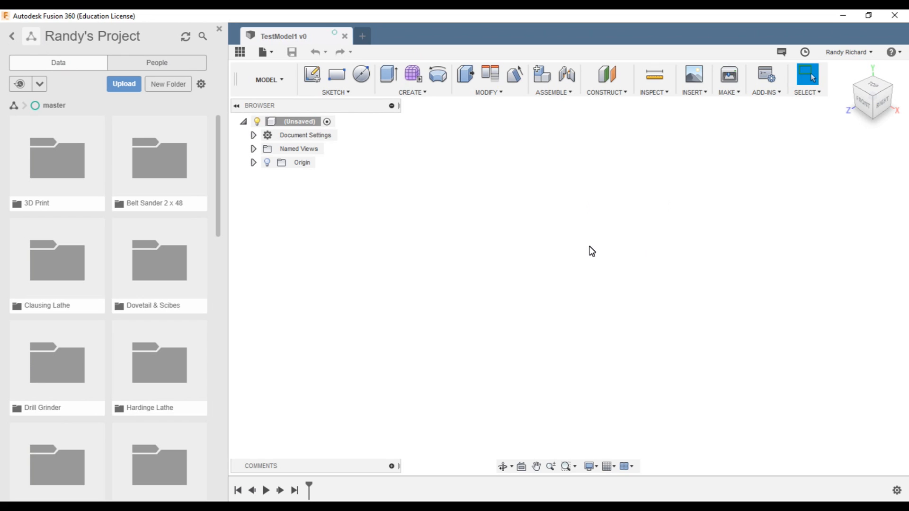
mouse_move(470, 234)
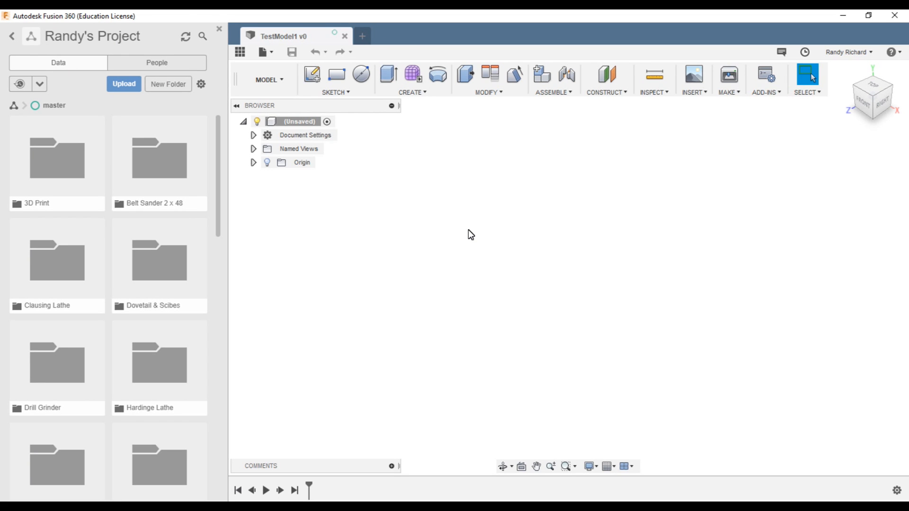
mouse_move(464, 247)
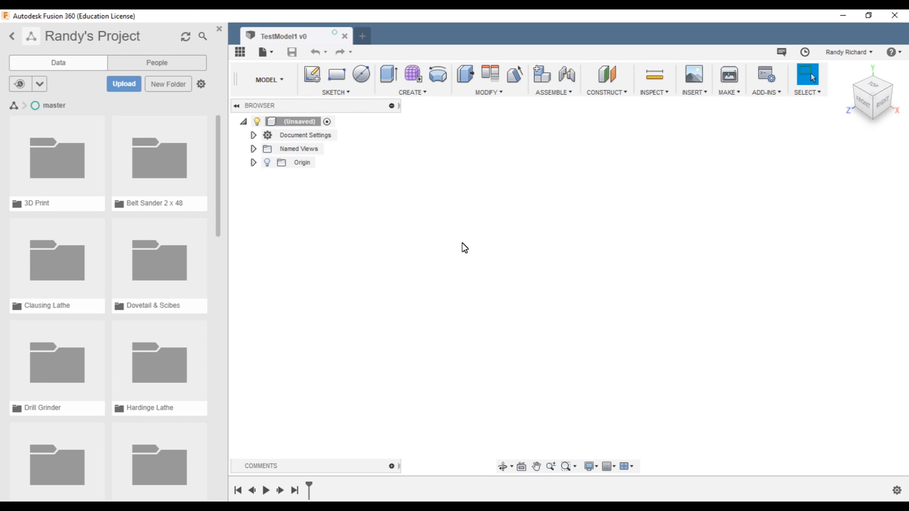
Let the TestModel1 upload finish until it shows as version 1.
left_click(292, 52)
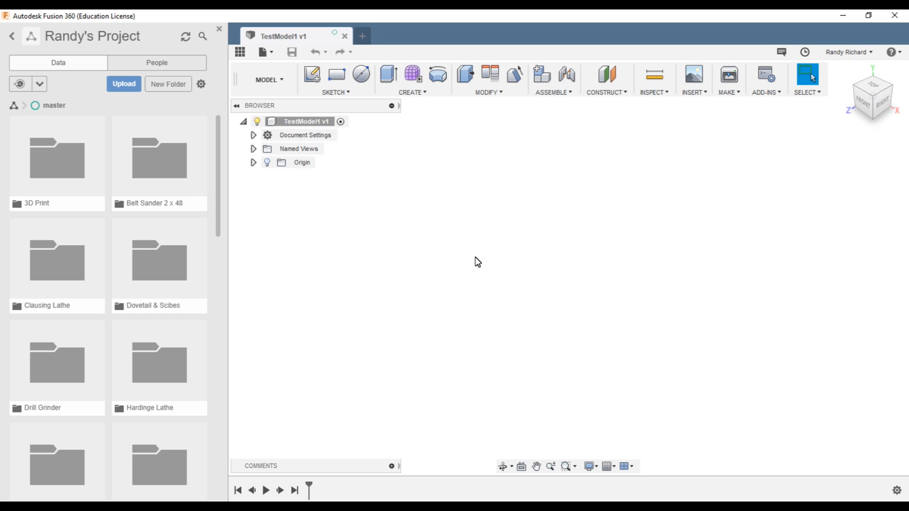
mouse_move(525, 174)
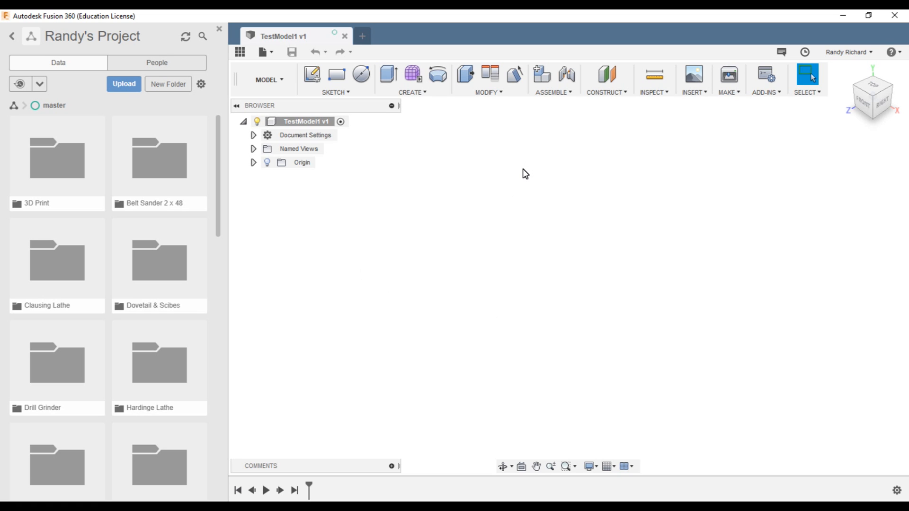
mouse_move(512, 182)
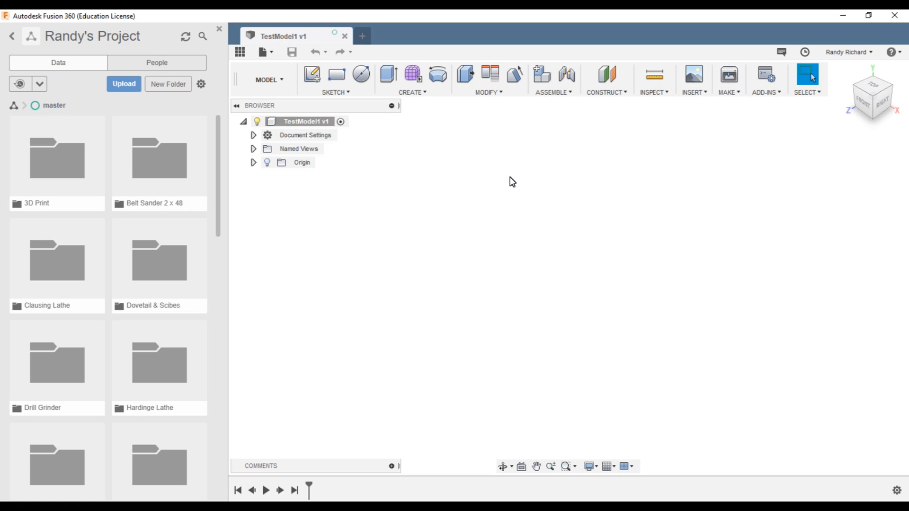
mouse_move(494, 215)
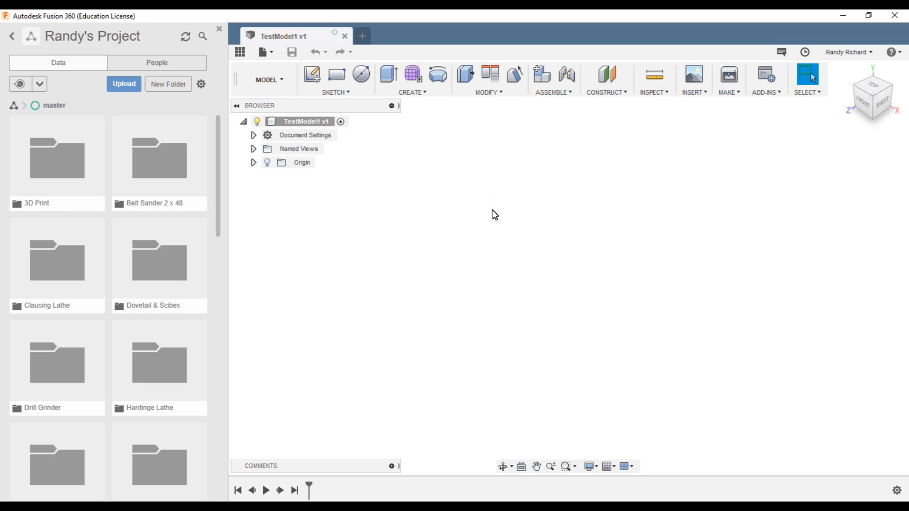
mouse_move(312, 74)
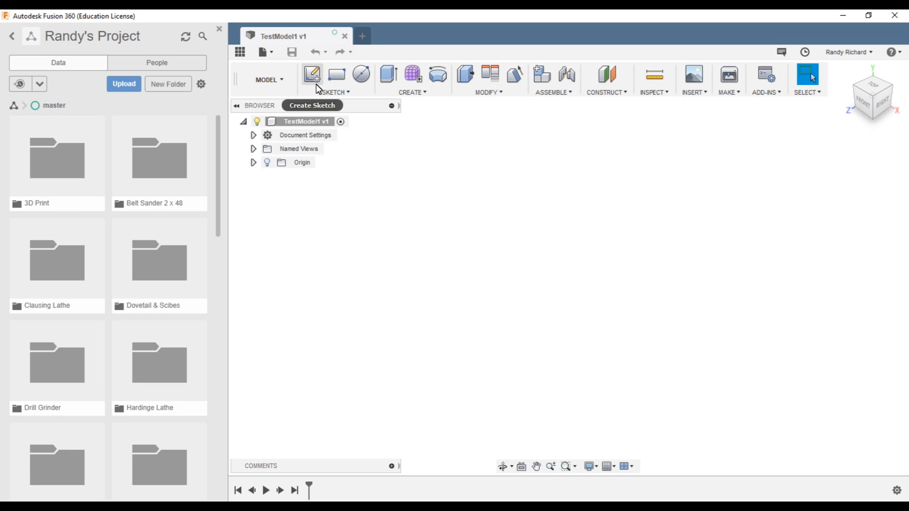
Start a new sketch from the Sketch tools dropdown.
left_click(336, 92)
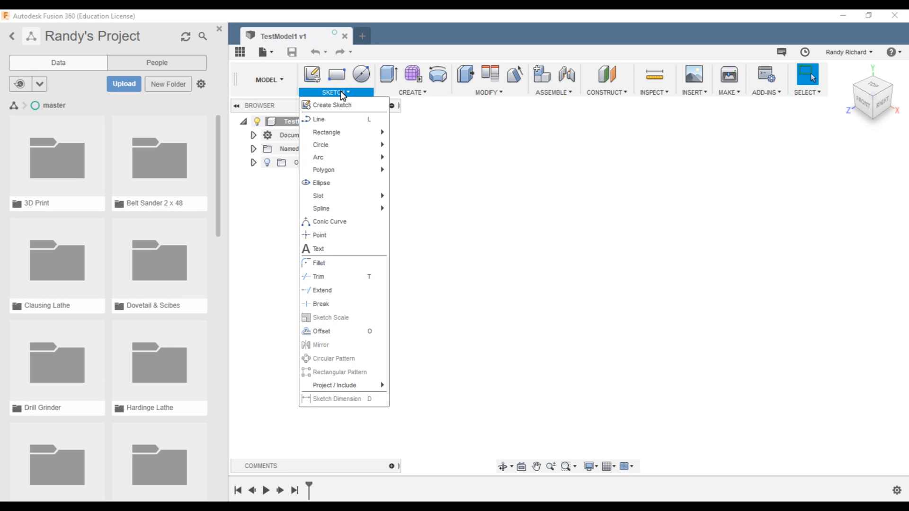
mouse_move(331, 105)
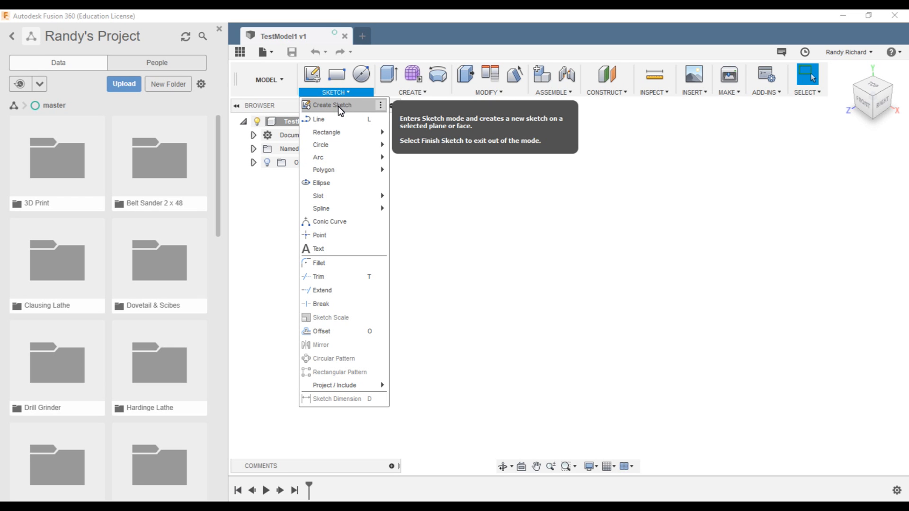
left_click(331, 105)
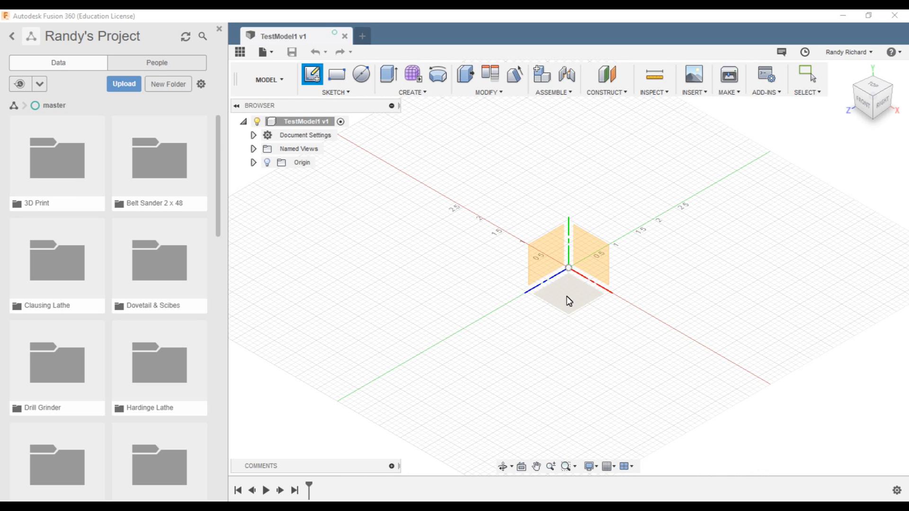
mouse_move(573, 297)
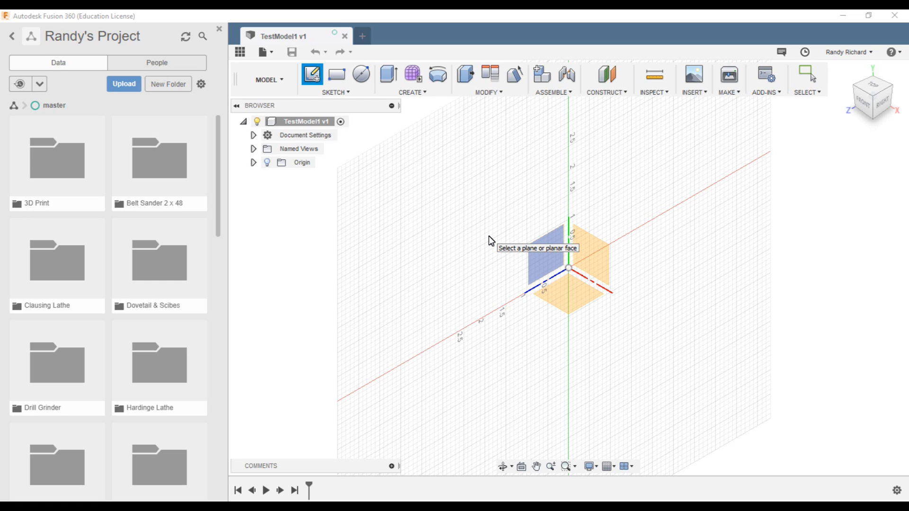
mouse_move(480, 254)
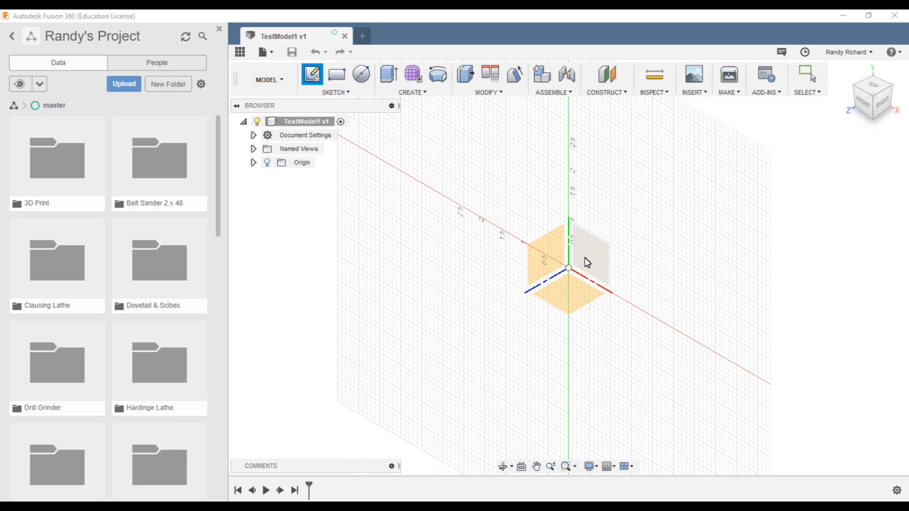
mouse_move(587, 261)
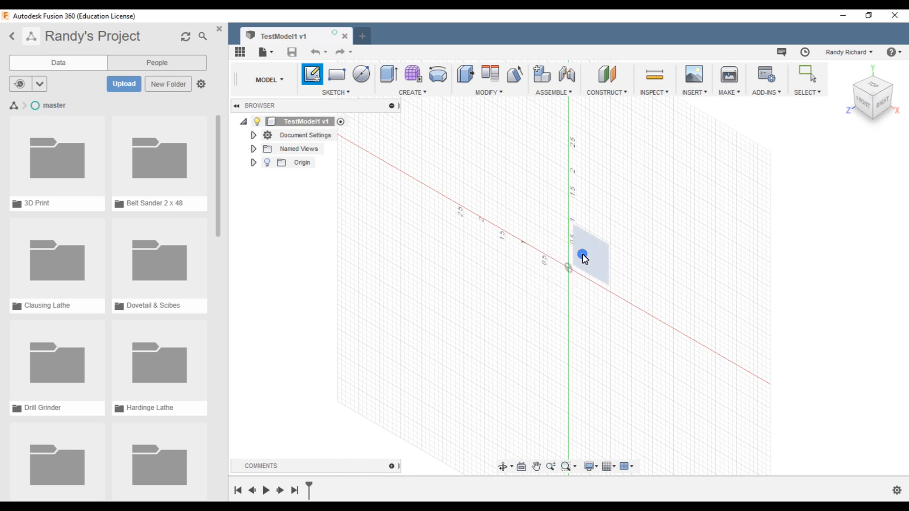
Place the new sketch on the front XY origin plane.
left_click(582, 254)
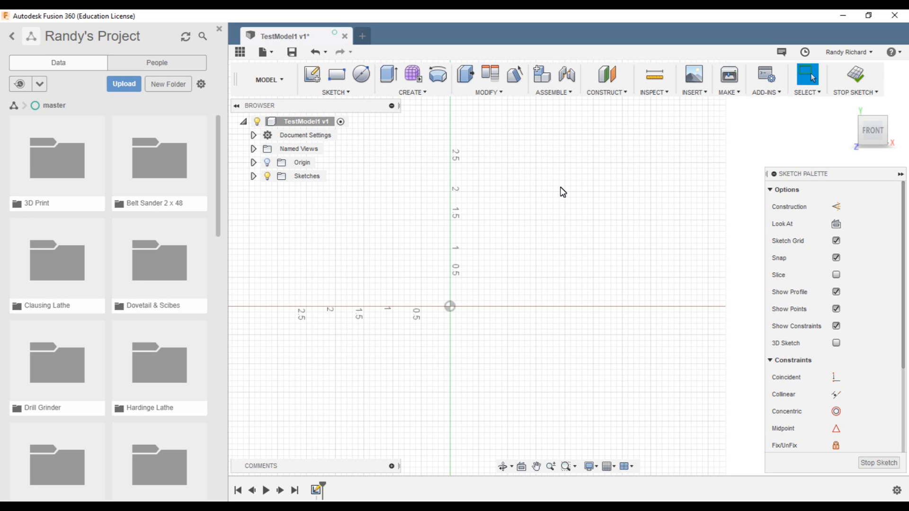
mouse_move(531, 287)
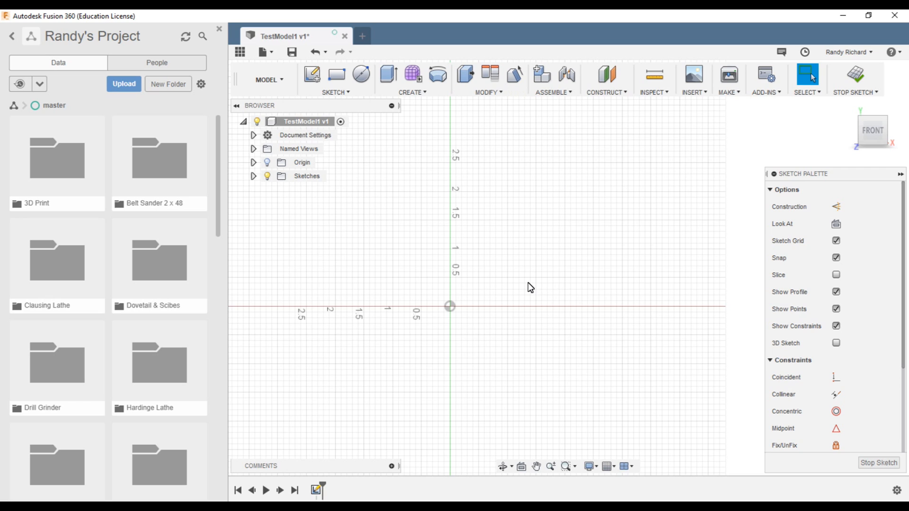
mouse_move(451, 311)
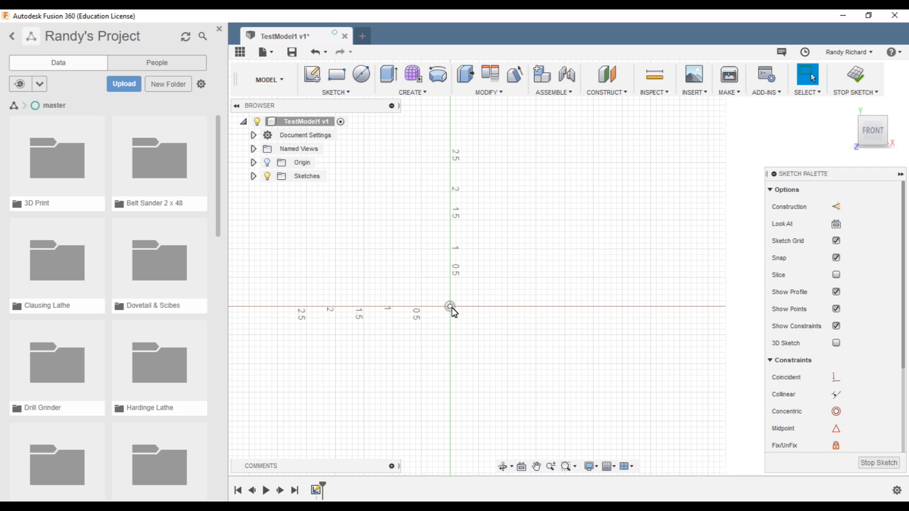
mouse_move(428, 298)
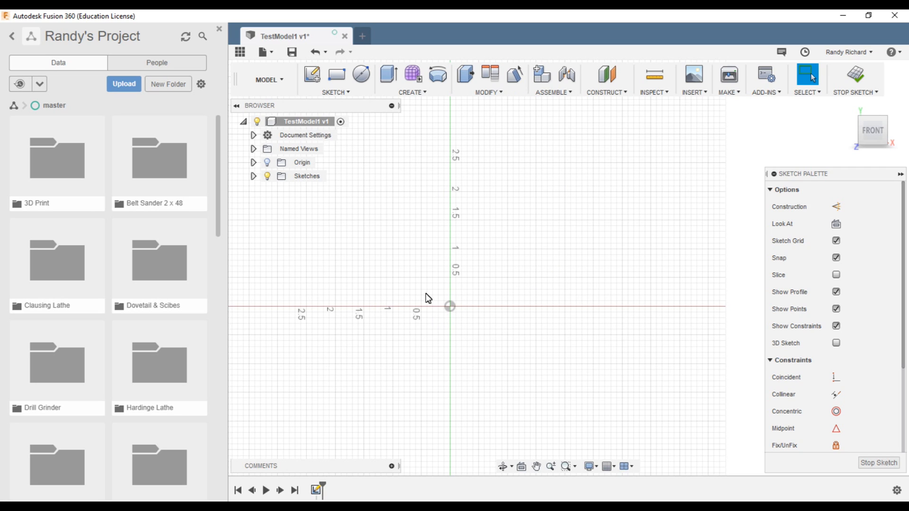
mouse_move(550, 313)
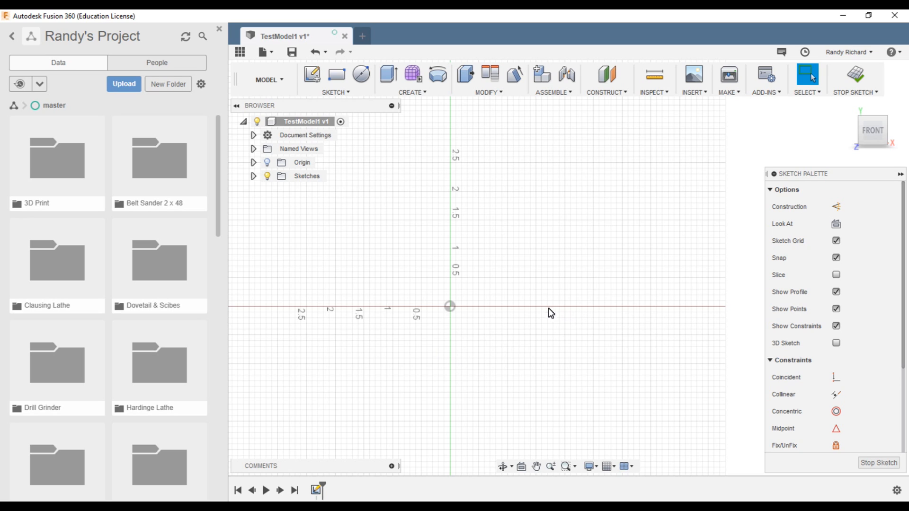
mouse_move(442, 232)
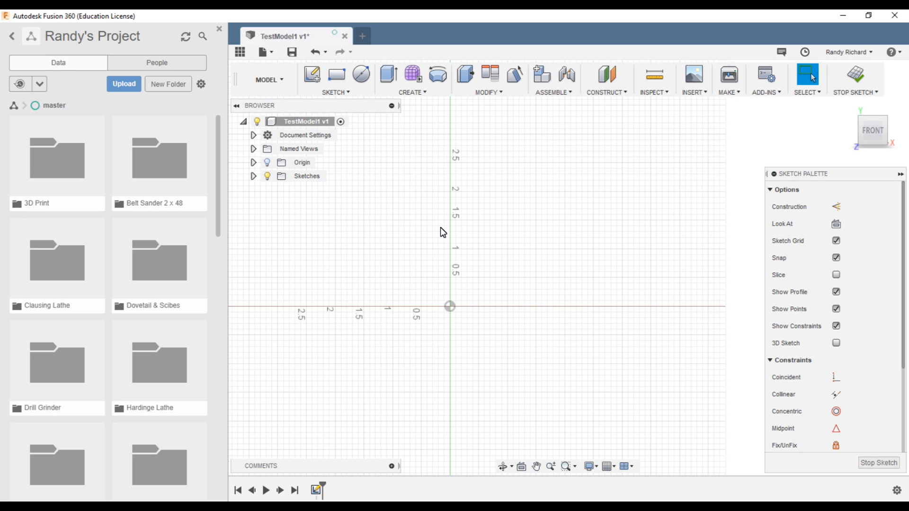
mouse_move(362, 74)
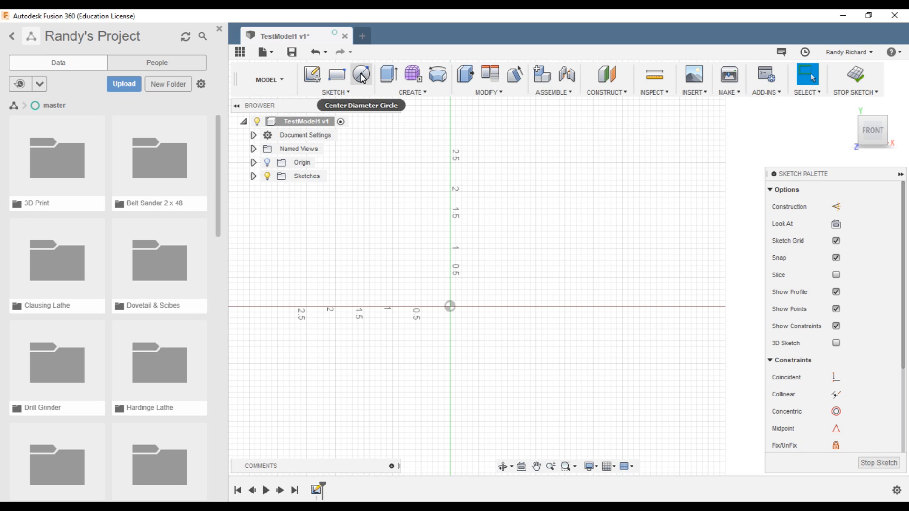
Draw a circle with a 3.0 in diameter.
left_click(361, 74)
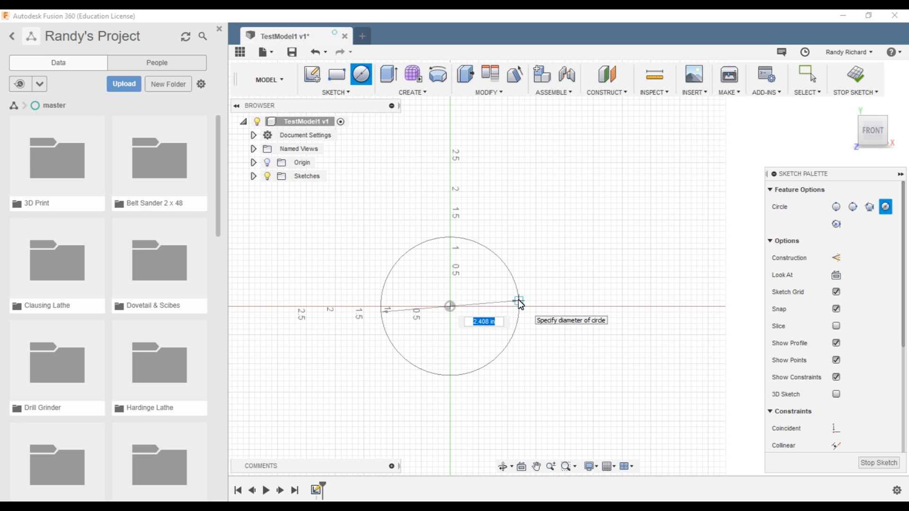
type("3.0")
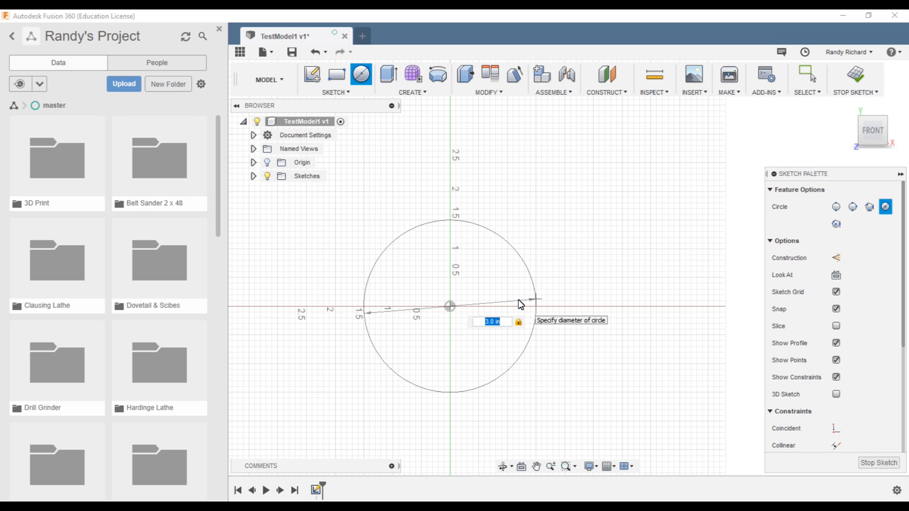
key("Return")
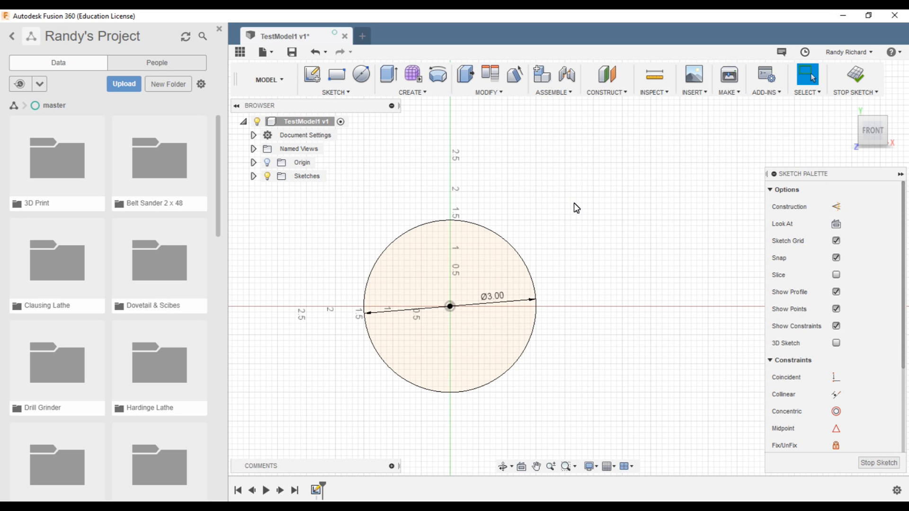
mouse_move(551, 251)
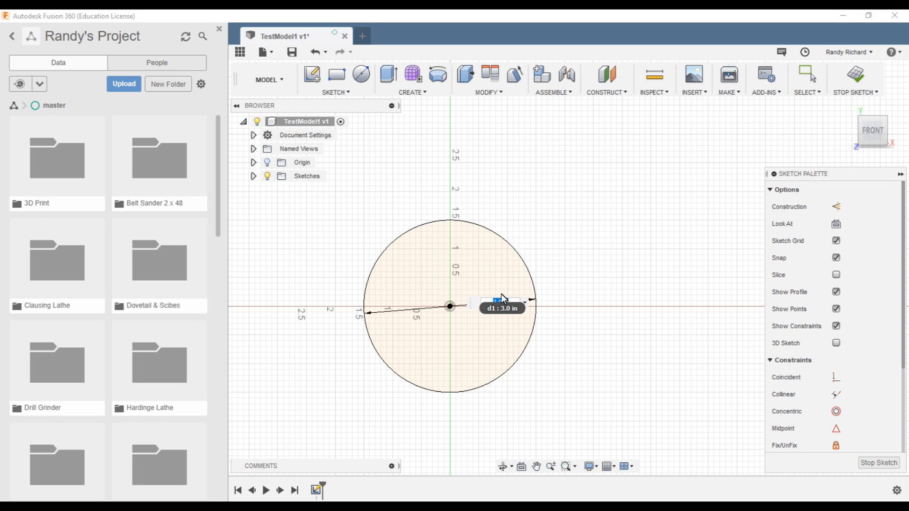
Dimension the outer circle's diameter and prepare to draw a concentric center circle.
left_click(501, 302)
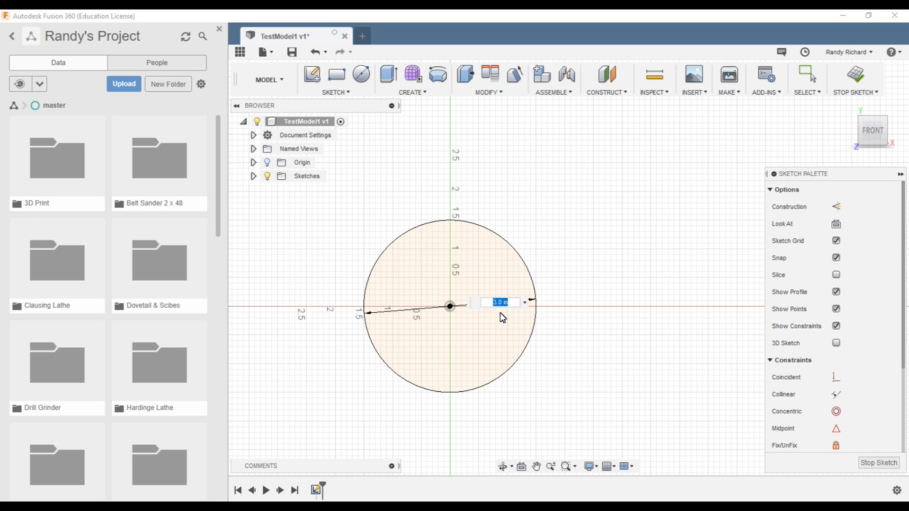
key("Return")
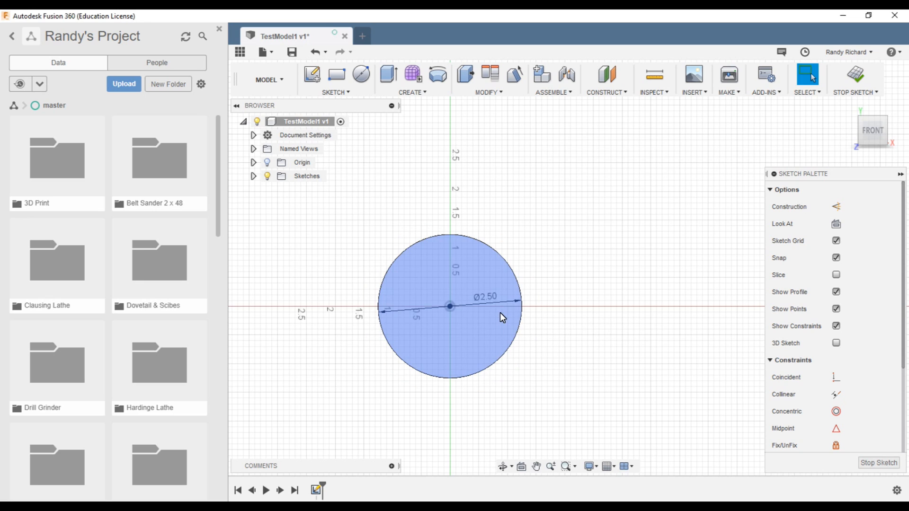
left_click(569, 249)
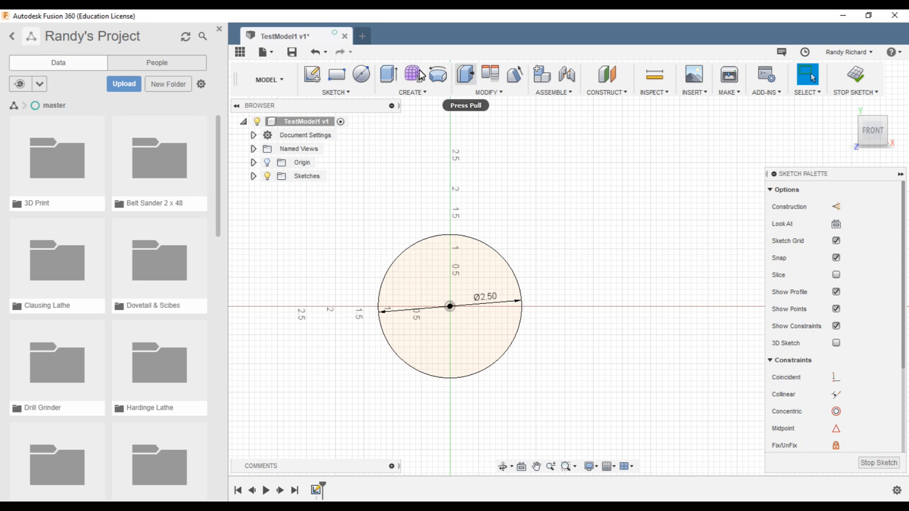
left_click(362, 74)
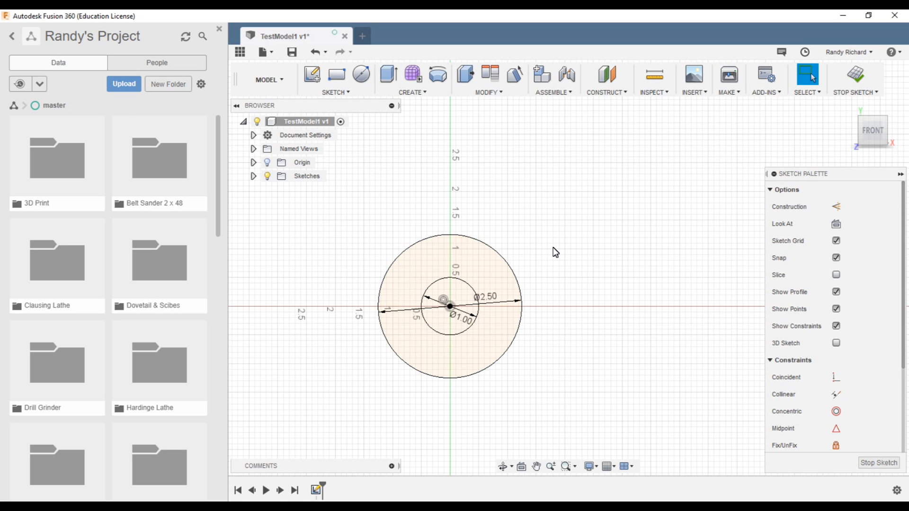
mouse_move(529, 262)
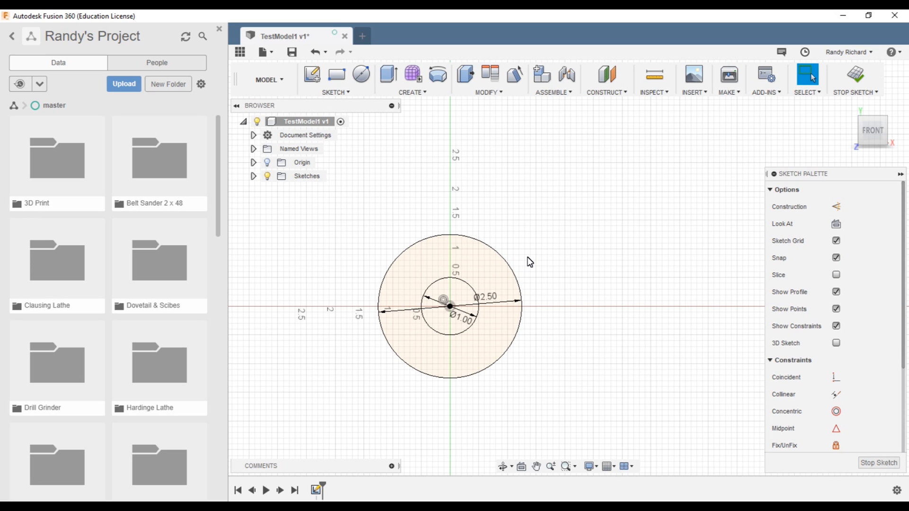
mouse_move(855, 78)
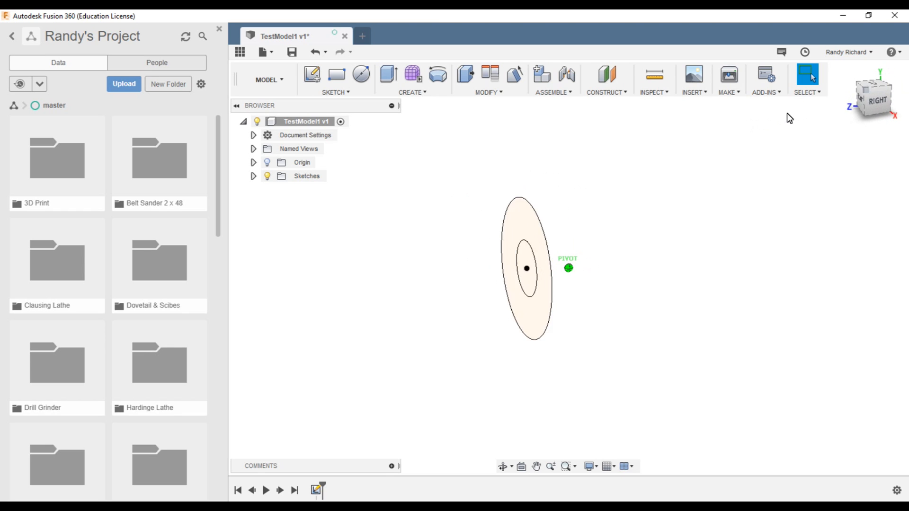
Show the Origin planes and axes and return the view to home orientation.
left_click(302, 162)
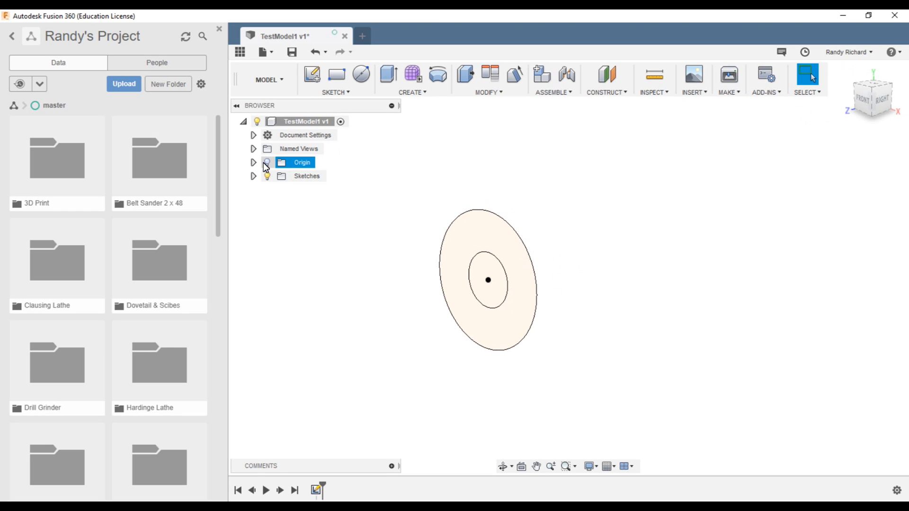
left_click(266, 162)
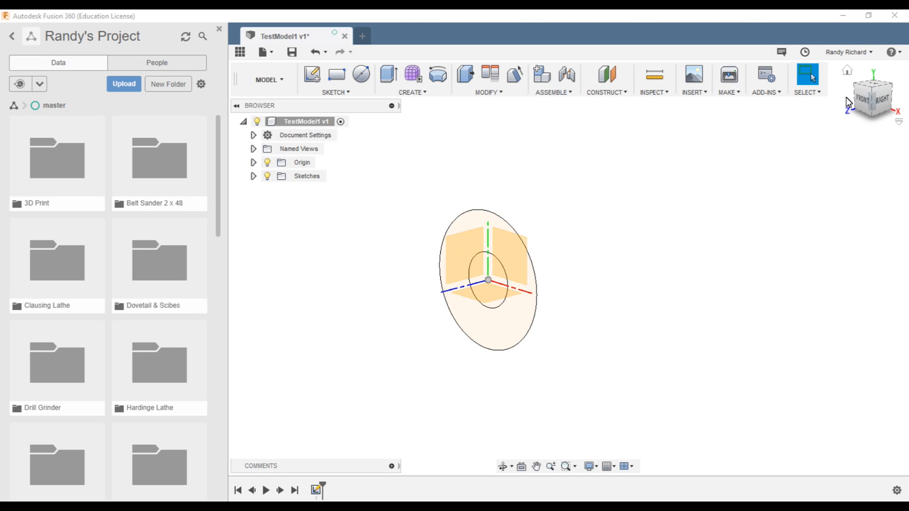
left_click(873, 97)
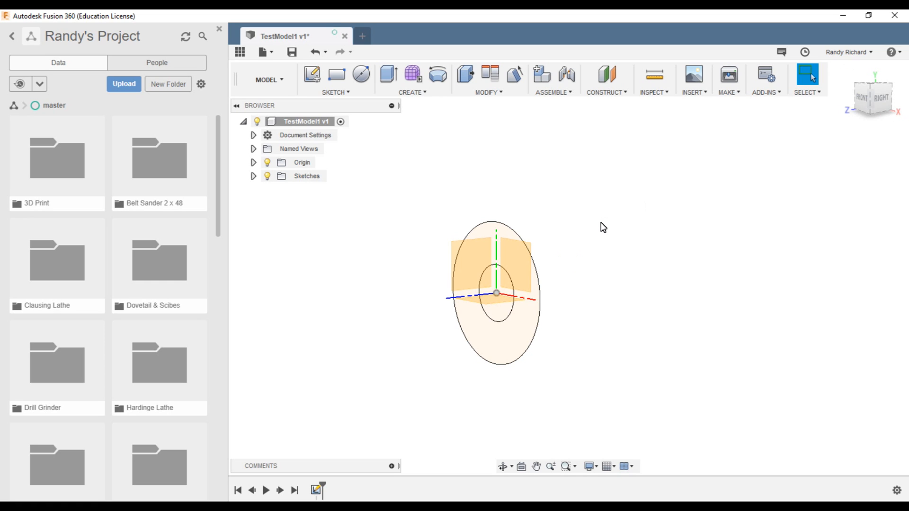
mouse_move(602, 237)
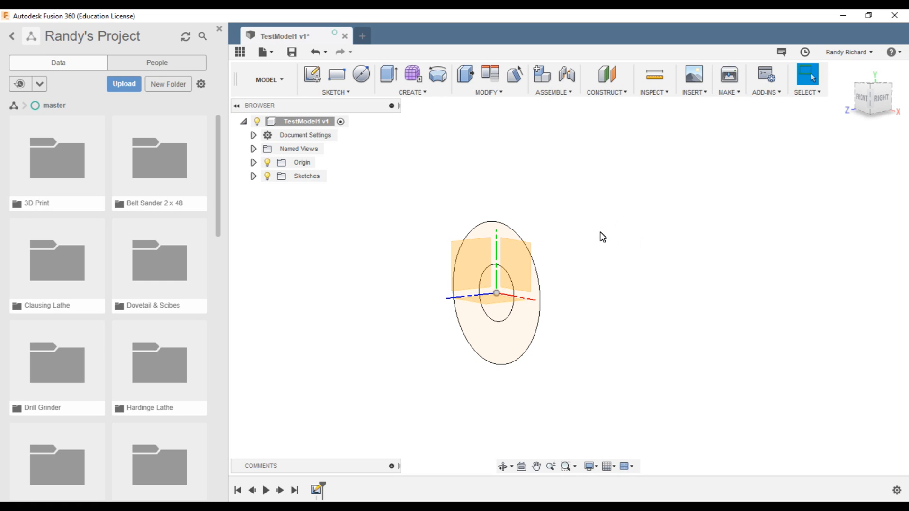
mouse_move(388, 74)
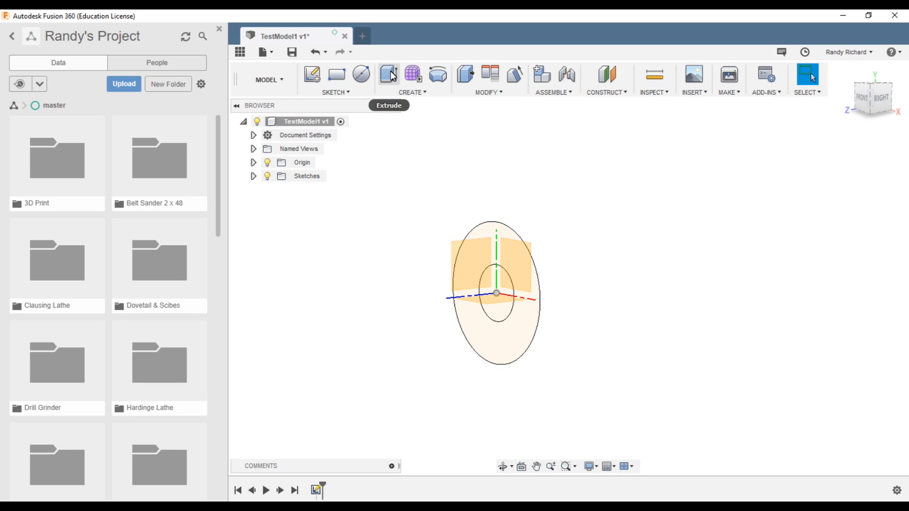
Extrude the ring profile between the two circles into a solid tube body.
left_click(388, 74)
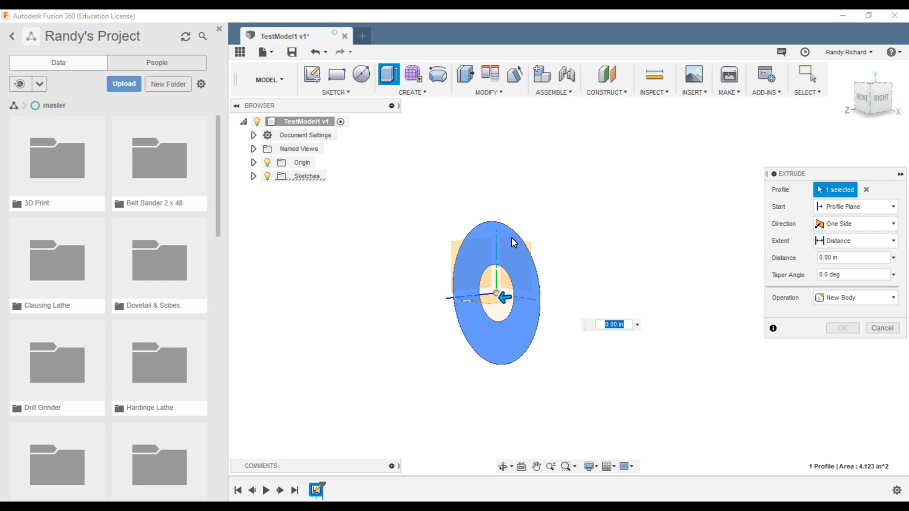
left_click(852, 257)
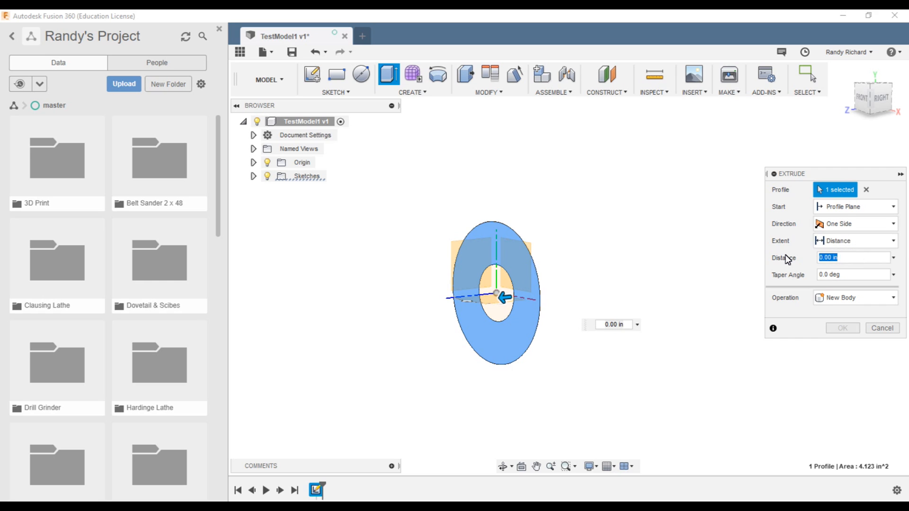
left_click(841, 328)
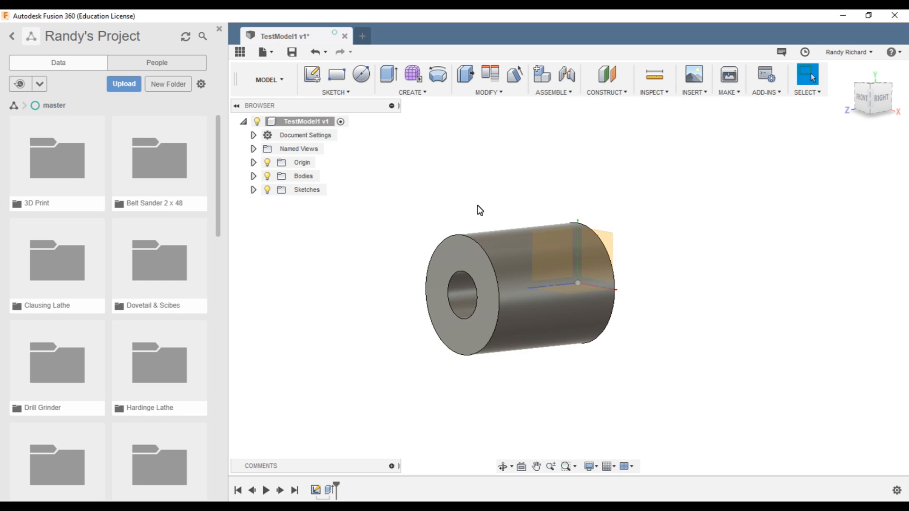
mouse_move(480, 297)
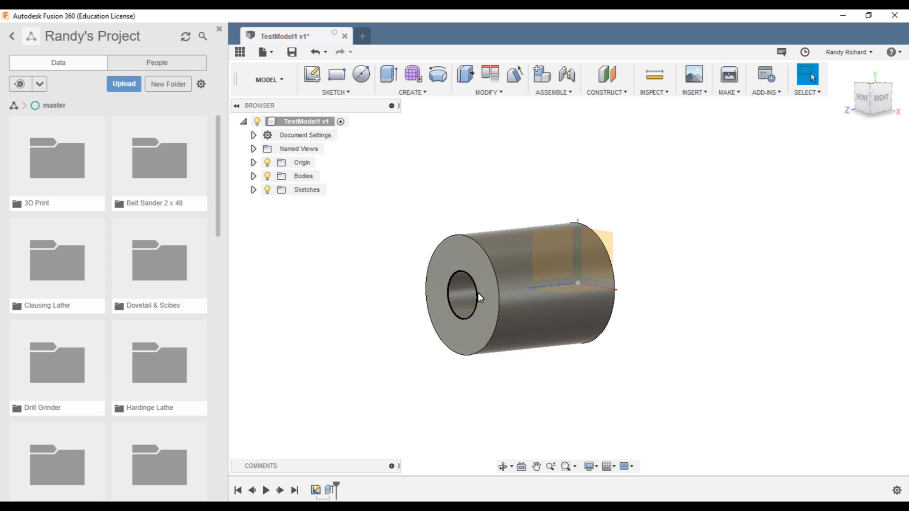
left_click(872, 97)
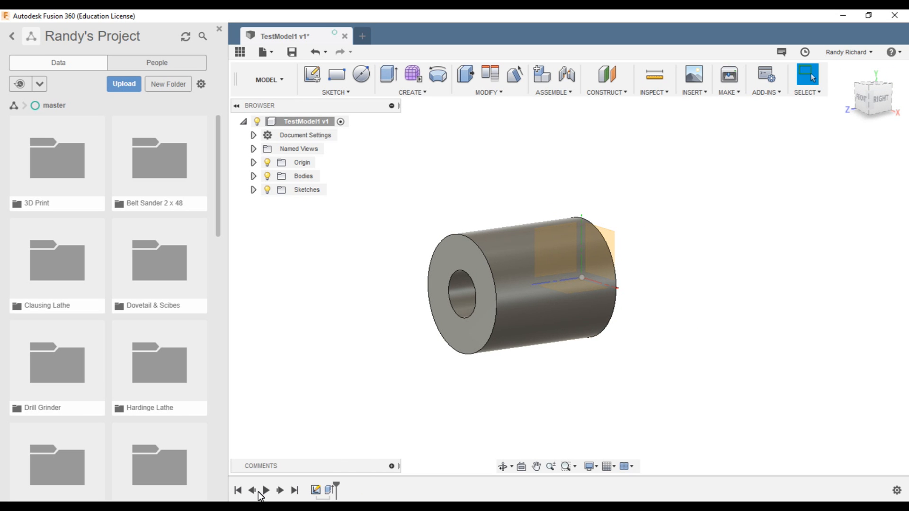
mouse_move(331, 490)
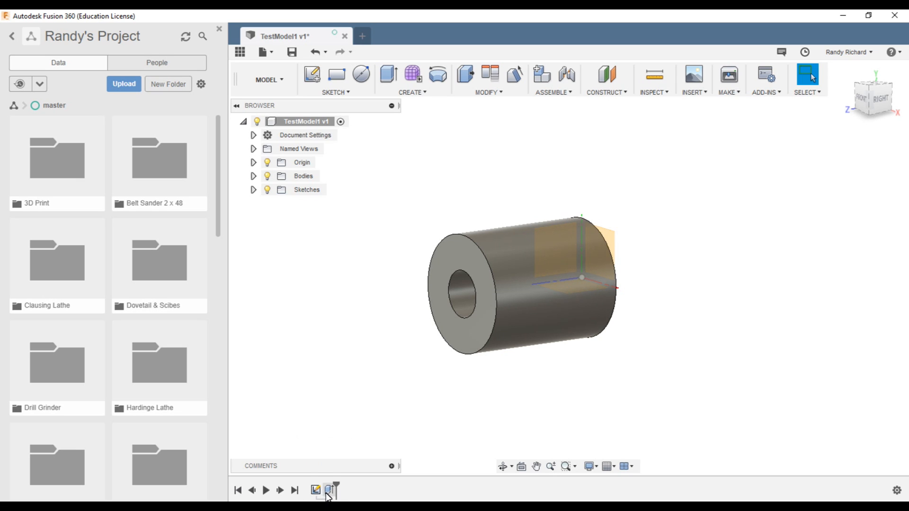
mouse_move(312, 248)
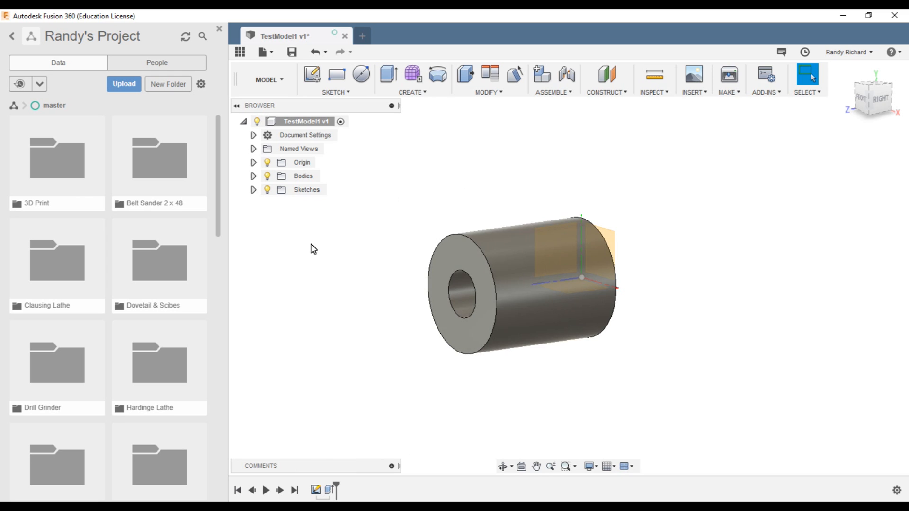
mouse_move(360, 429)
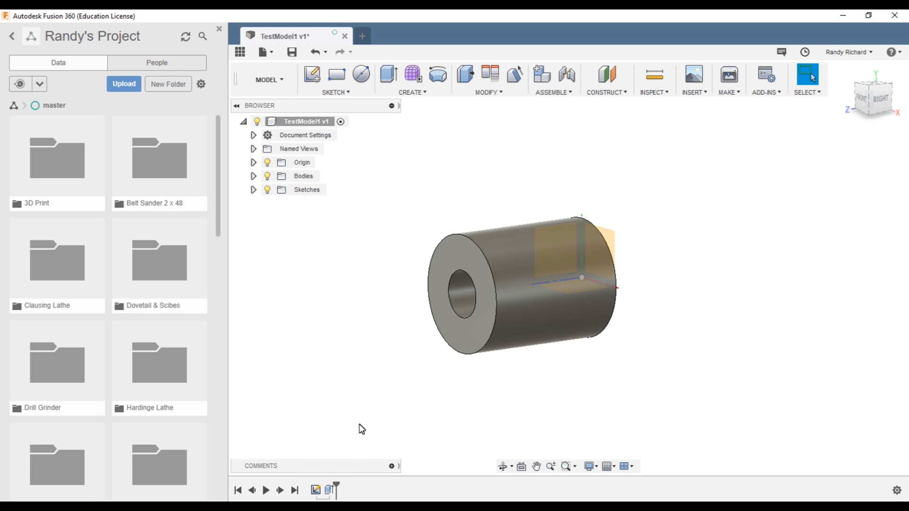
mouse_move(316, 490)
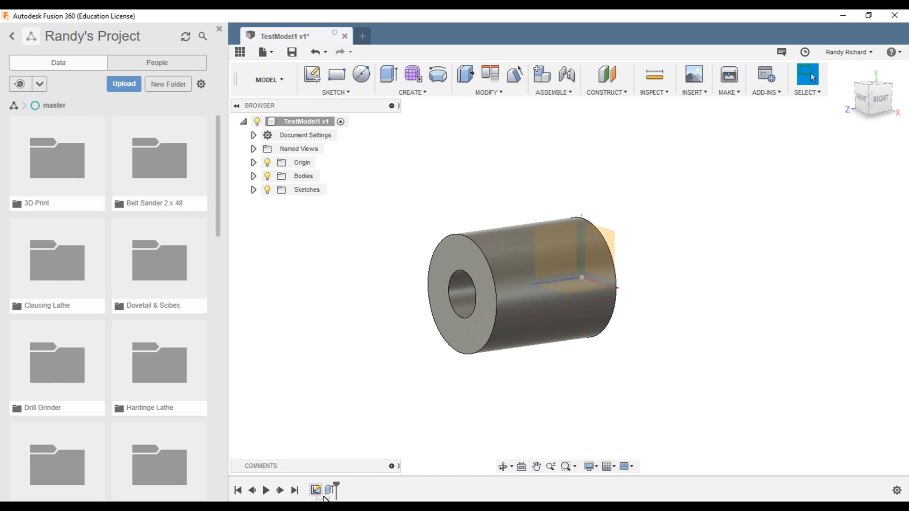
Rename the sketch feature to 'Tube' and expand the Sketches folder.
right_click(315, 491)
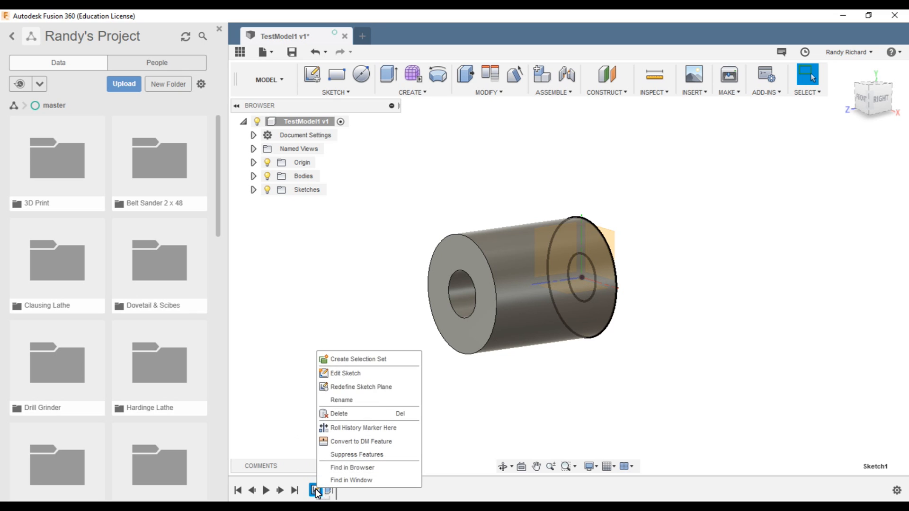
left_click(342, 400)
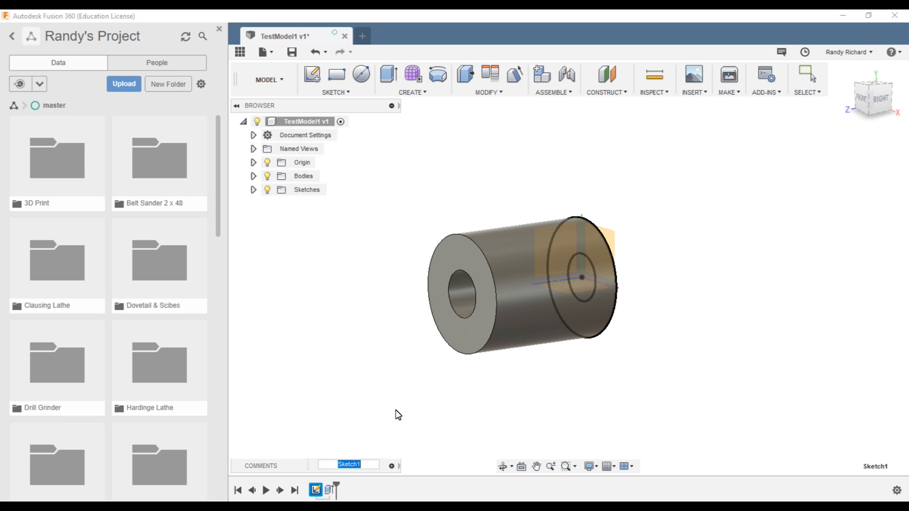
type("Tube")
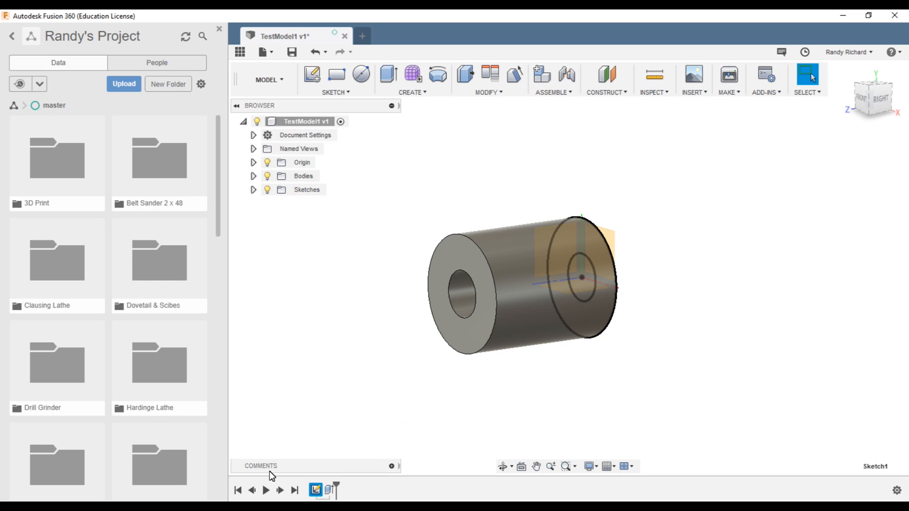
mouse_move(315, 490)
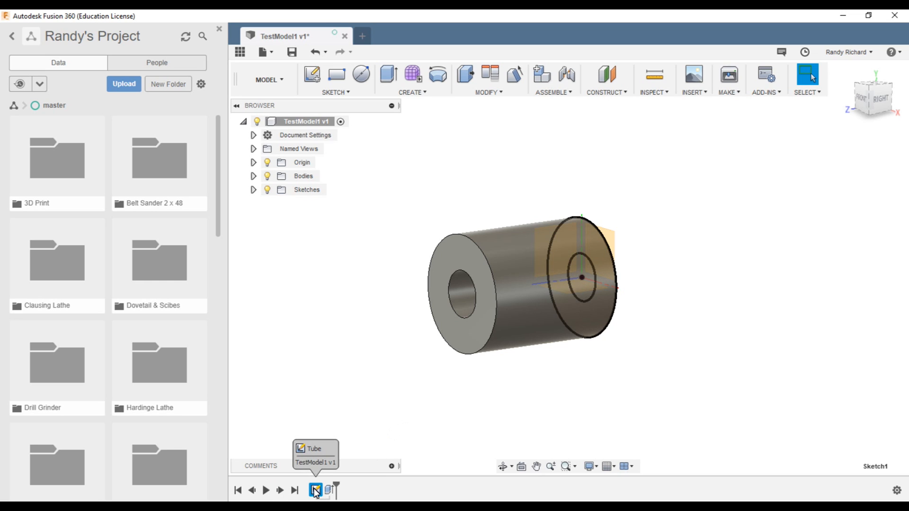
mouse_move(317, 493)
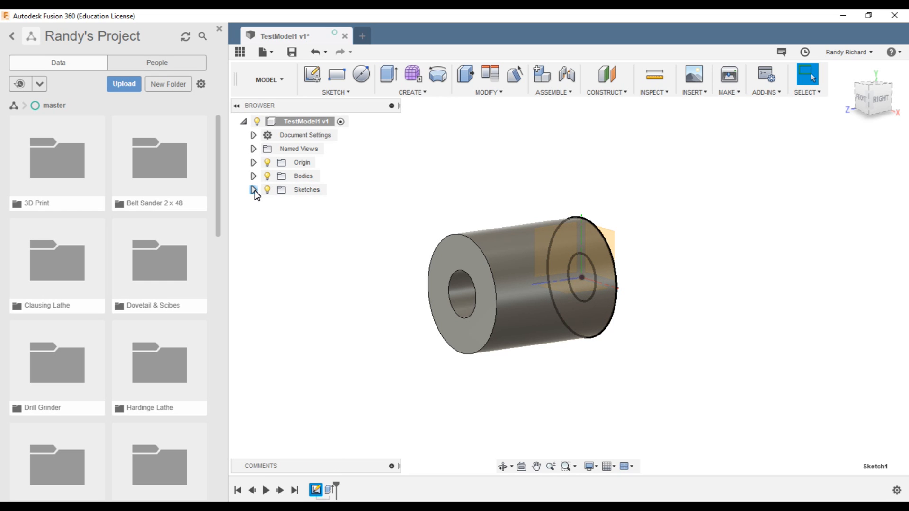
left_click(253, 189)
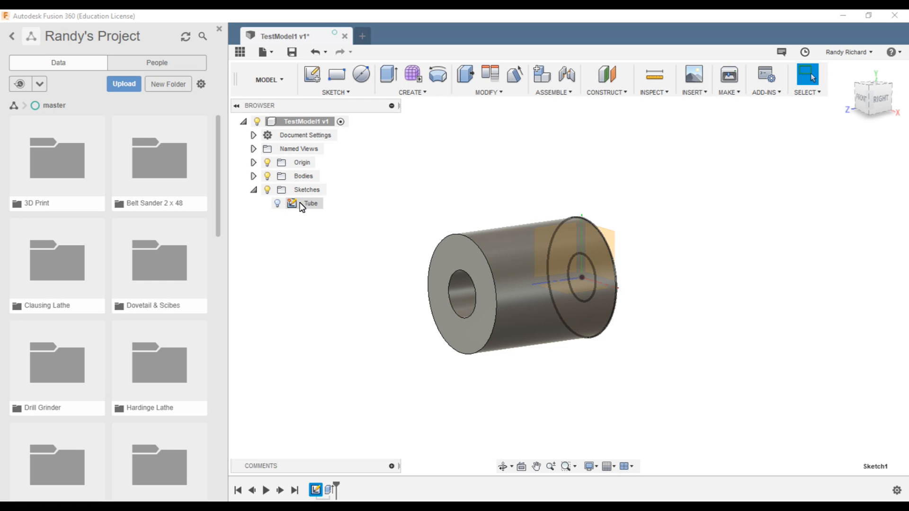
Reopen the Tube sketch for editing from its browser context menu.
right_click(309, 204)
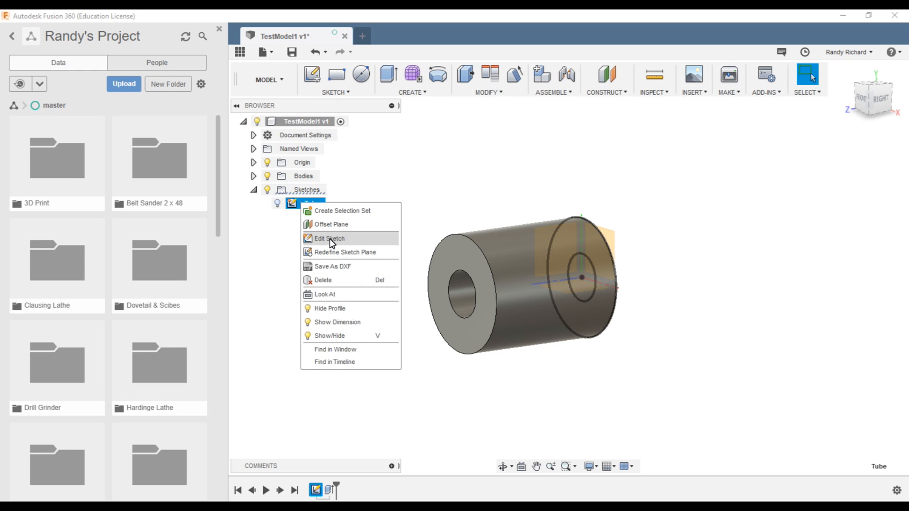
left_click(329, 238)
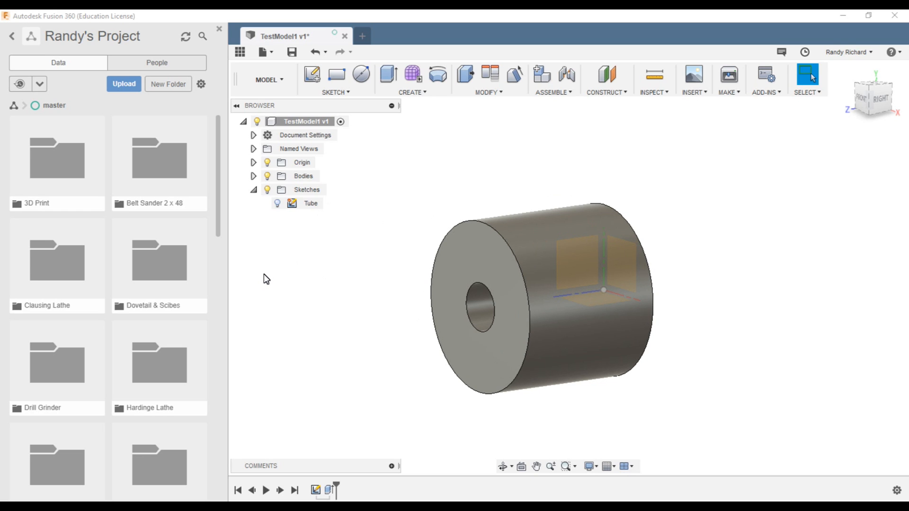
mouse_move(317, 283)
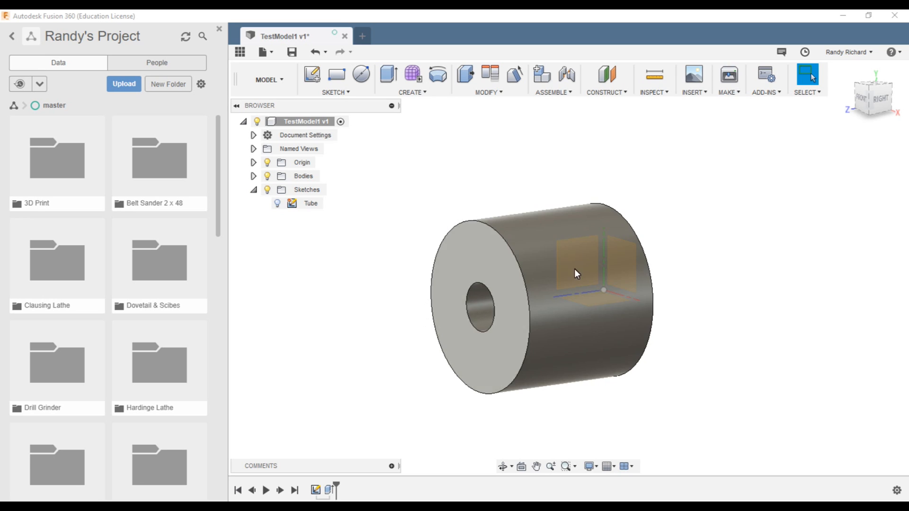
mouse_move(293, 339)
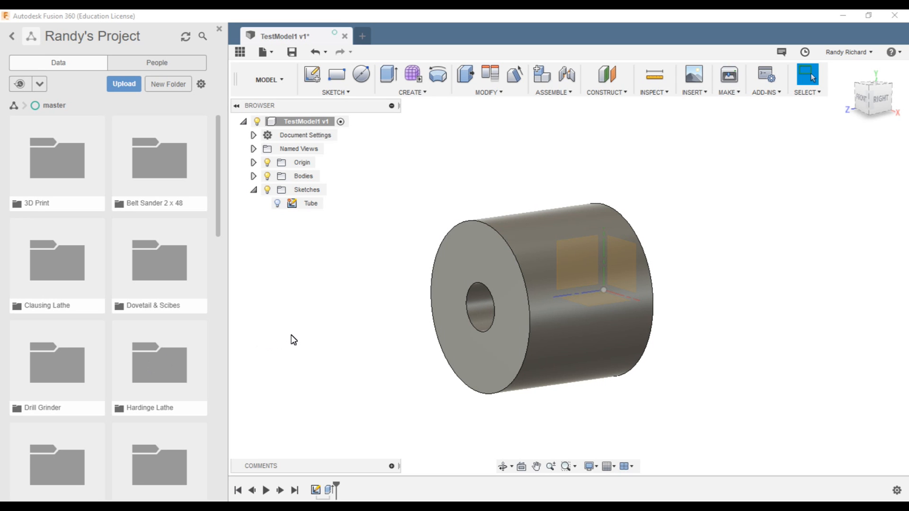
mouse_move(340, 336)
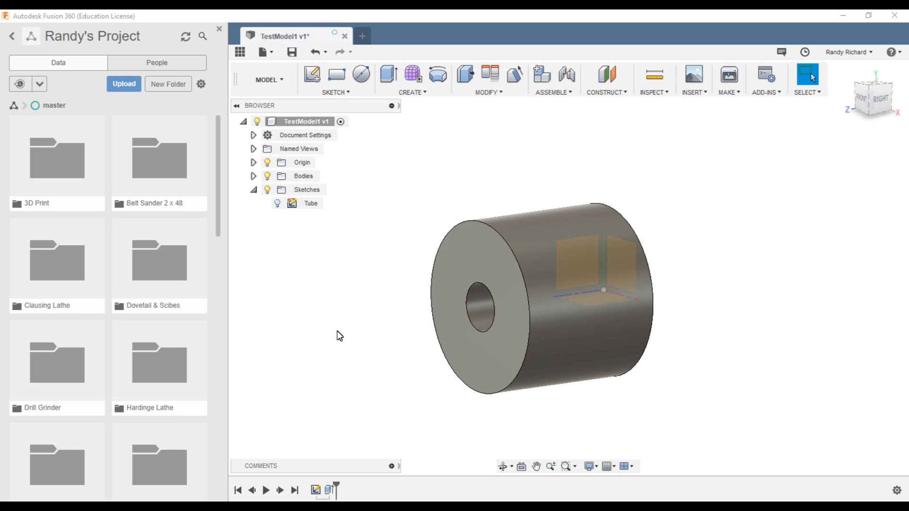
Enter editing mode on the Tube sketch from the browser.
right_click(311, 204)
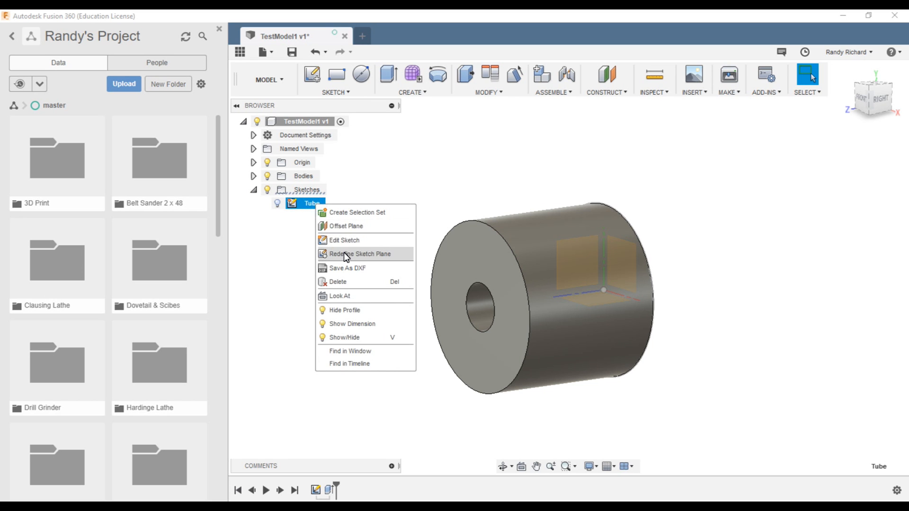
left_click(343, 240)
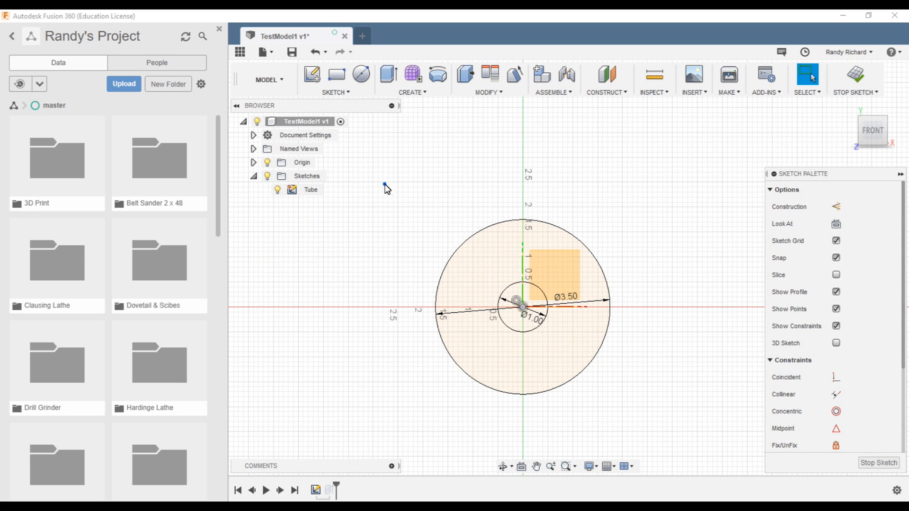
left_click(311, 189)
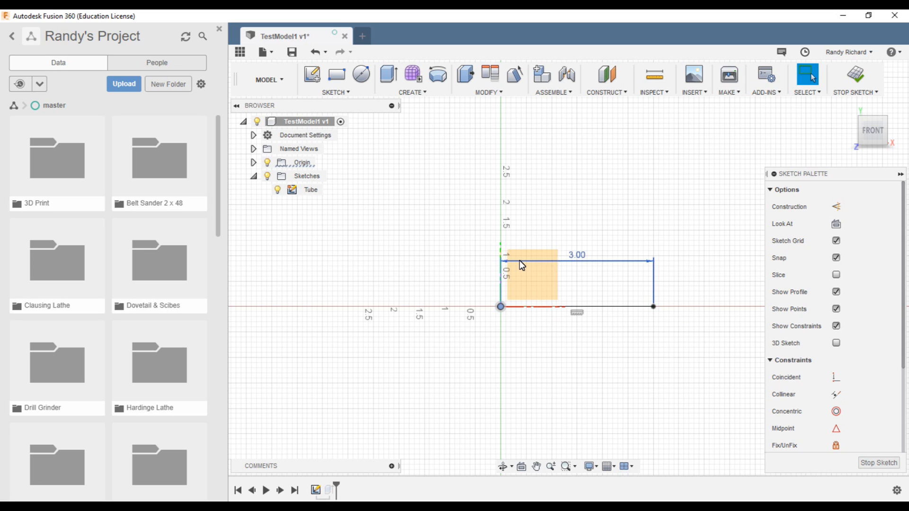
Pick the Line tool from the sketch drawing tools for the rectangular profile.
left_click(335, 79)
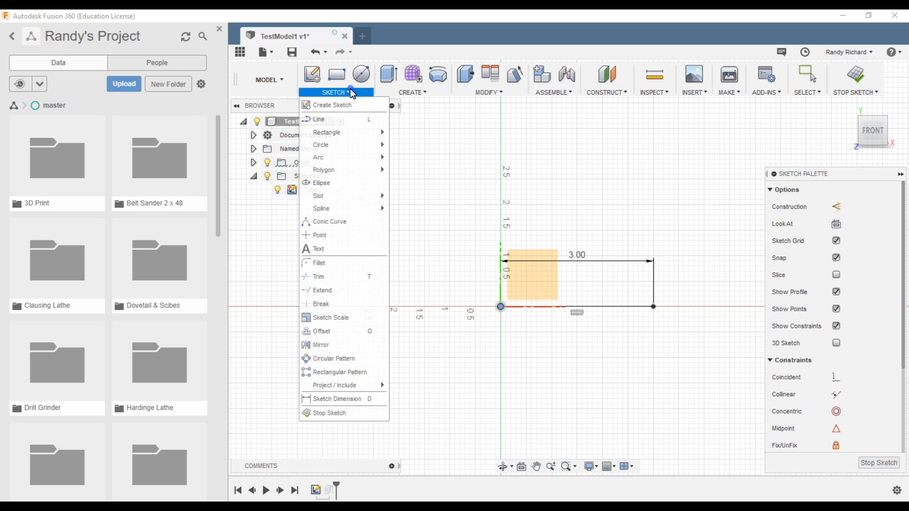
mouse_move(318, 119)
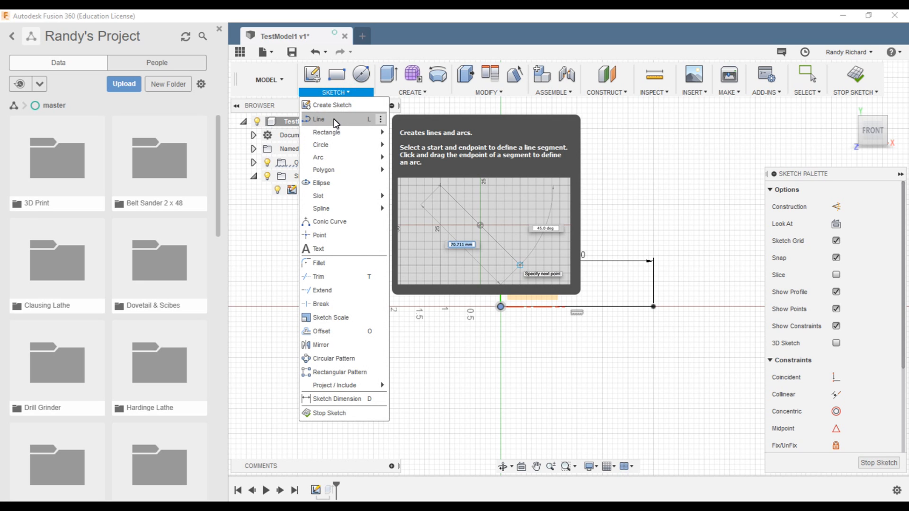
mouse_move(372, 125)
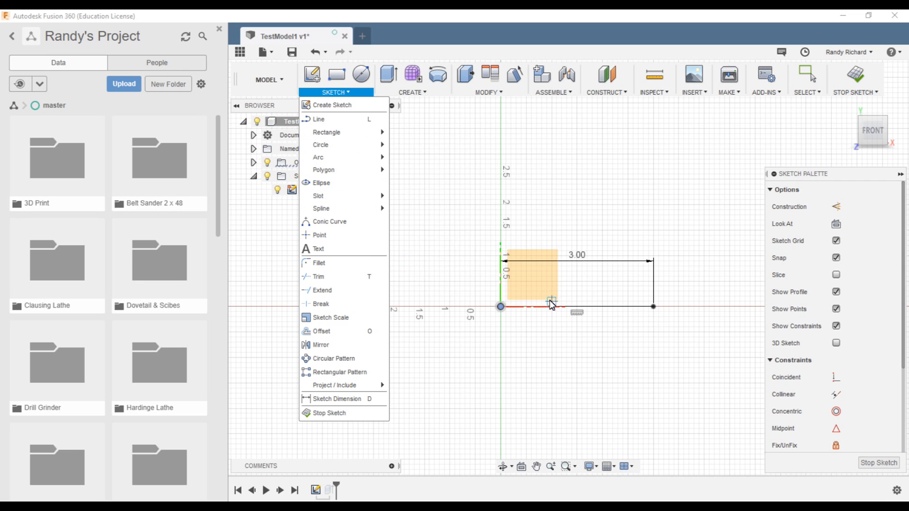
left_click(319, 119)
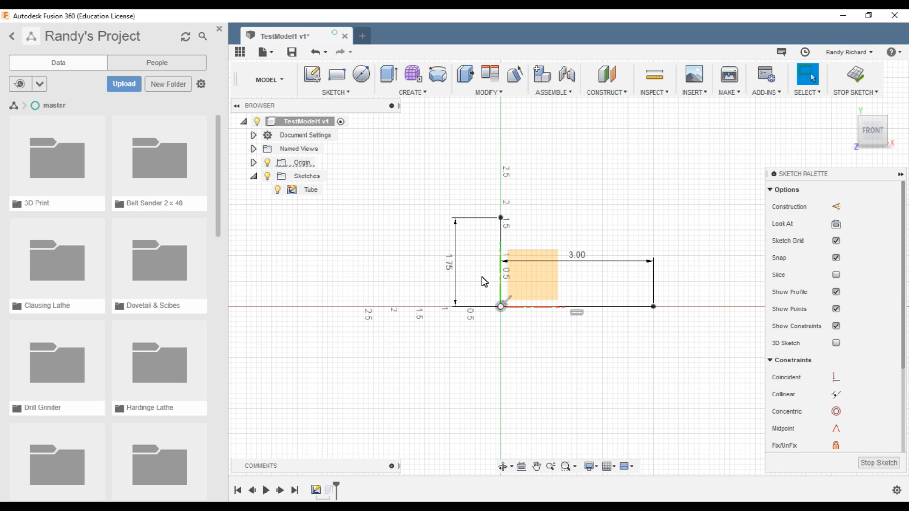
mouse_move(479, 254)
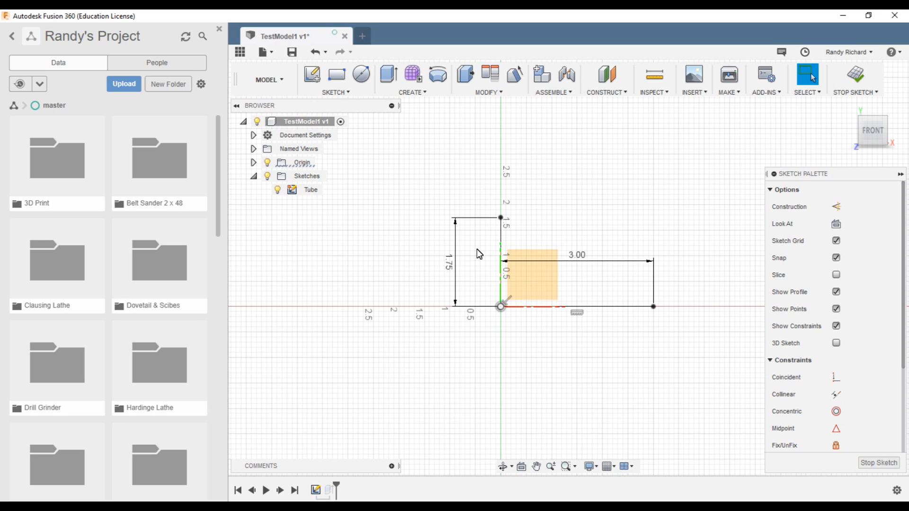
mouse_move(432, 254)
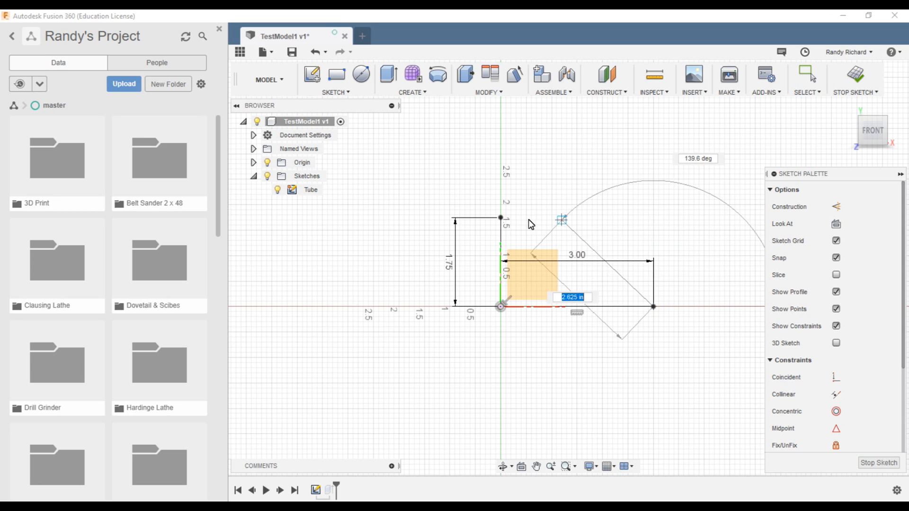
mouse_move(504, 222)
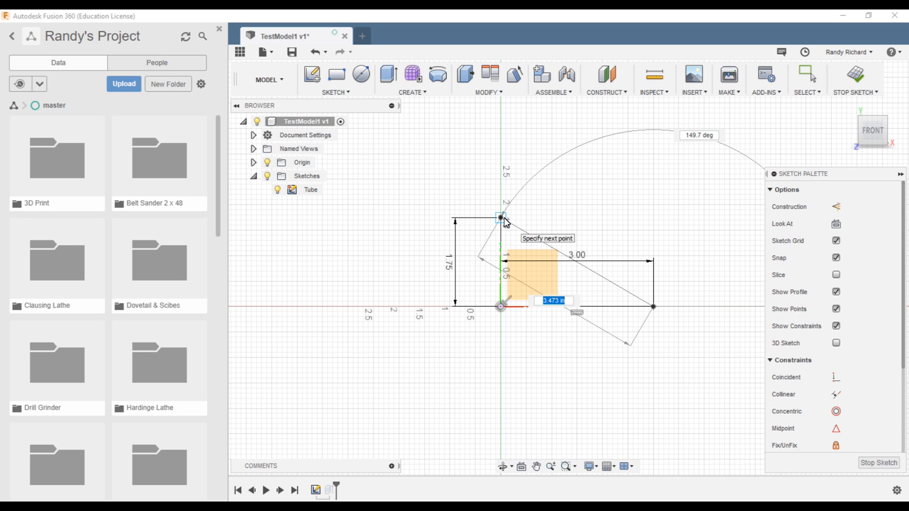
mouse_move(525, 222)
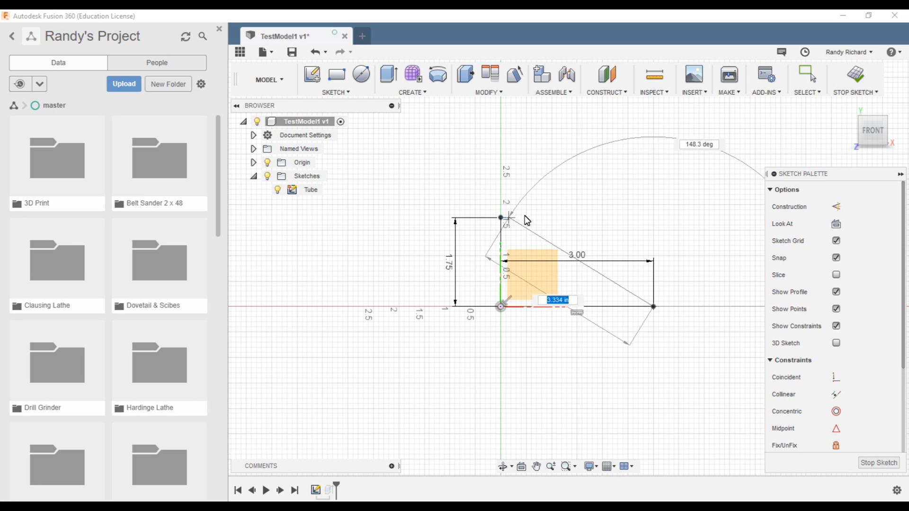
mouse_move(653, 219)
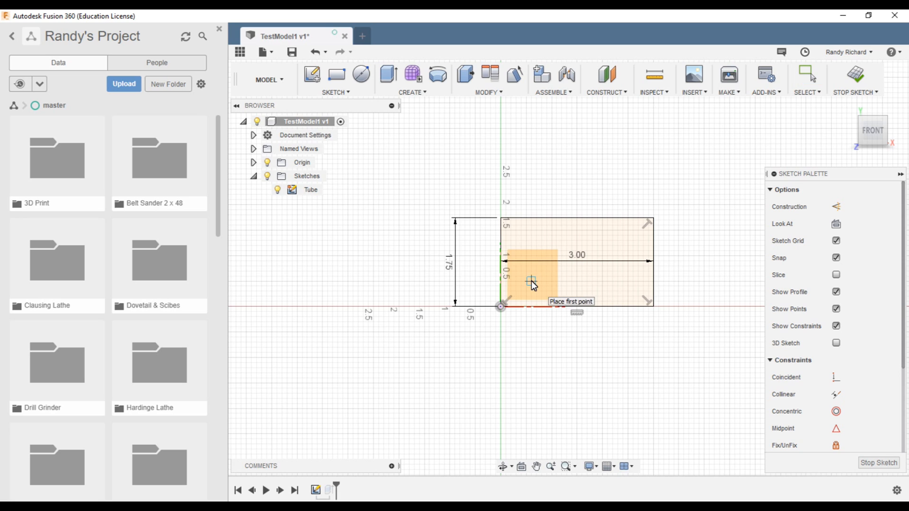
mouse_move(501, 277)
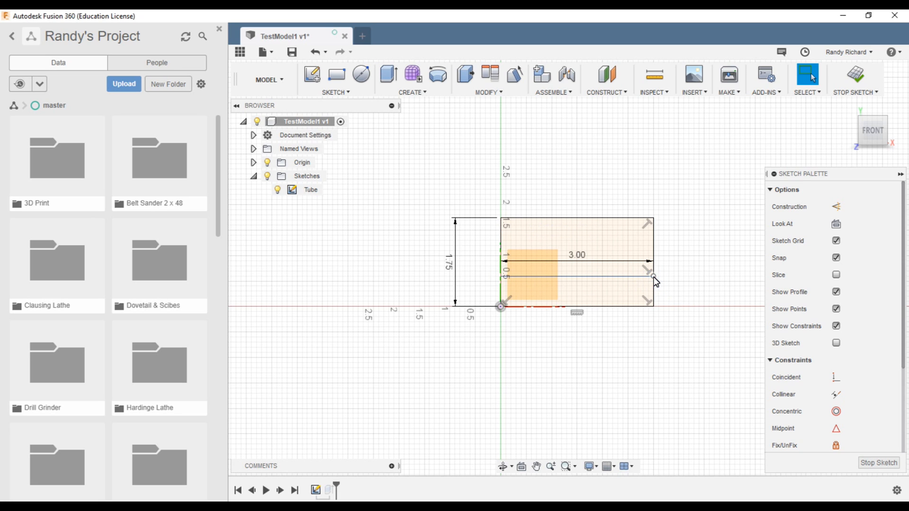
mouse_move(571, 337)
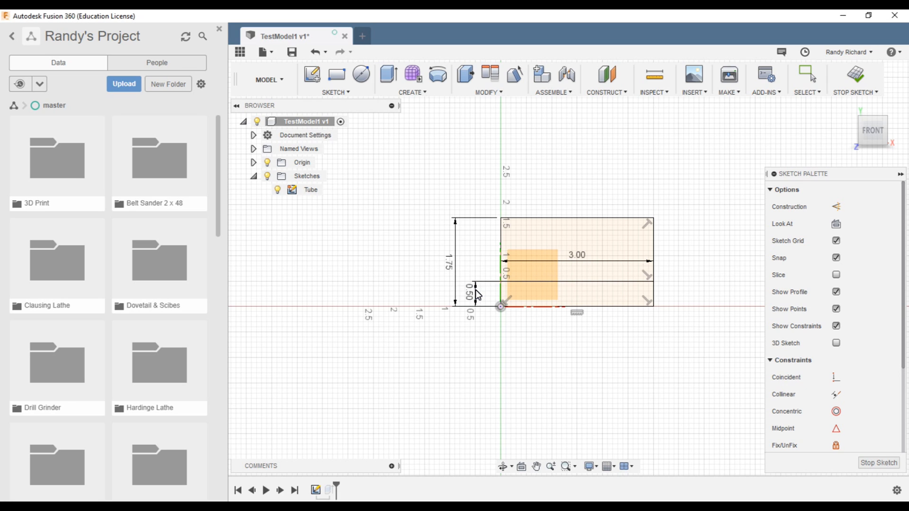
mouse_move(506, 321)
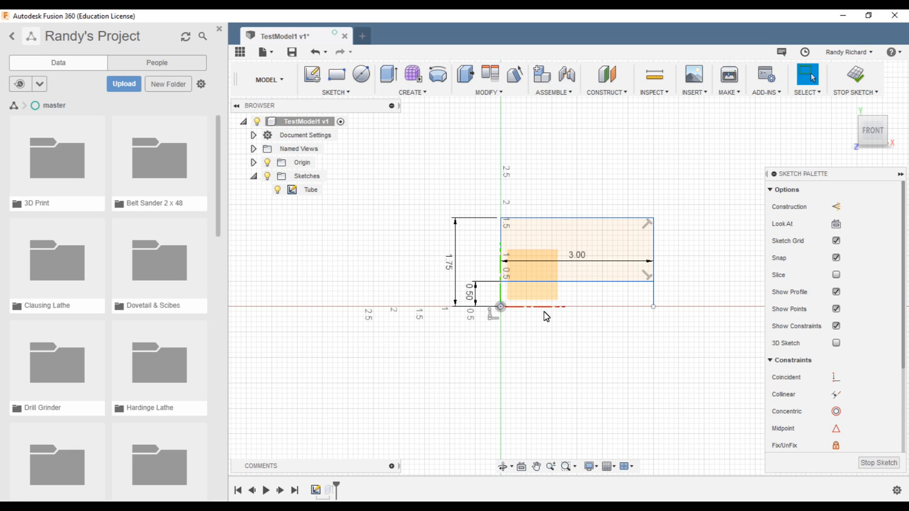
left_click(333, 92)
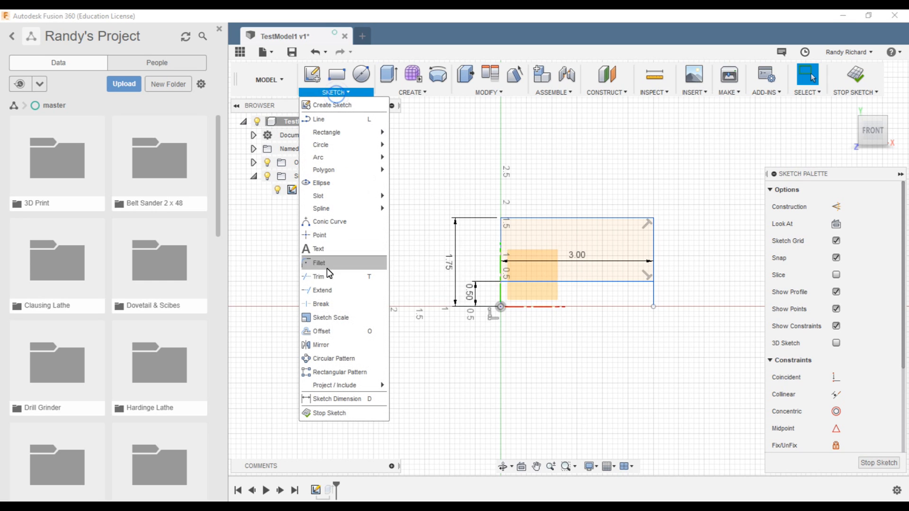
mouse_move(319, 277)
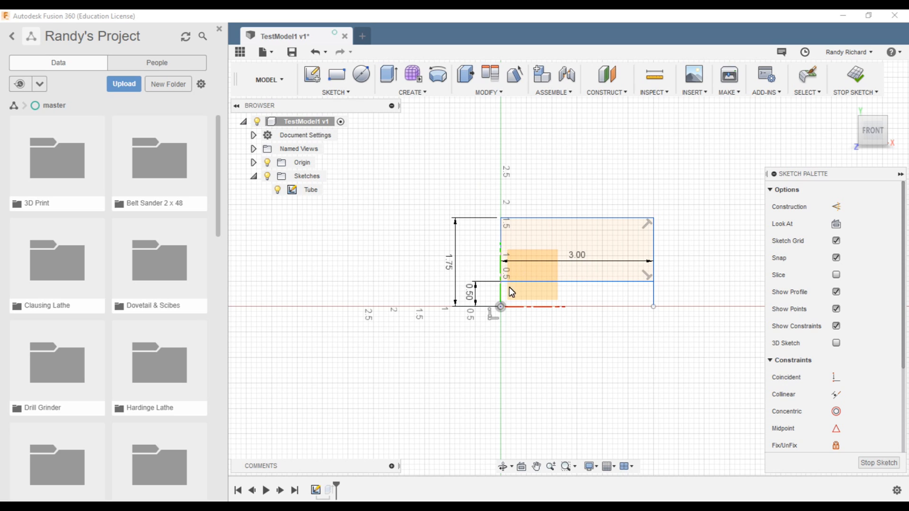
mouse_move(654, 258)
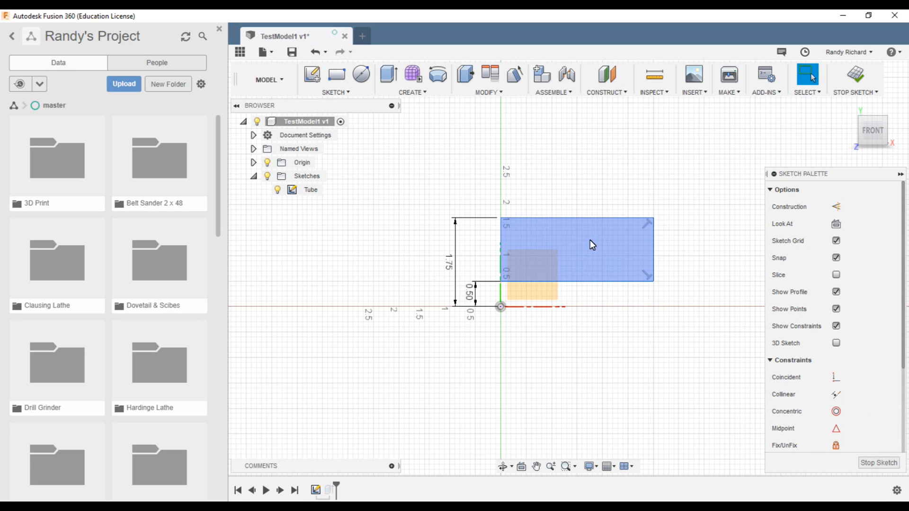
mouse_move(856, 75)
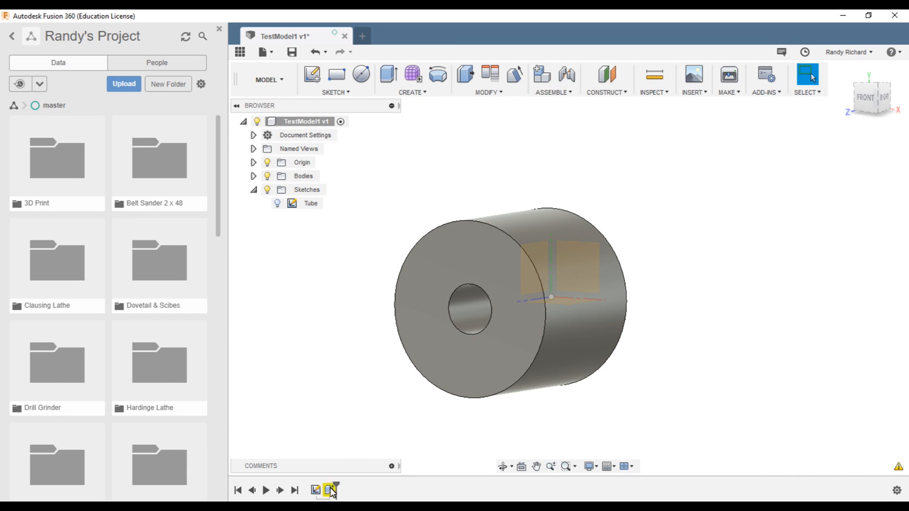
mouse_move(330, 491)
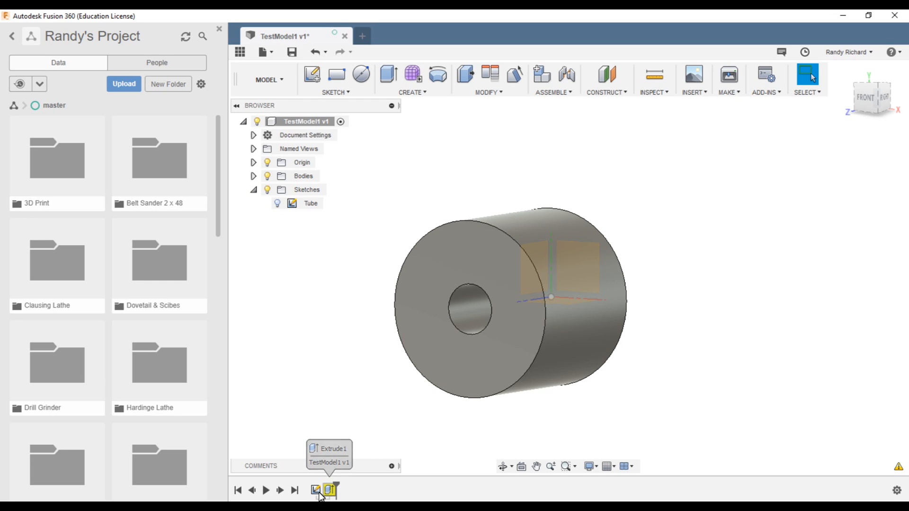
Edit Extrude1 to use the new rectangular profile and confirm the change.
right_click(330, 490)
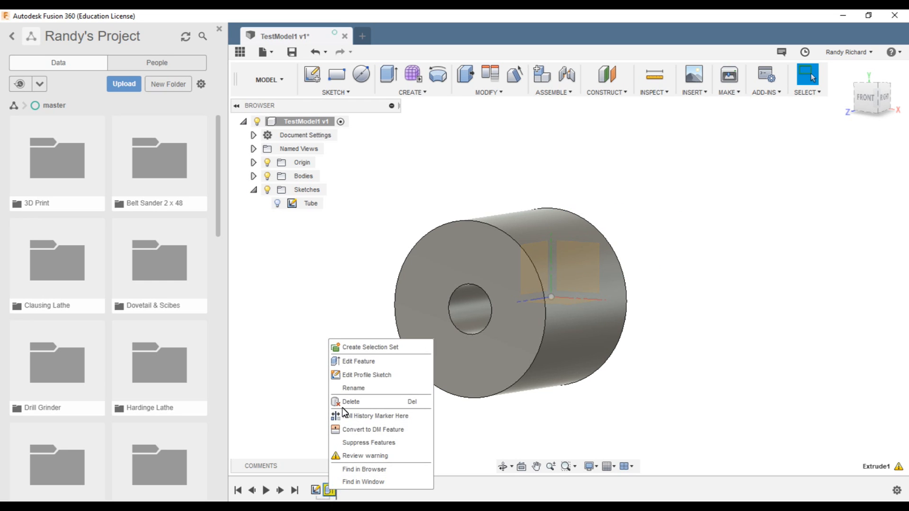
left_click(358, 361)
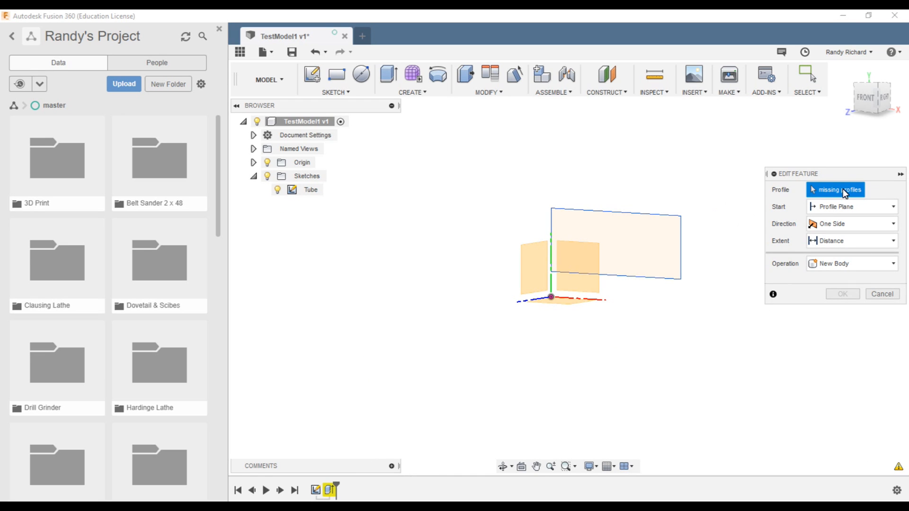
left_click(574, 250)
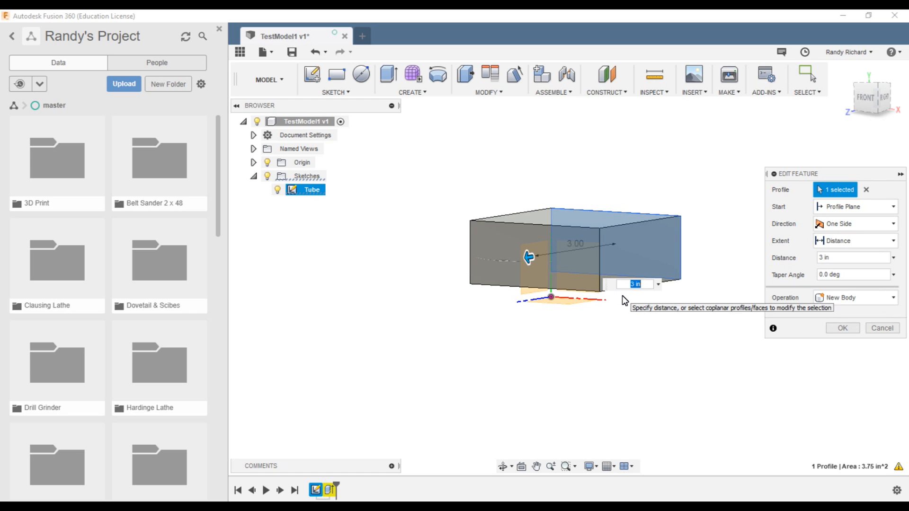
left_click(842, 328)
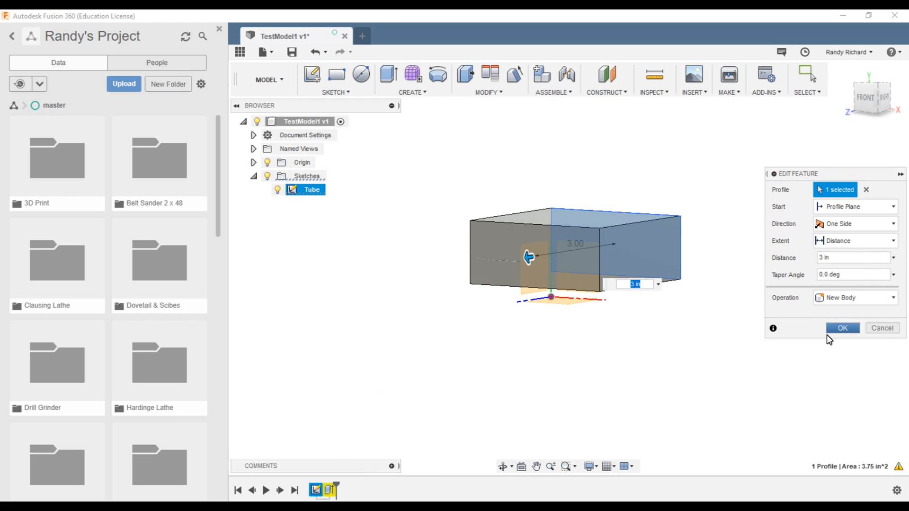
left_click(842, 327)
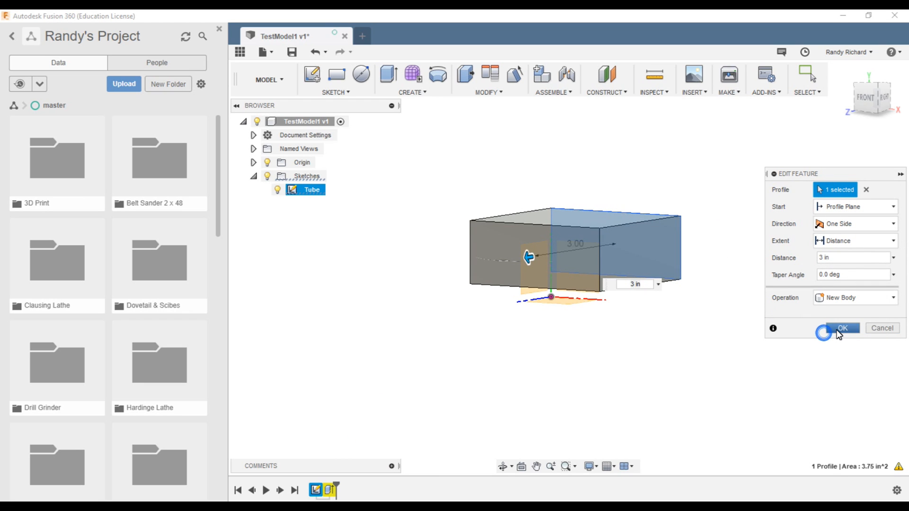
left_click(842, 328)
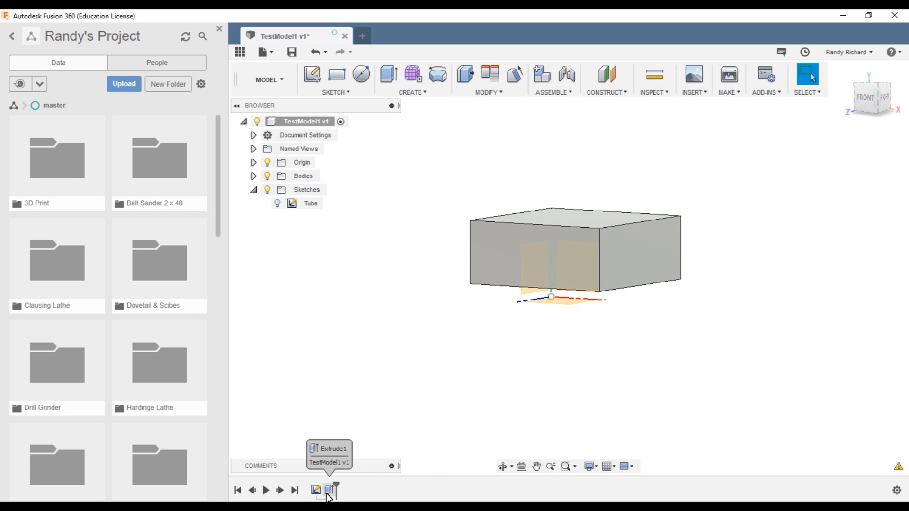
Revolve the rectangular Tube profile a full 360° around the X axis into a tube body.
right_click(329, 490)
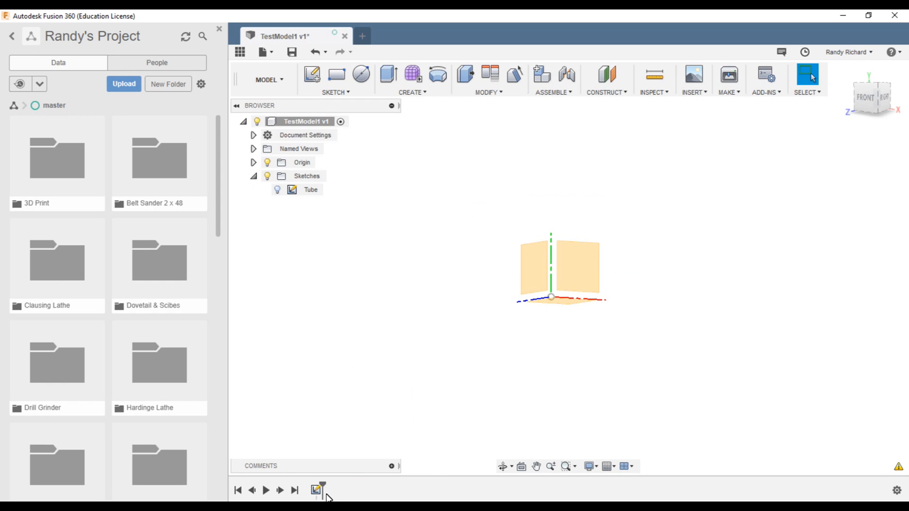
mouse_move(449, 78)
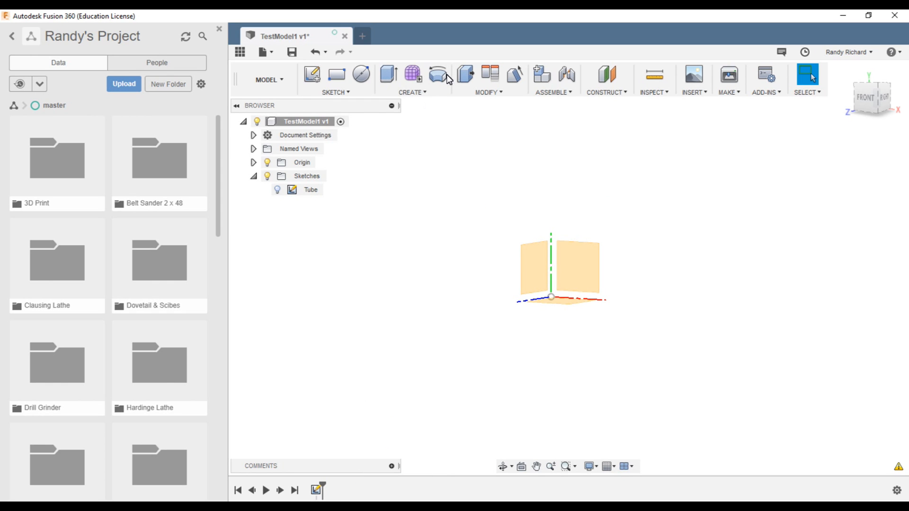
left_click(437, 74)
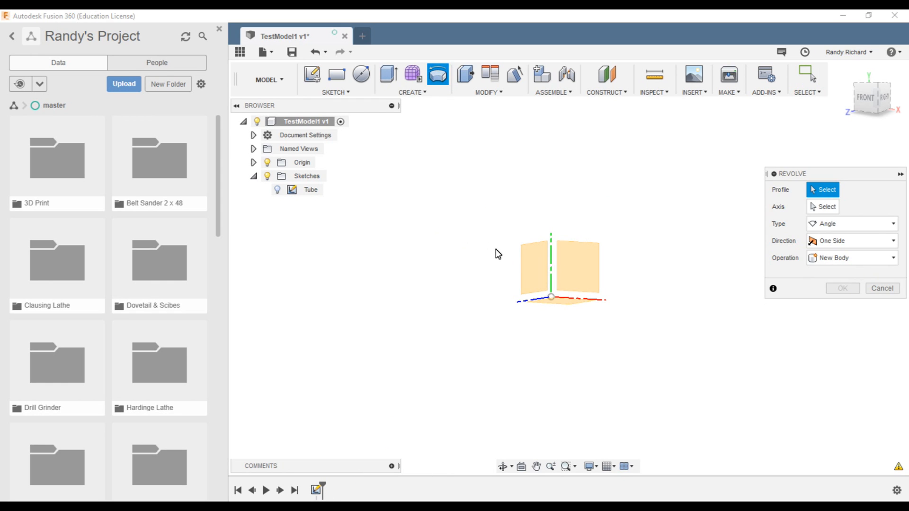
left_click(278, 189)
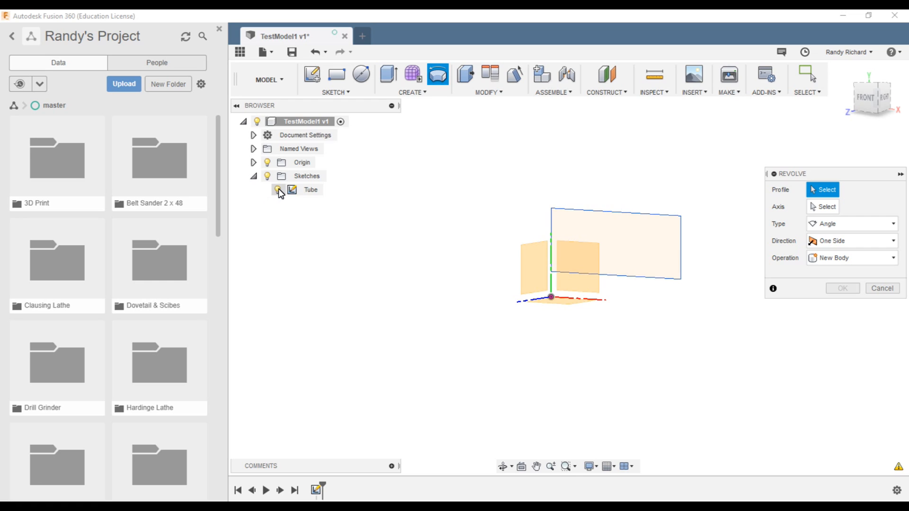
mouse_move(278, 191)
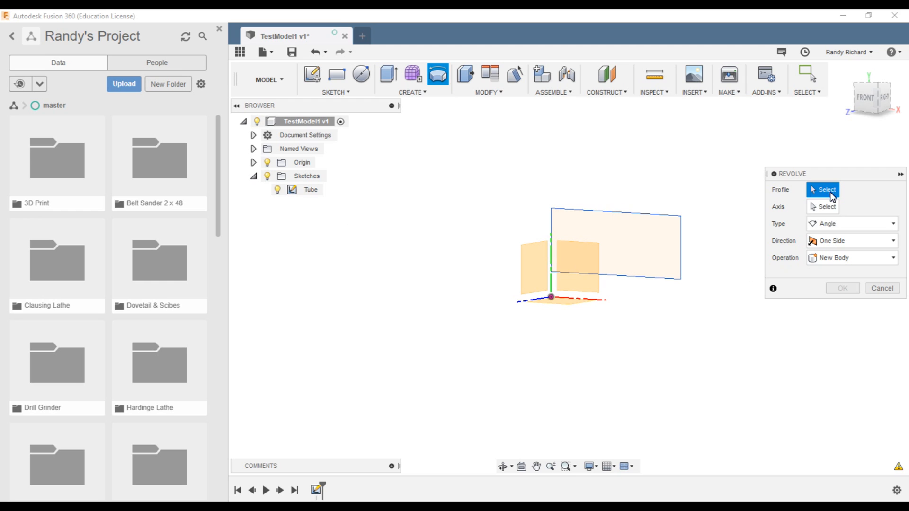
left_click(615, 245)
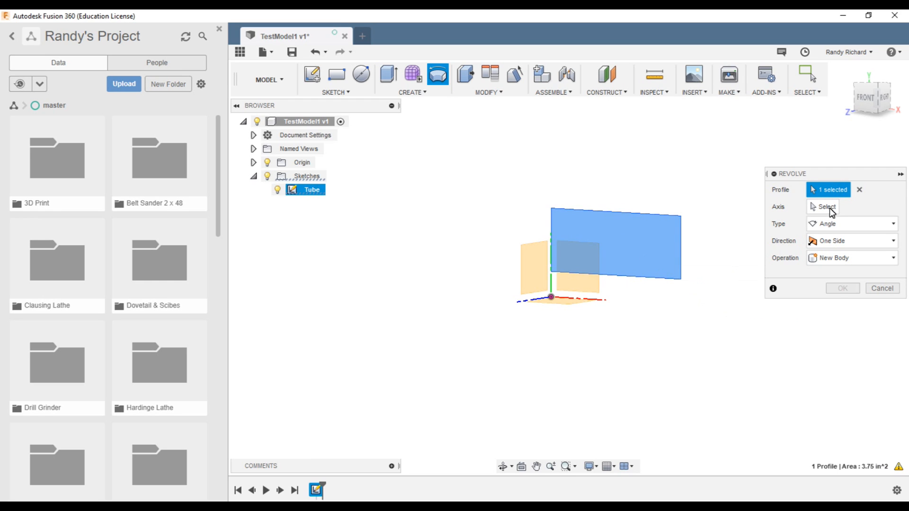
left_click(823, 207)
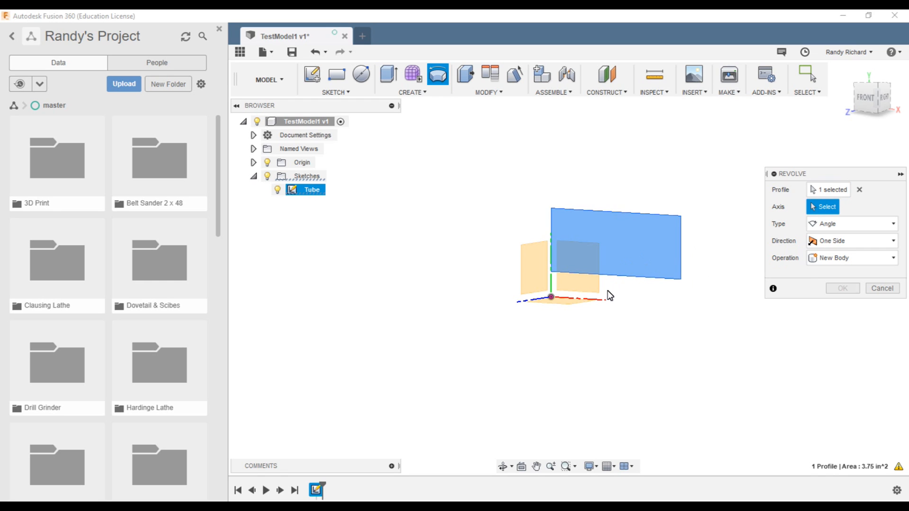
left_click(552, 298)
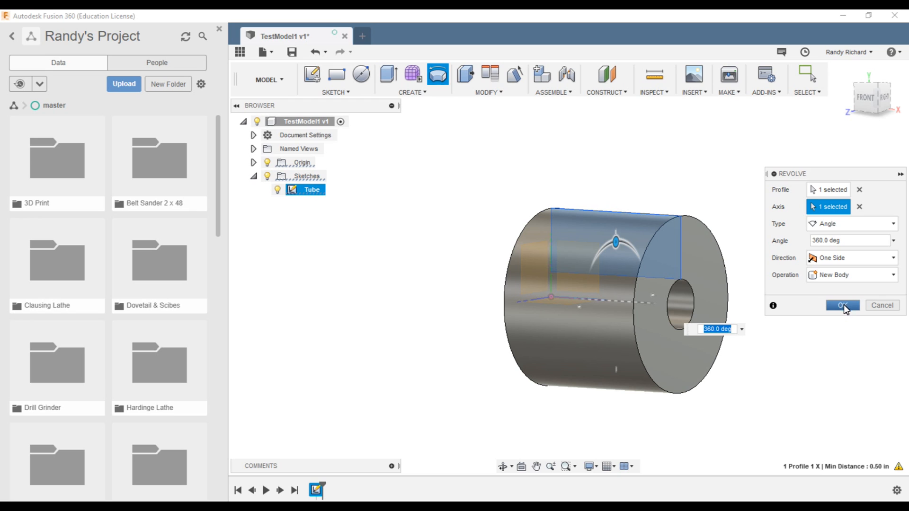
mouse_move(844, 225)
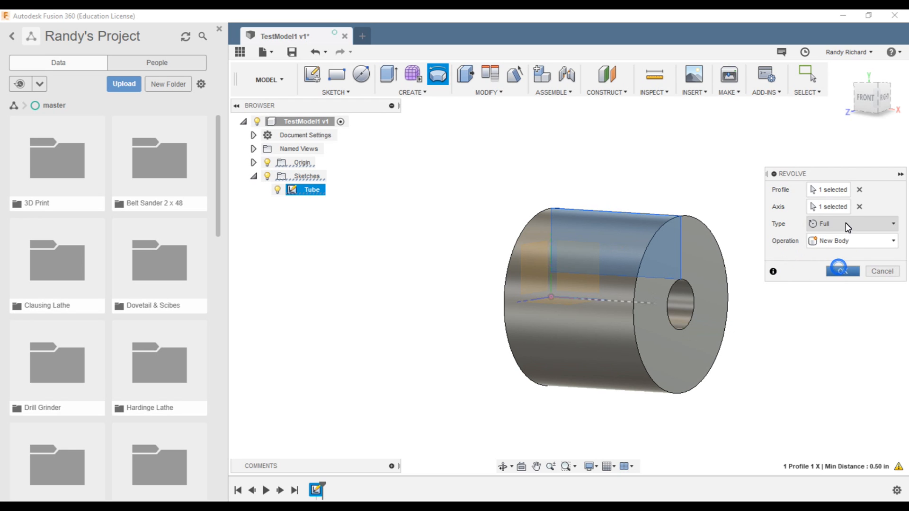
mouse_move(856, 258)
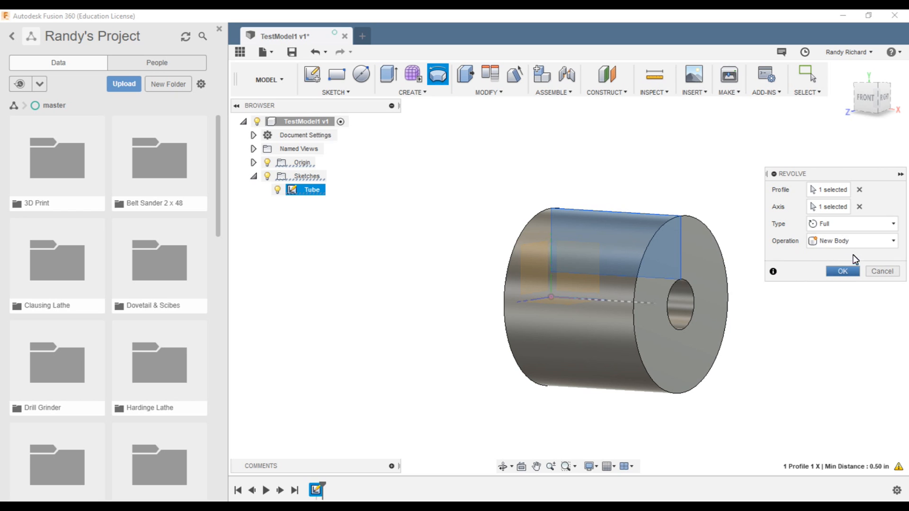
left_click(842, 271)
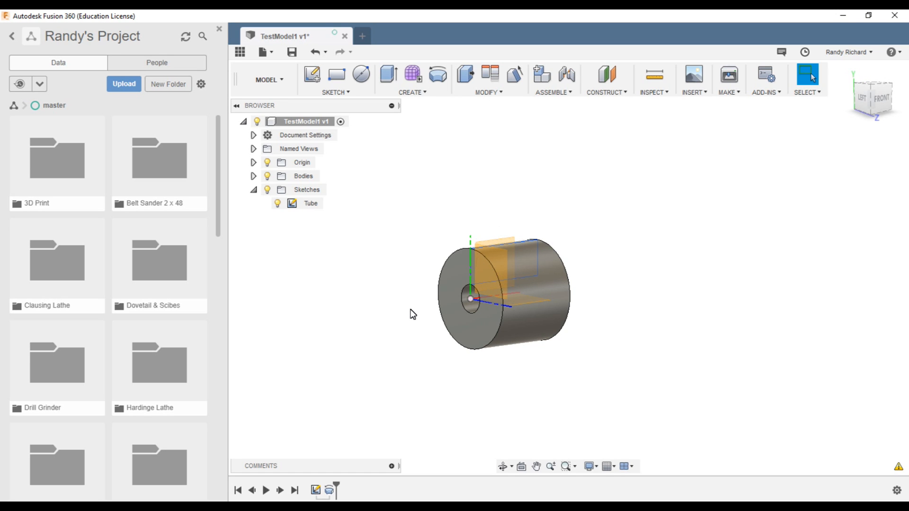
mouse_move(487, 102)
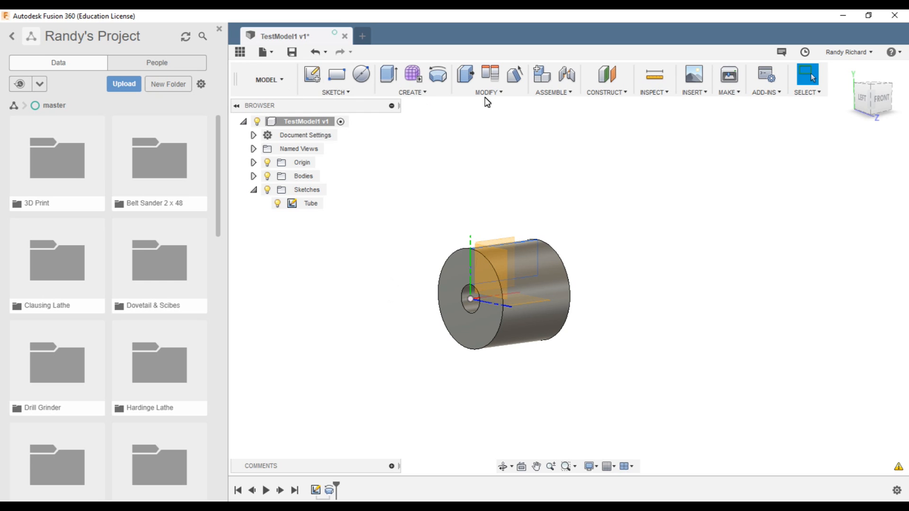
mouse_move(562, 235)
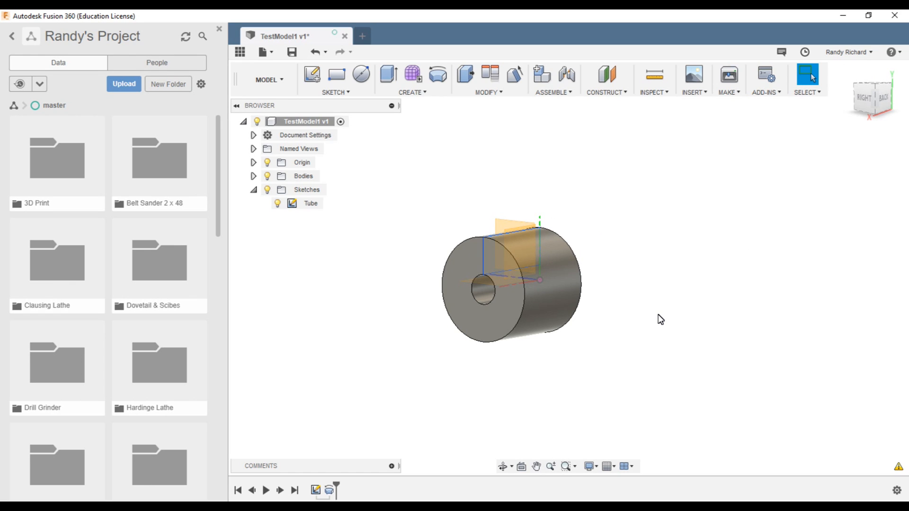
mouse_move(668, 311)
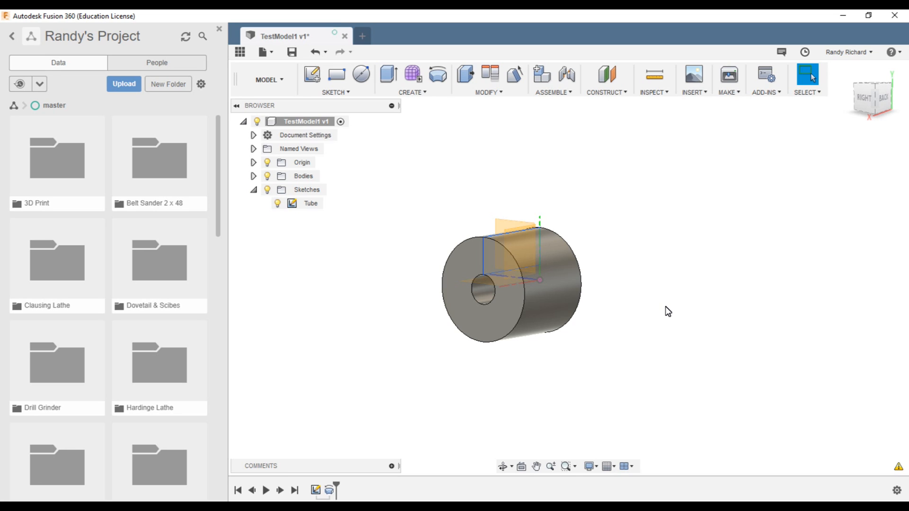
mouse_move(686, 239)
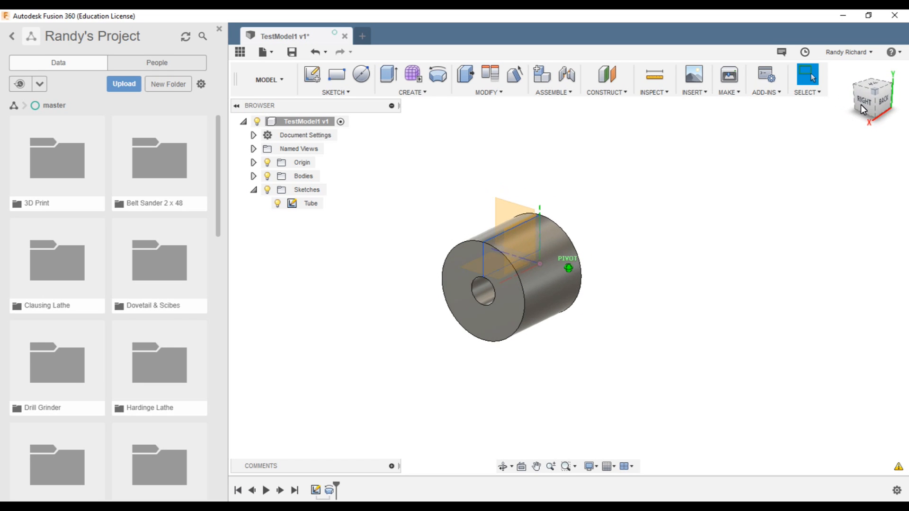
left_click(332, 91)
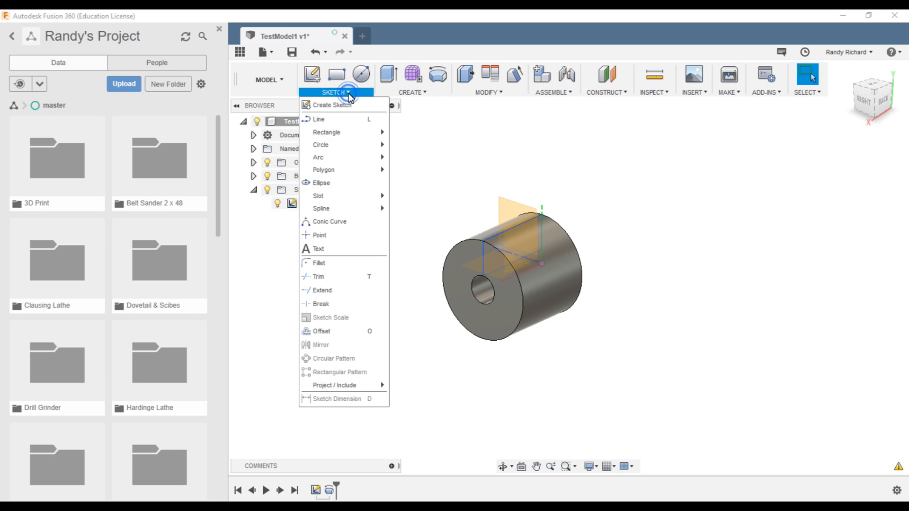
mouse_move(339, 243)
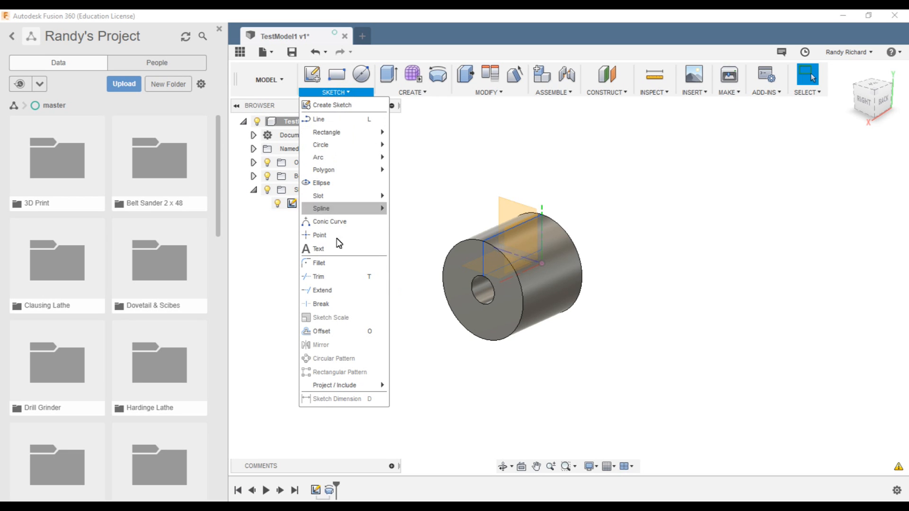
left_click(412, 77)
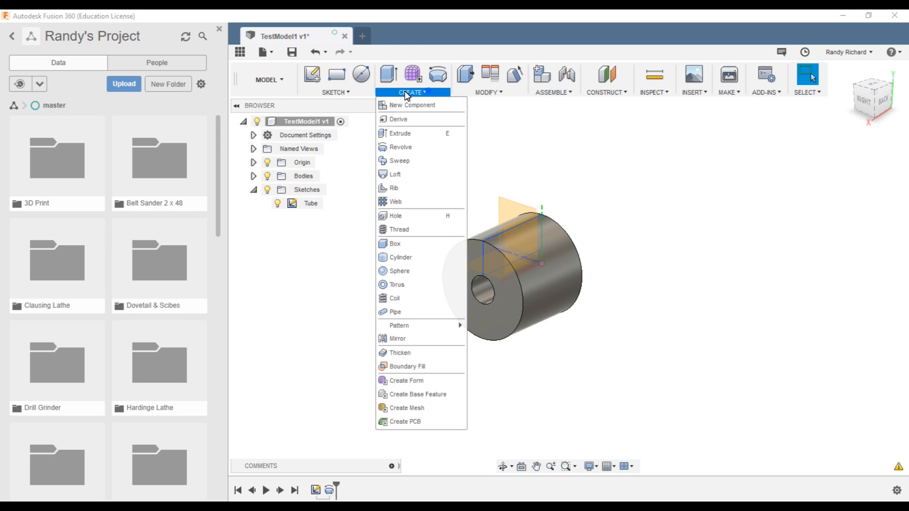
mouse_move(420, 352)
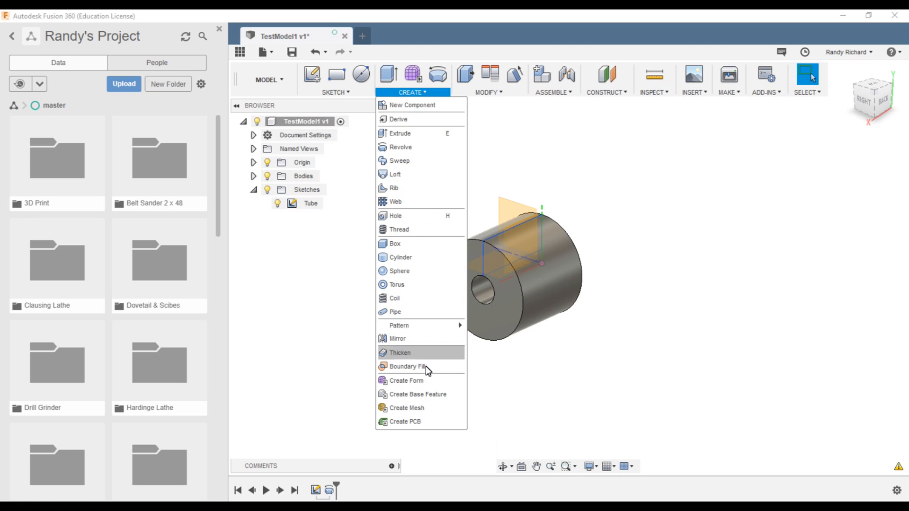
left_click(489, 78)
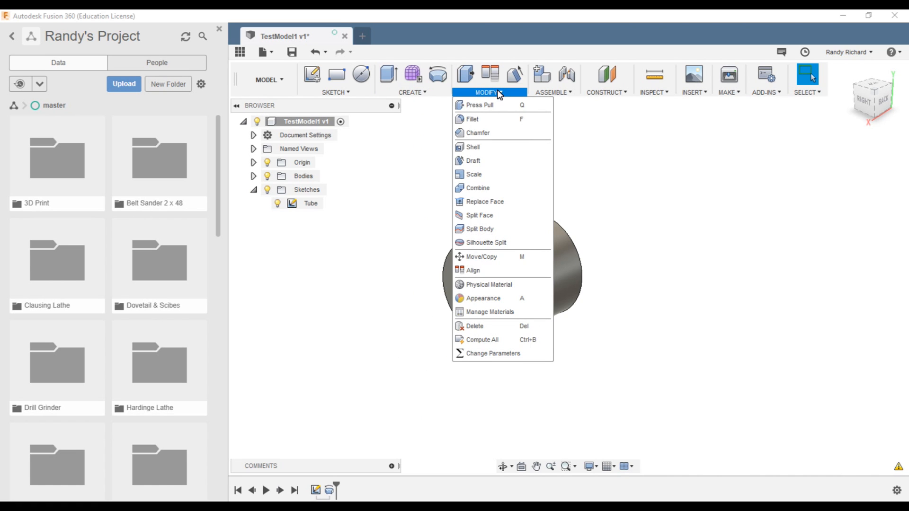
mouse_move(468, 147)
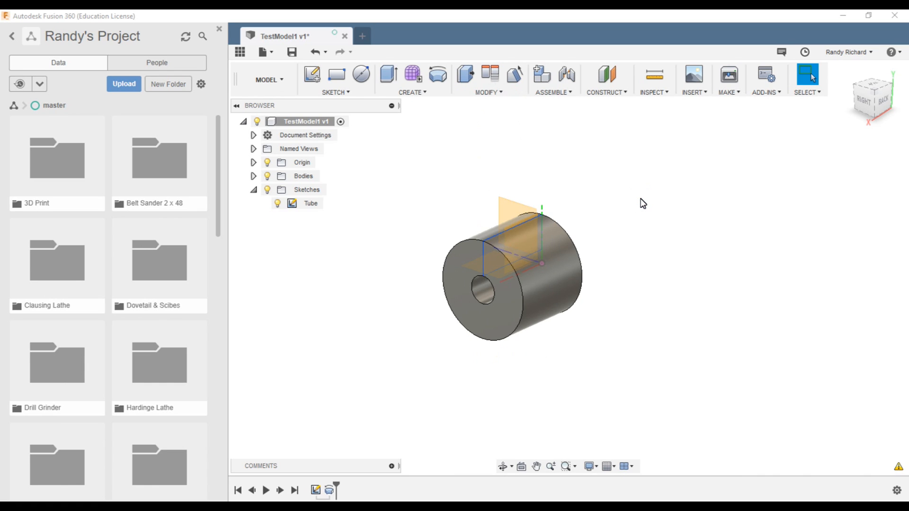
mouse_move(660, 187)
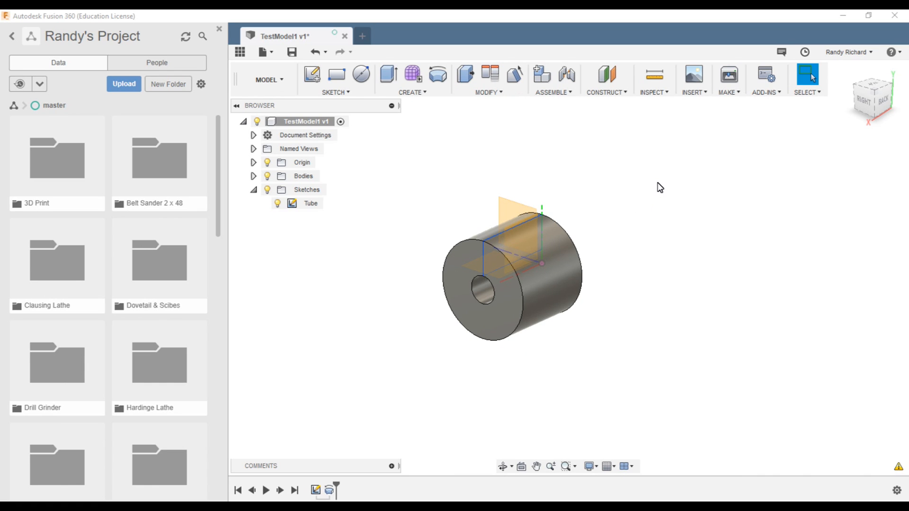
mouse_move(398, 313)
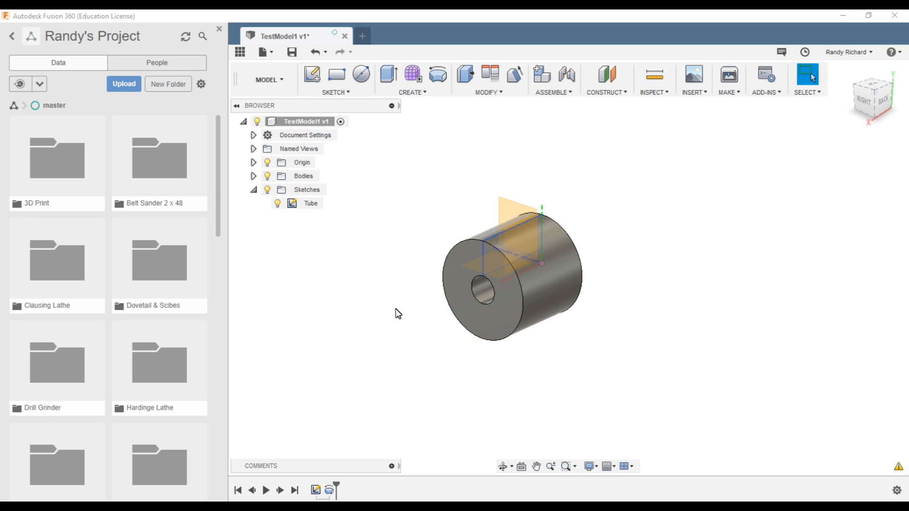
mouse_move(392, 323)
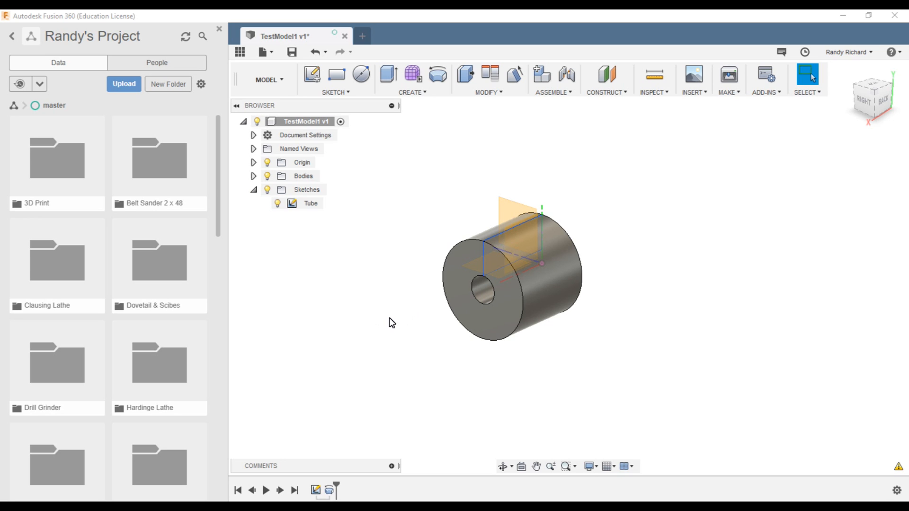
mouse_move(766, 266)
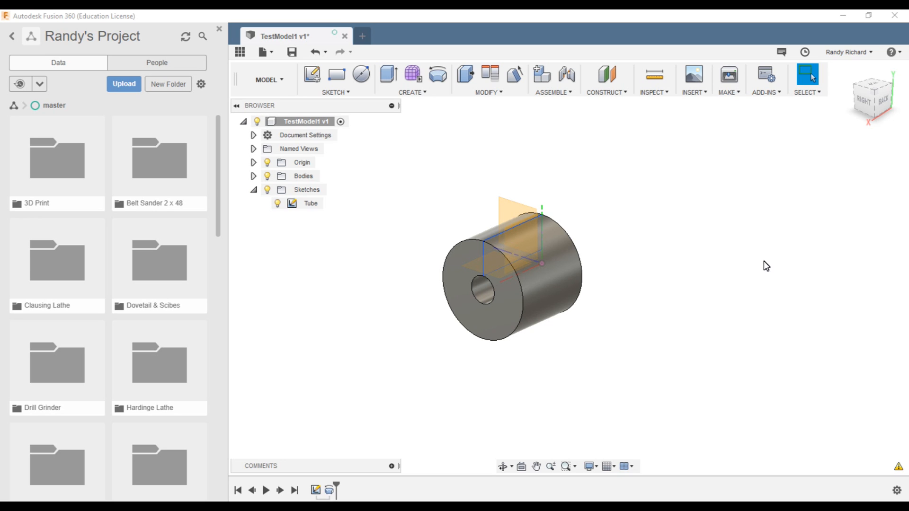
mouse_move(312, 297)
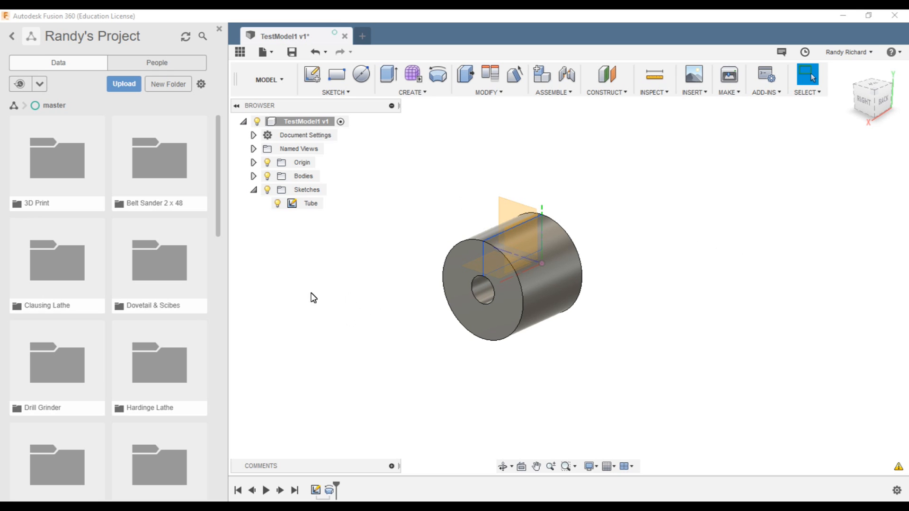
mouse_move(359, 243)
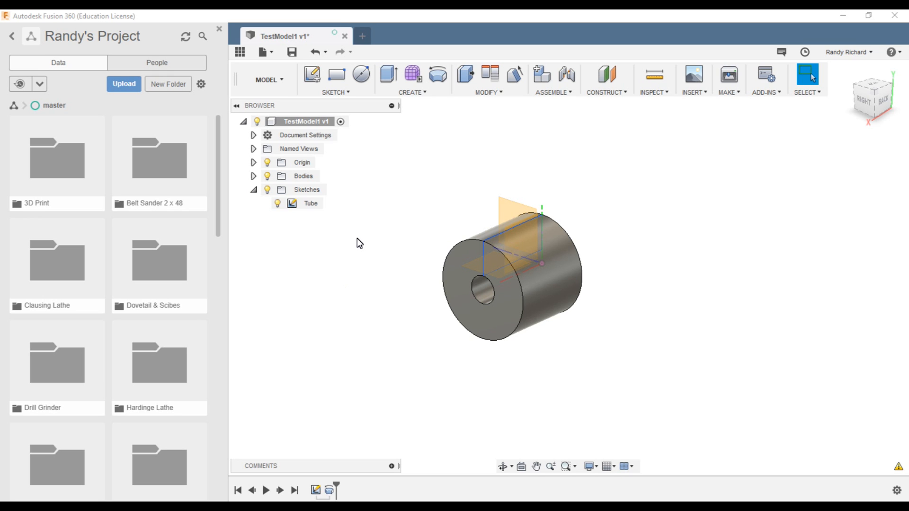